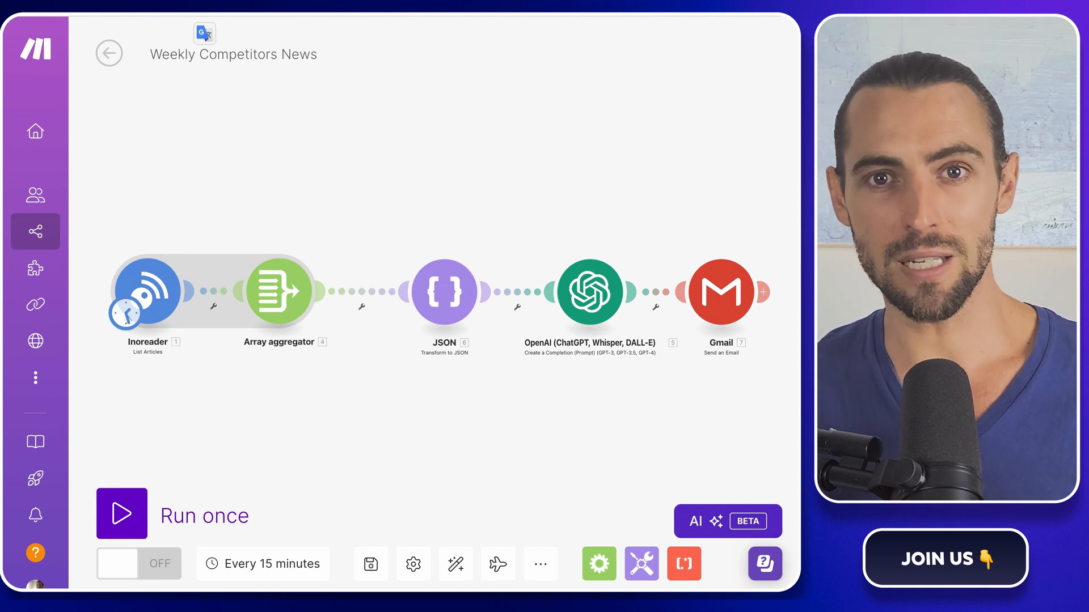
Step: Create a new scenario and import blueprint.json through the Import Blueprint option
{"action": "left_click", "coordinate": [539, 564]}
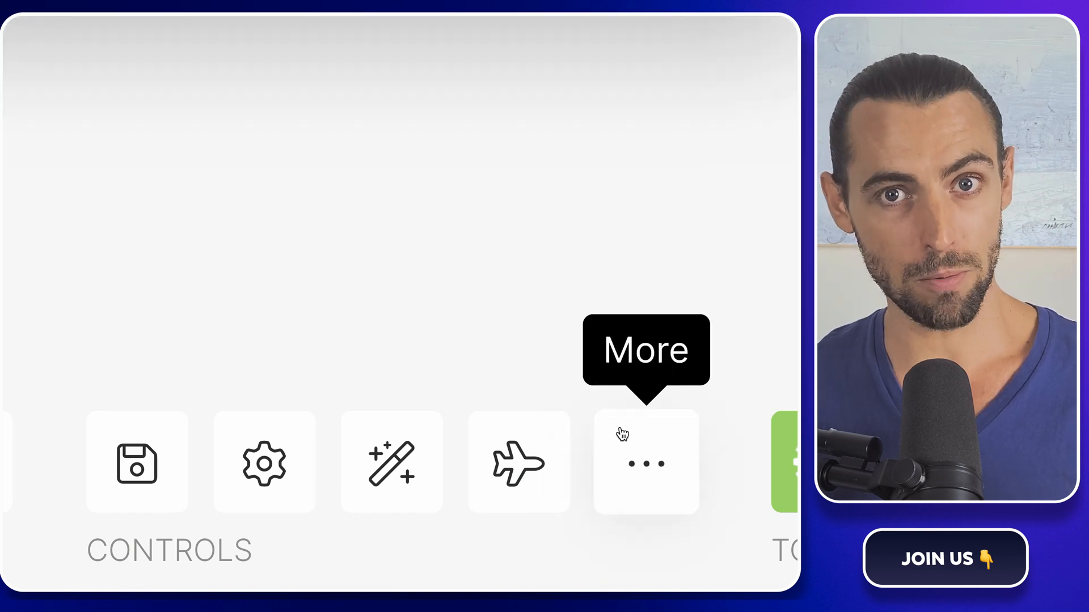
{"action": "left_click", "coordinate": [646, 464]}
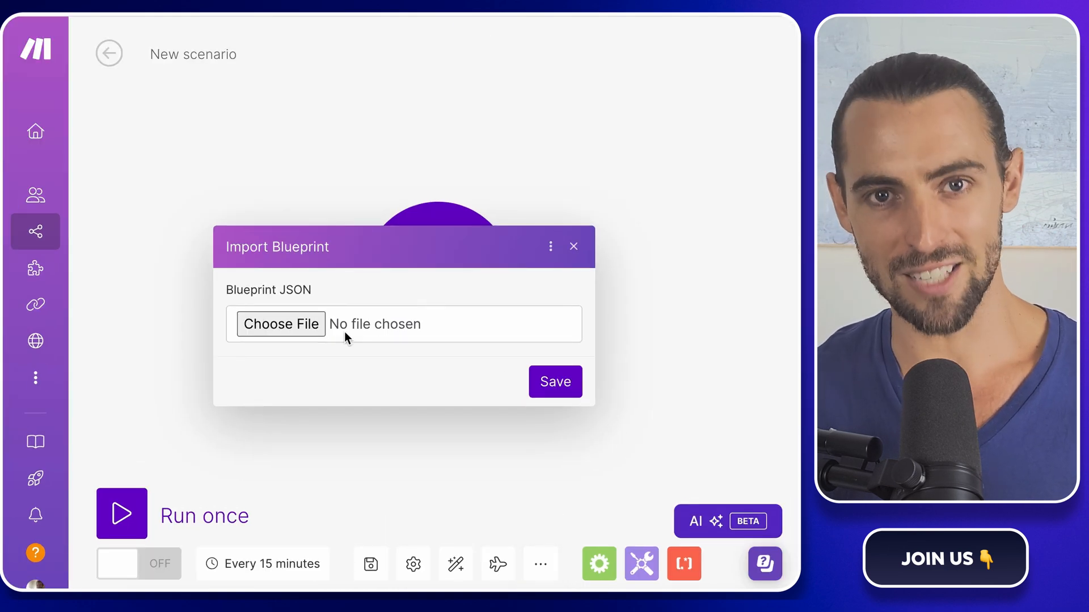
{"action": "left_click", "coordinate": [281, 325]}
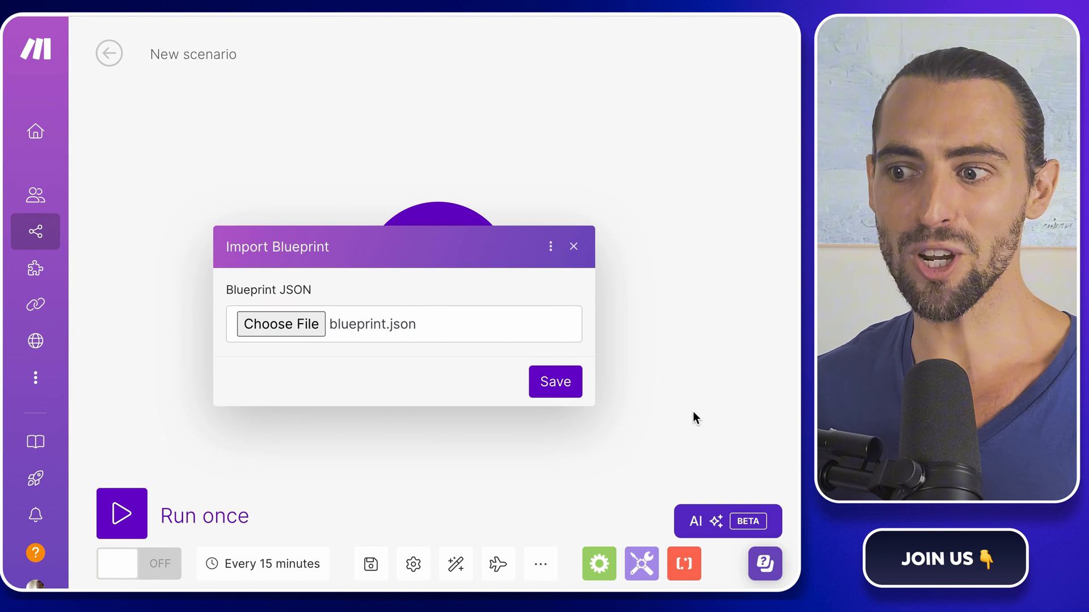
{"action": "left_click", "coordinate": [556, 381]}
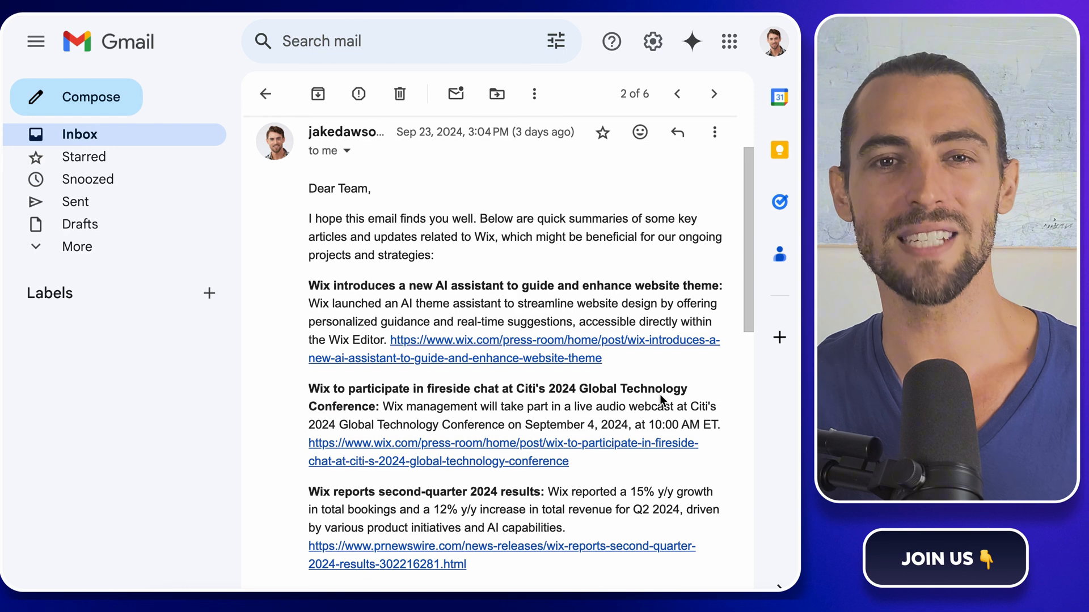
Step: Scroll through the 'Dear Team' email's Wix article summaries
{"action": "scroll", "scroll_direction": "down", "scroll_amount": 3}
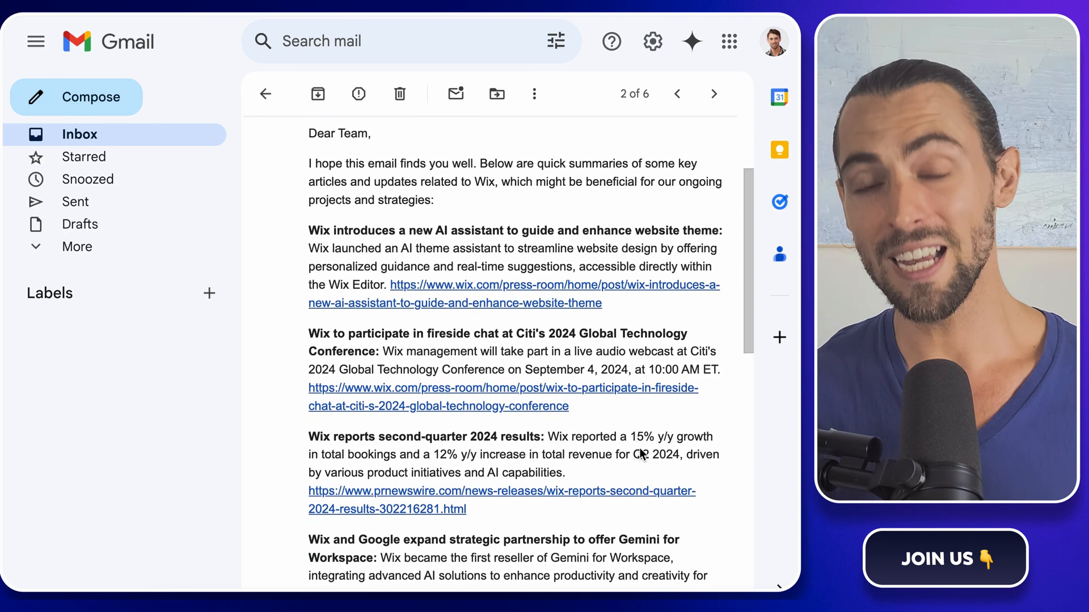
{"action": "scroll", "scroll_direction": "down", "scroll_amount": 3}
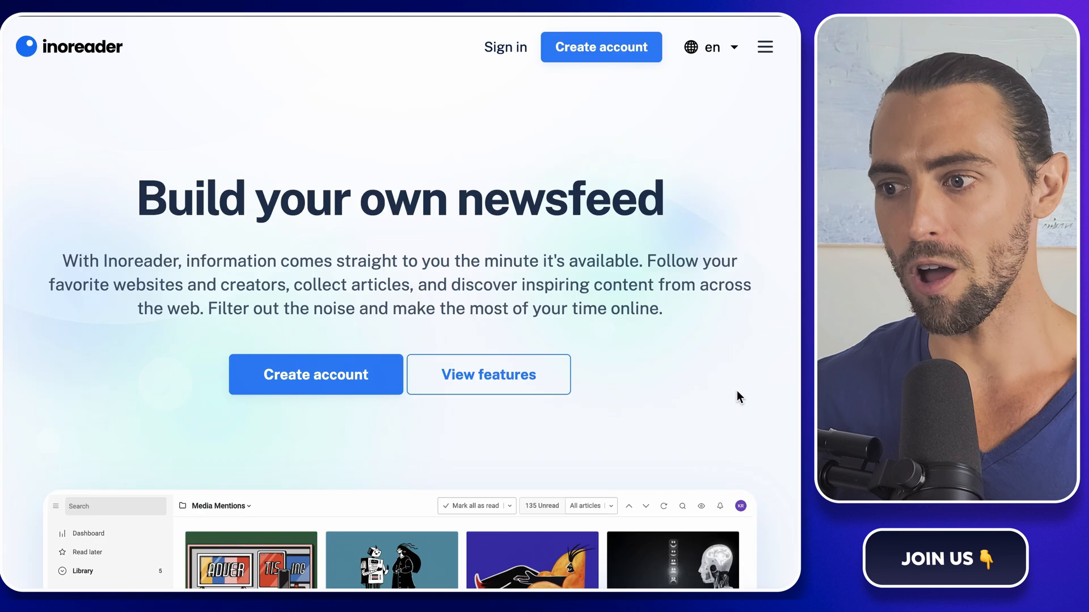
{"action": "scroll", "scroll_direction": "down", "scroll_amount": 3}
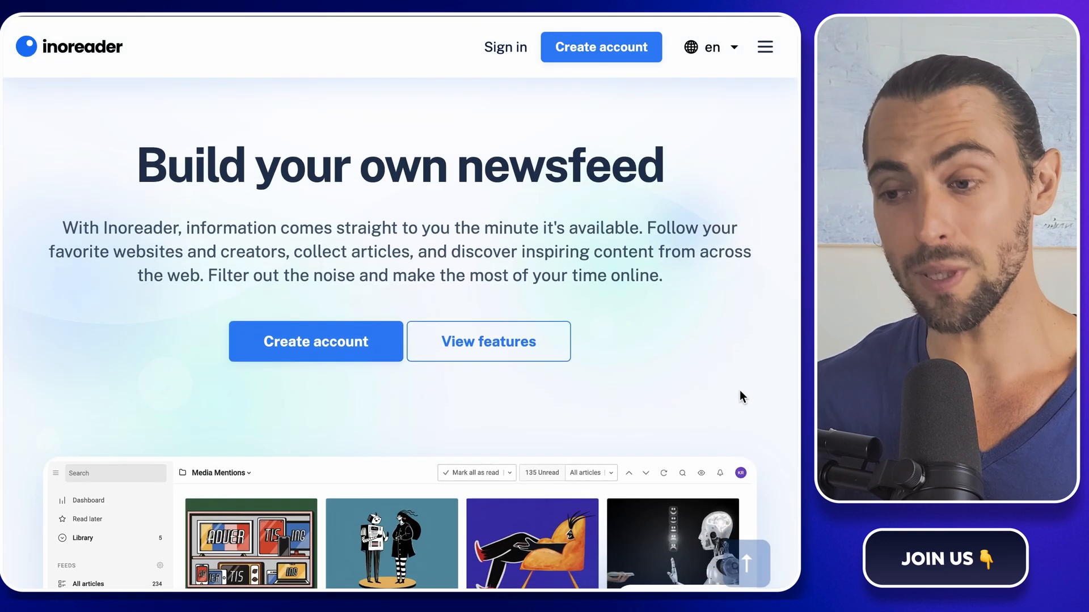
{"action": "scroll", "scroll_direction": "down", "scroll_amount": 3}
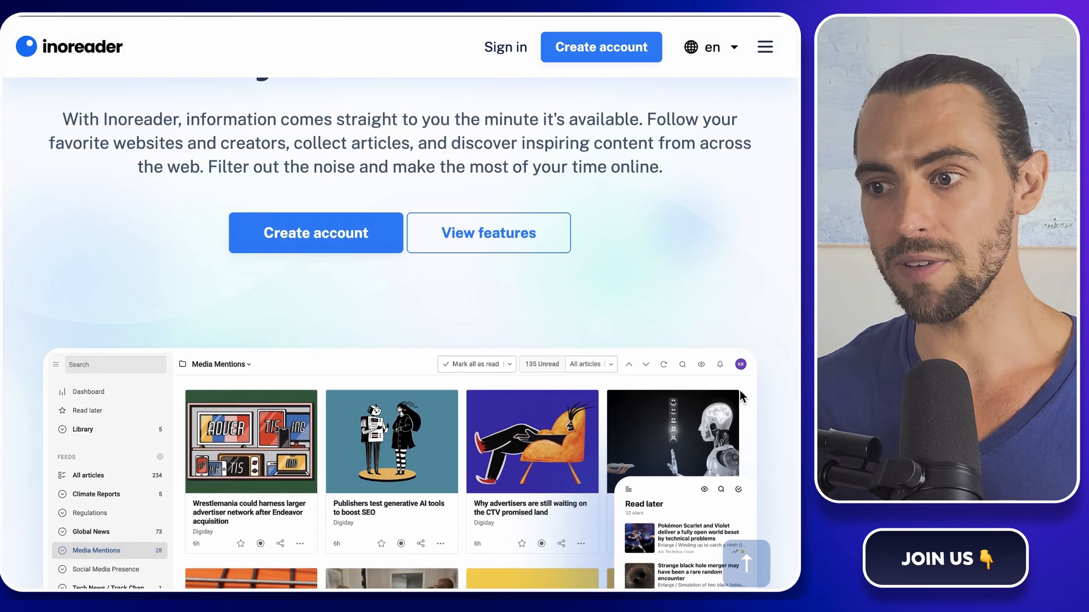
{"action": "scroll", "scroll_direction": "down", "scroll_amount": 3}
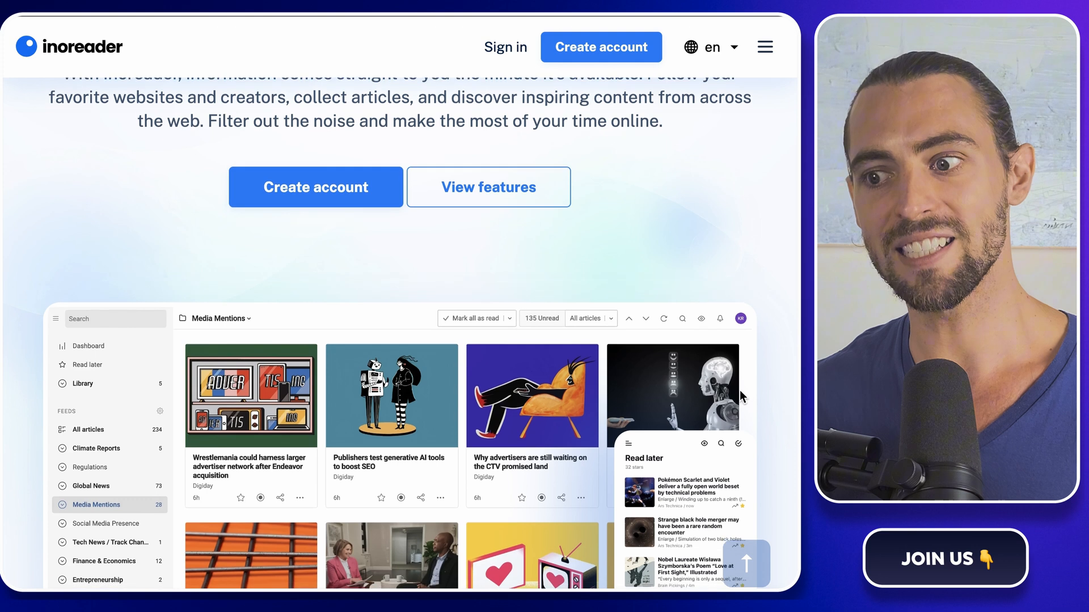
{"action": "scroll", "scroll_direction": "down", "scroll_amount": 3}
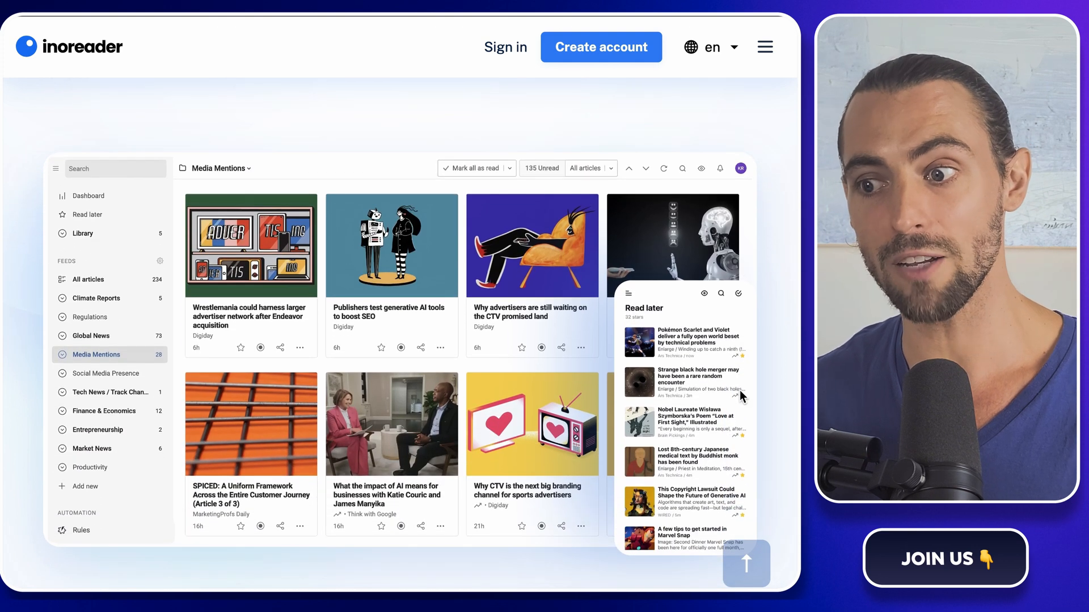
{"action": "scroll", "scroll_direction": "down", "scroll_amount": 3}
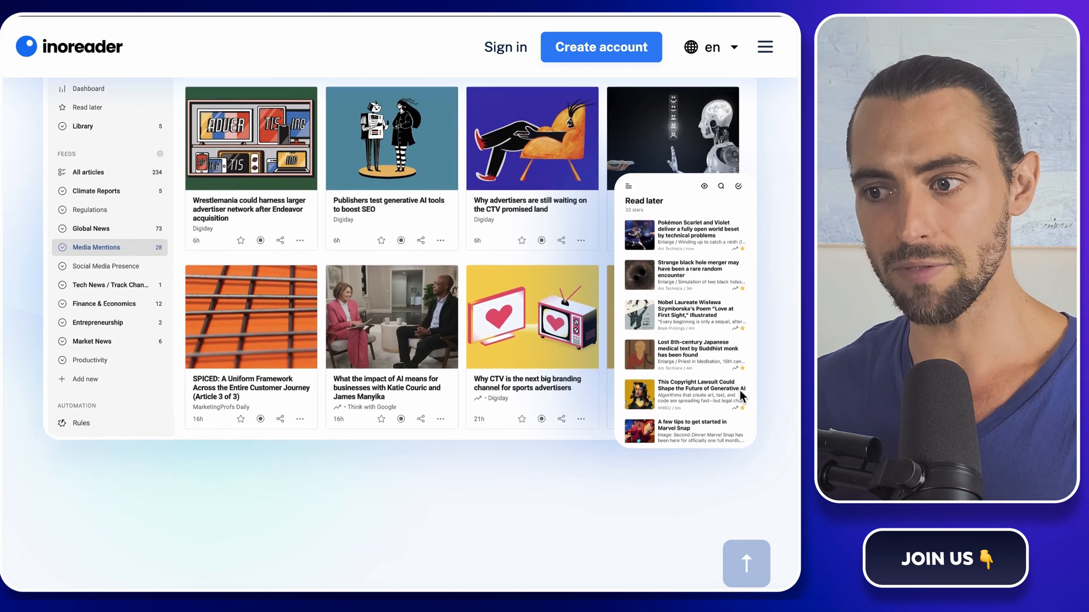
{"action": "scroll", "scroll_direction": "down", "scroll_amount": 3}
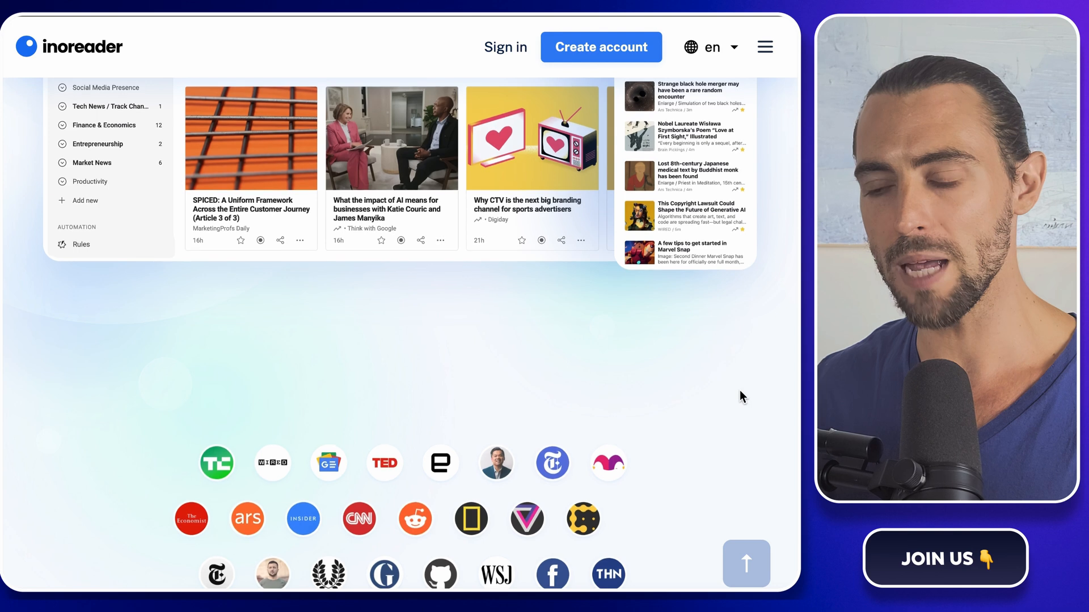
{"action": "scroll", "scroll_direction": "down", "scroll_amount": 3}
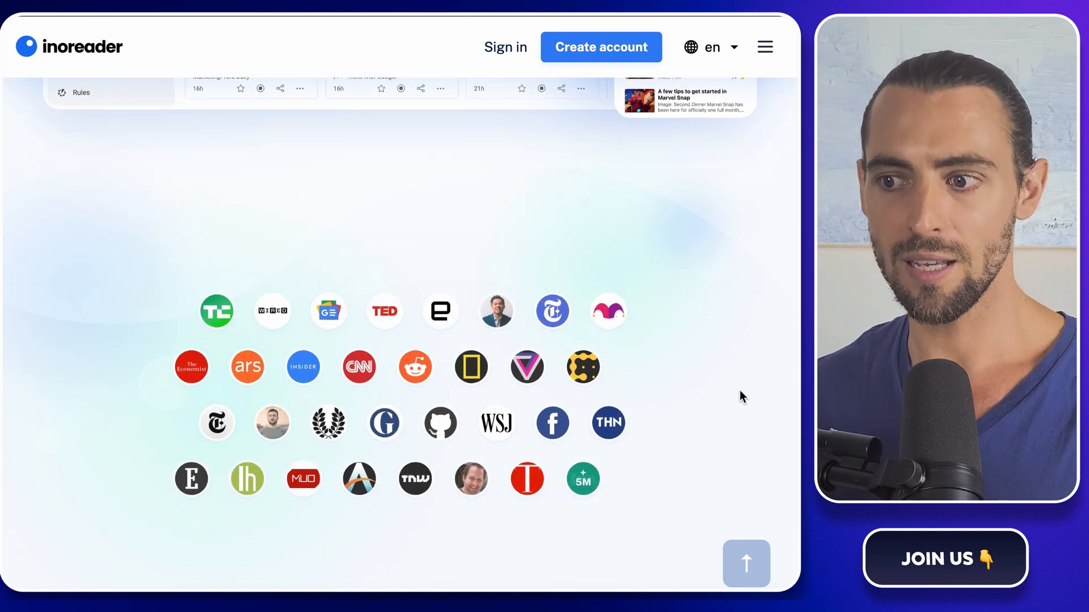
{"action": "scroll", "scroll_direction": "down", "scroll_amount": 3}
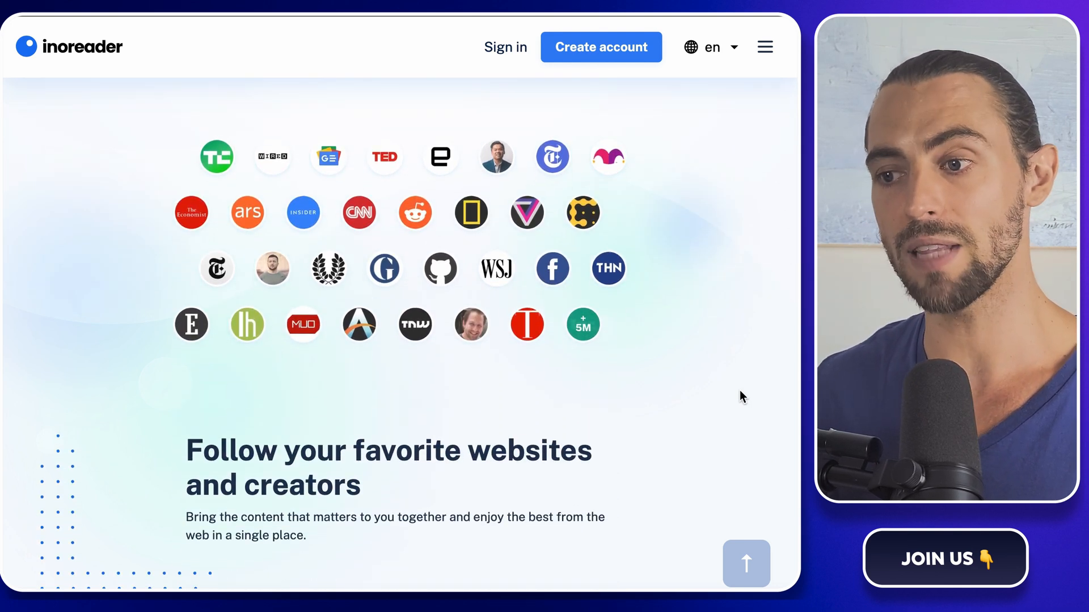
{"action": "scroll", "scroll_direction": "down", "scroll_amount": 3}
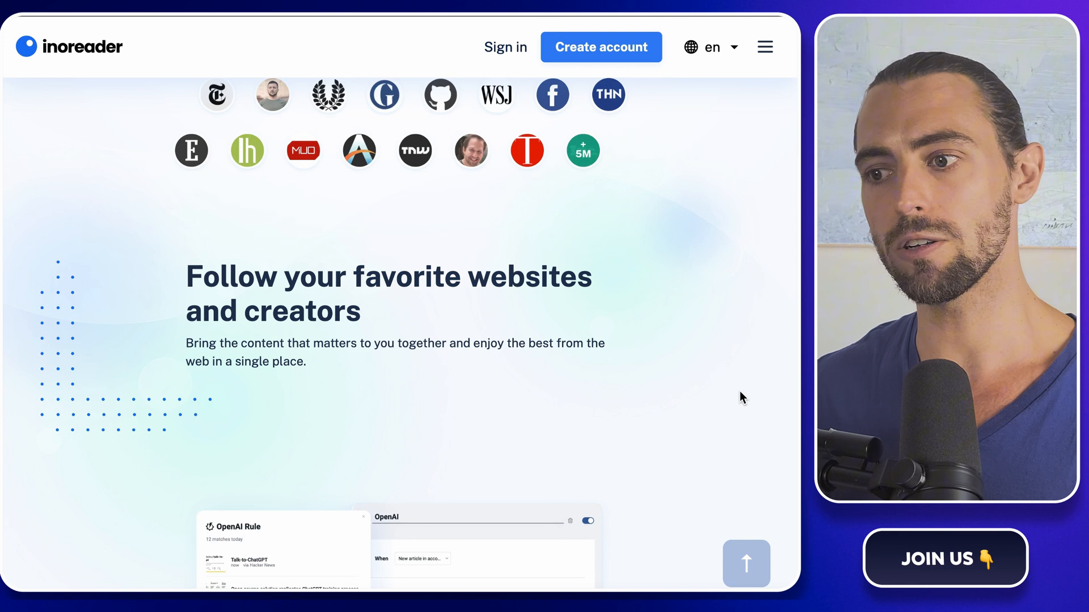
{"action": "scroll", "scroll_direction": "down", "scroll_amount": 3}
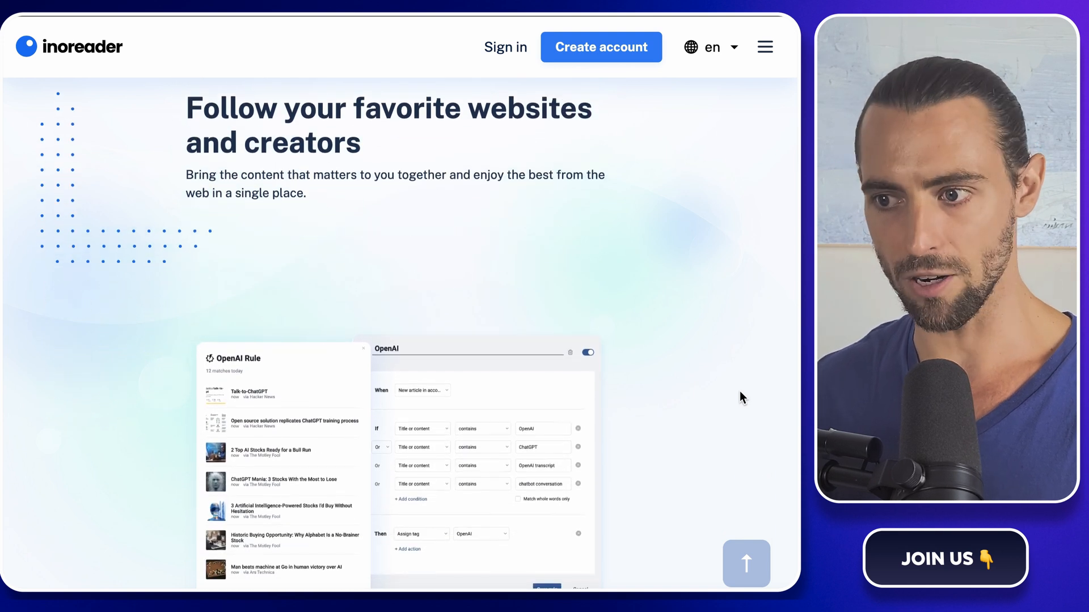
{"action": "scroll", "scroll_direction": "down", "scroll_amount": 3}
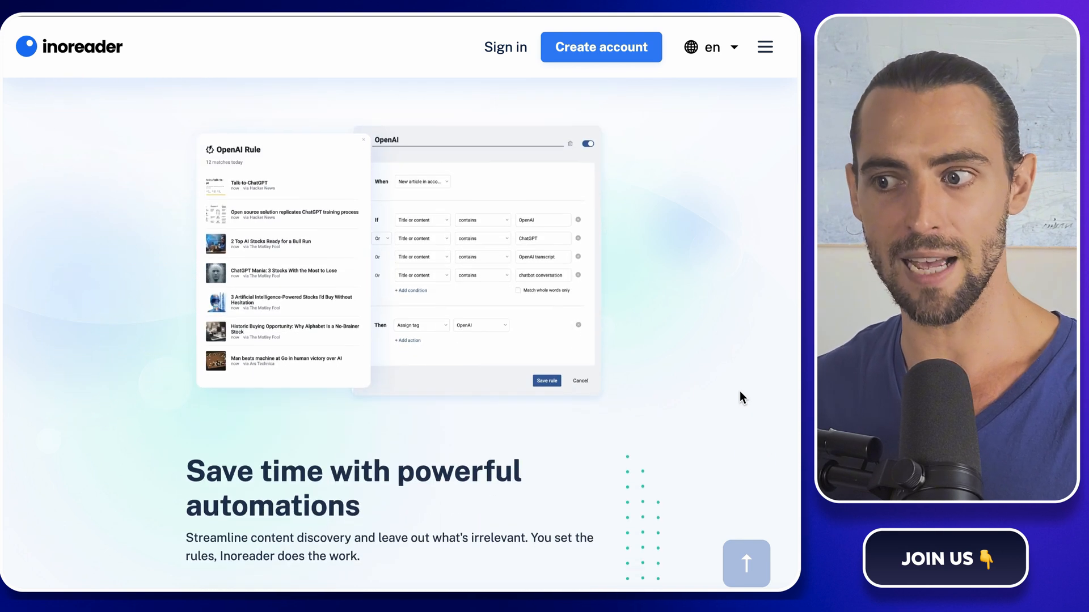
{"action": "scroll", "scroll_direction": "down", "scroll_amount": 3}
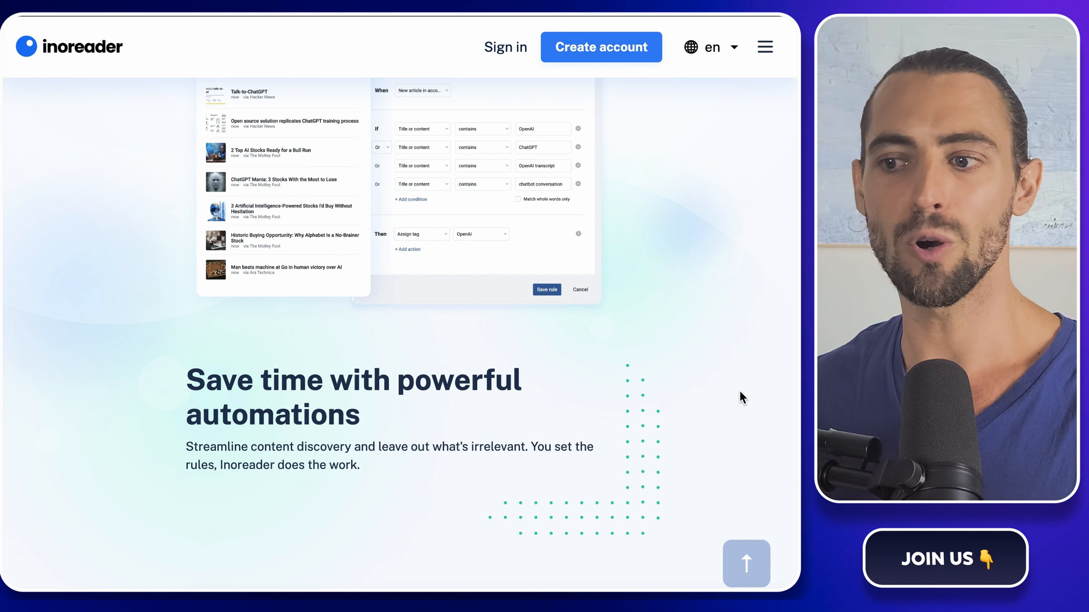
{"action": "scroll", "scroll_direction": "down", "scroll_amount": 3}
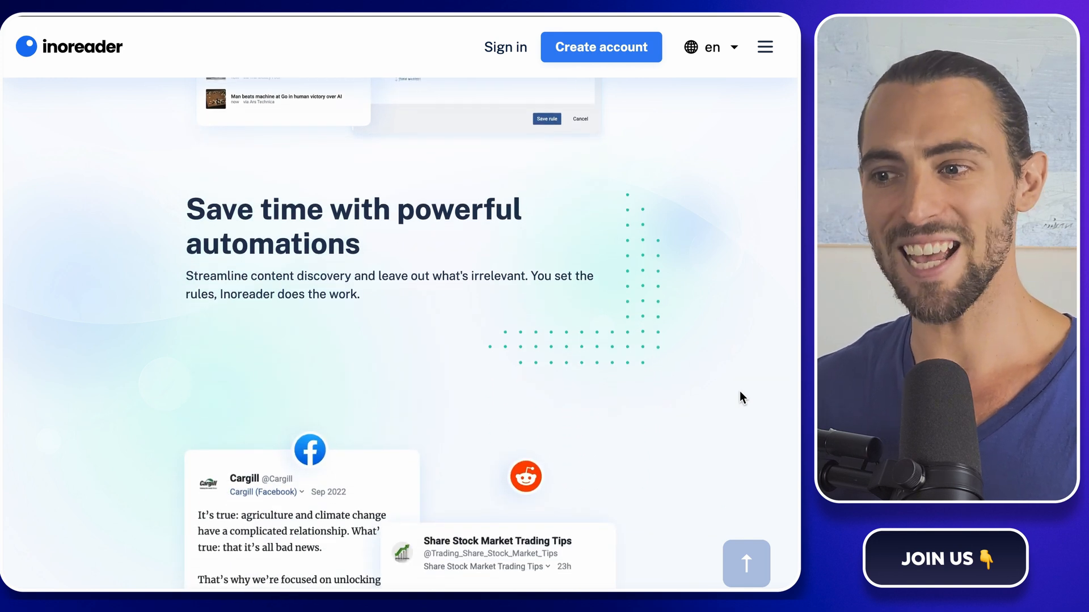
{"action": "scroll", "scroll_direction": "down", "scroll_amount": 3}
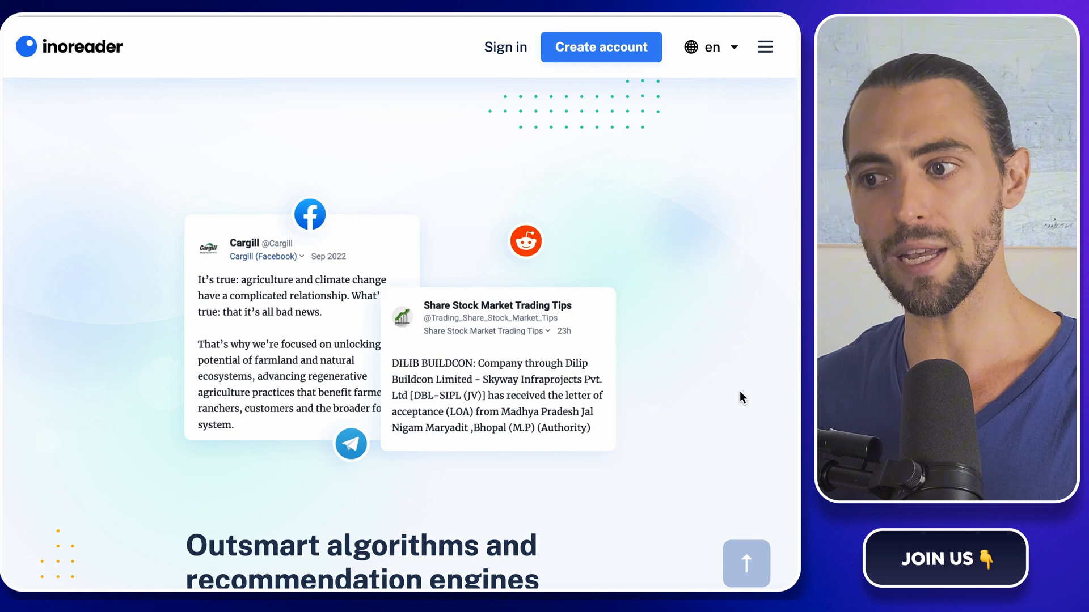
{"action": "scroll", "scroll_direction": "down", "scroll_amount": 3}
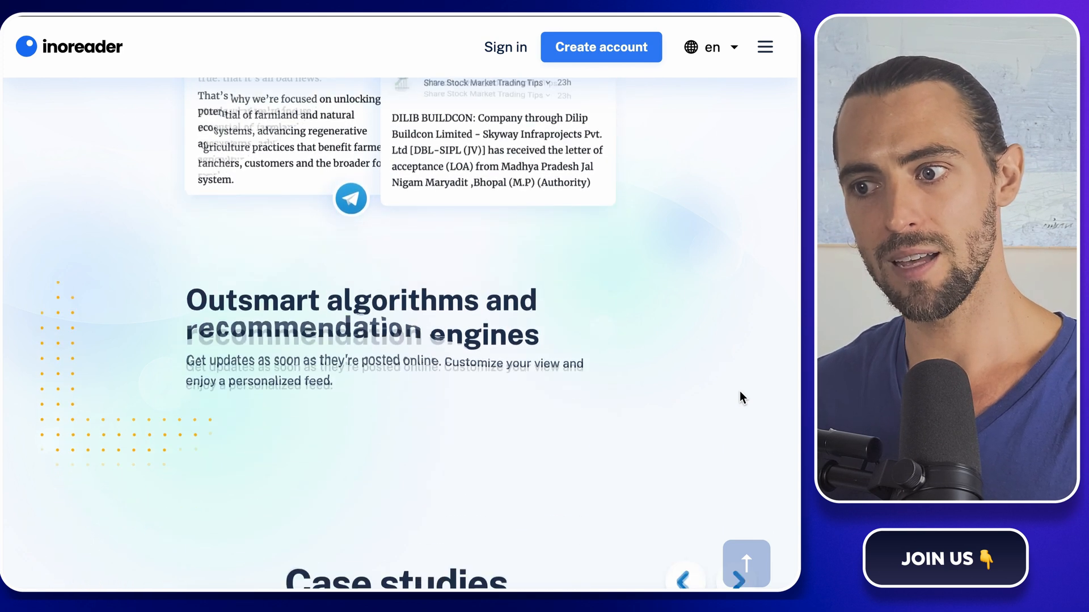
{"action": "scroll", "scroll_direction": "down", "scroll_amount": 3}
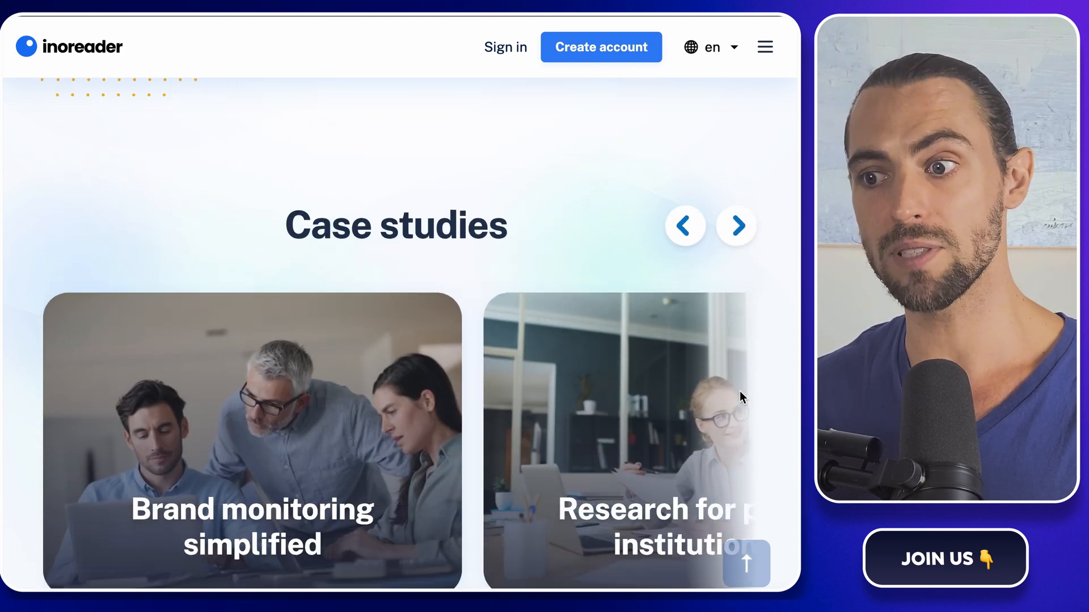
{"action": "scroll", "scroll_direction": "down", "scroll_amount": 3}
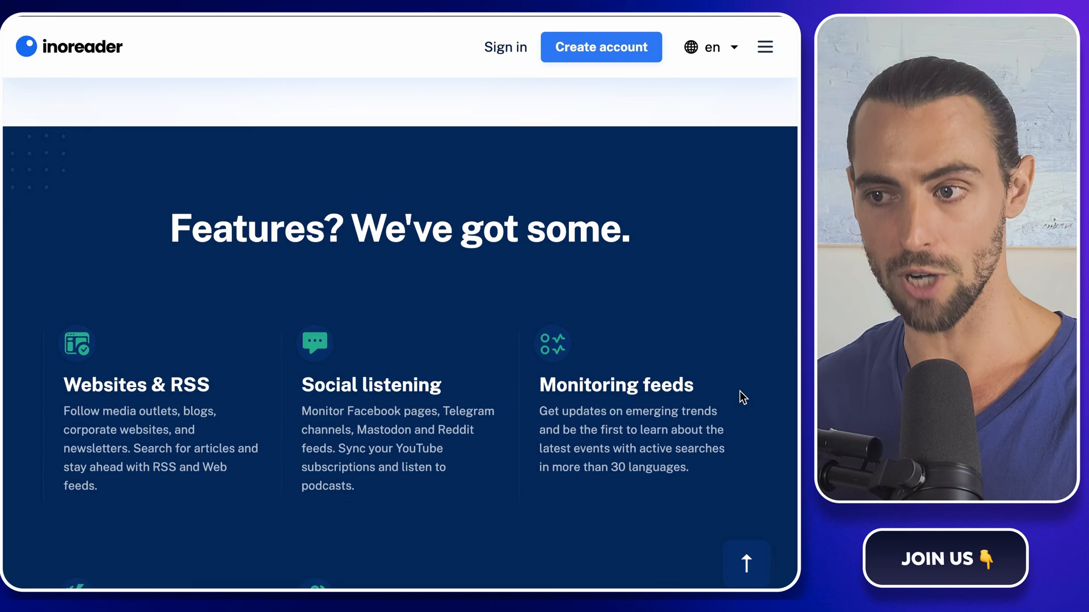
{"action": "scroll", "scroll_direction": "down", "scroll_amount": 3}
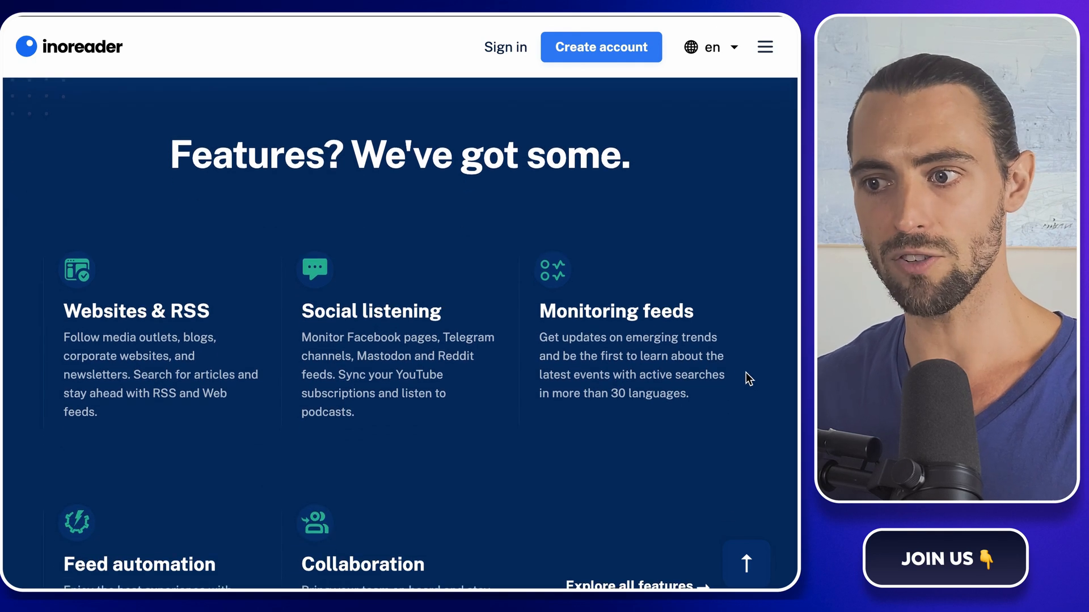
{"action": "mouse_move", "coordinate": [685, 396]}
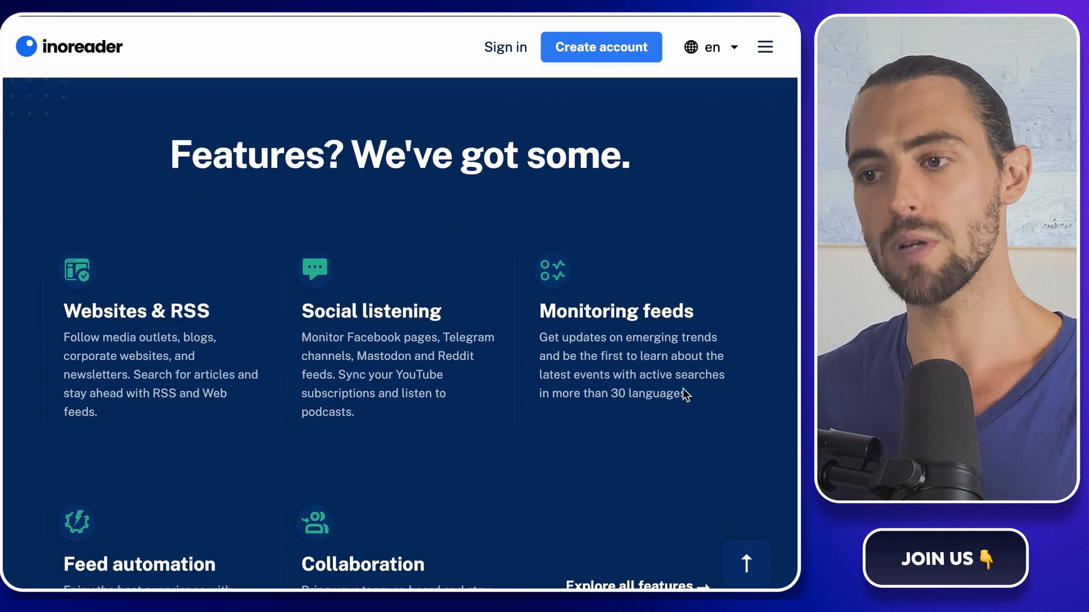
{"action": "scroll", "scroll_direction": "down", "scroll_amount": 3}
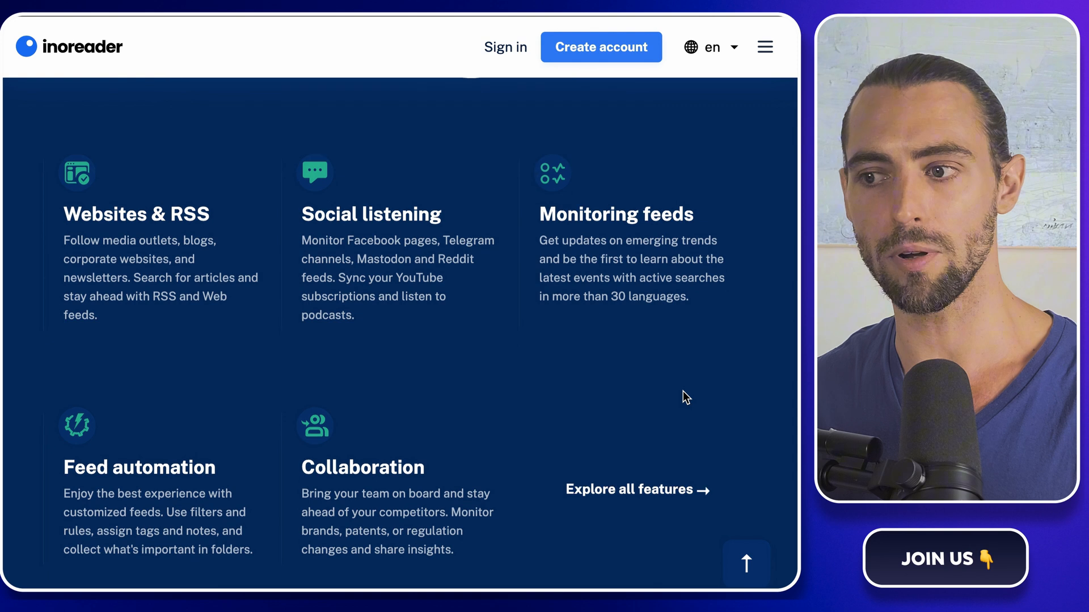
{"action": "scroll", "scroll_direction": "down", "scroll_amount": 3}
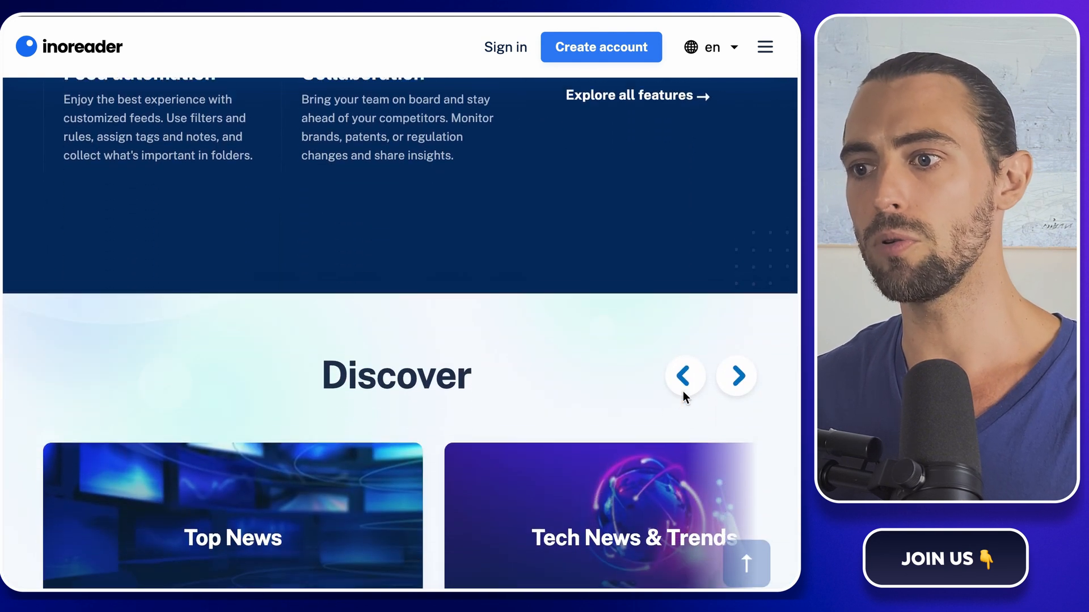
{"action": "scroll", "scroll_direction": "down", "scroll_amount": 3}
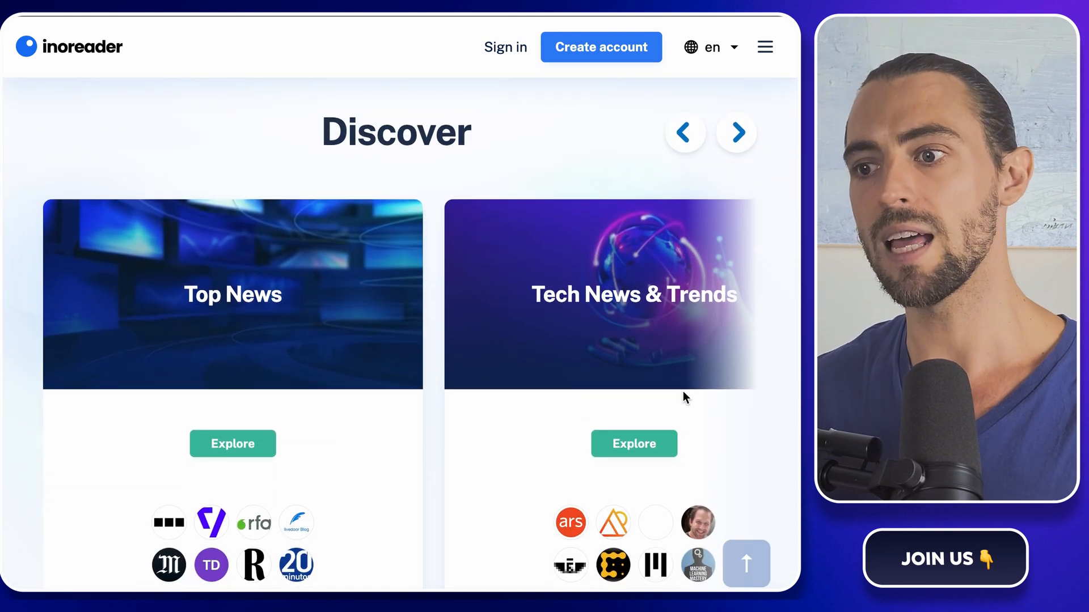
{"action": "scroll", "scroll_direction": "down", "scroll_amount": 3}
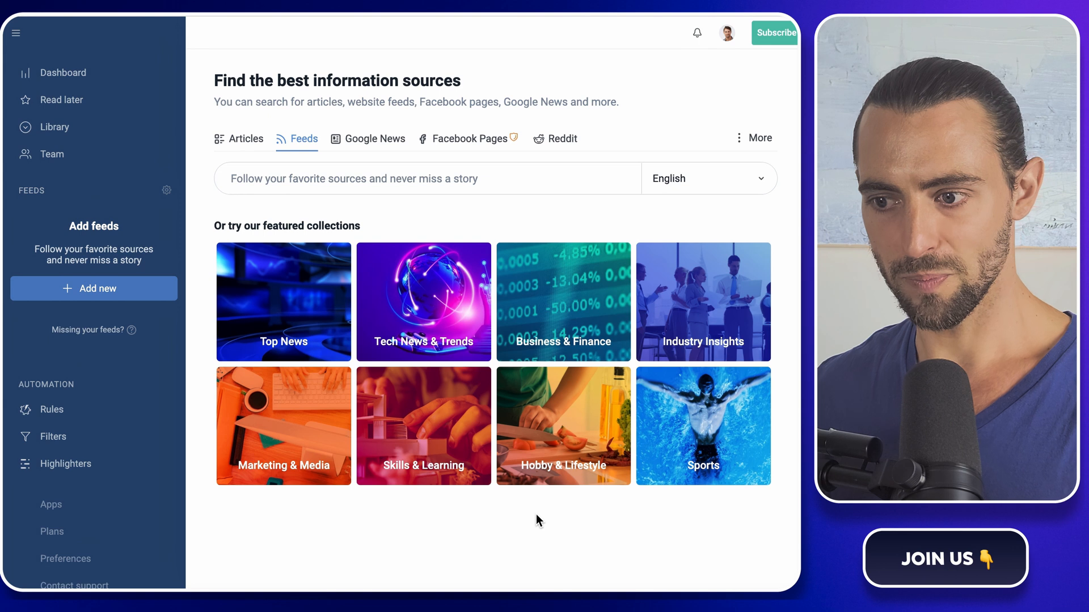
{"action": "mouse_move", "coordinate": [161, 300]}
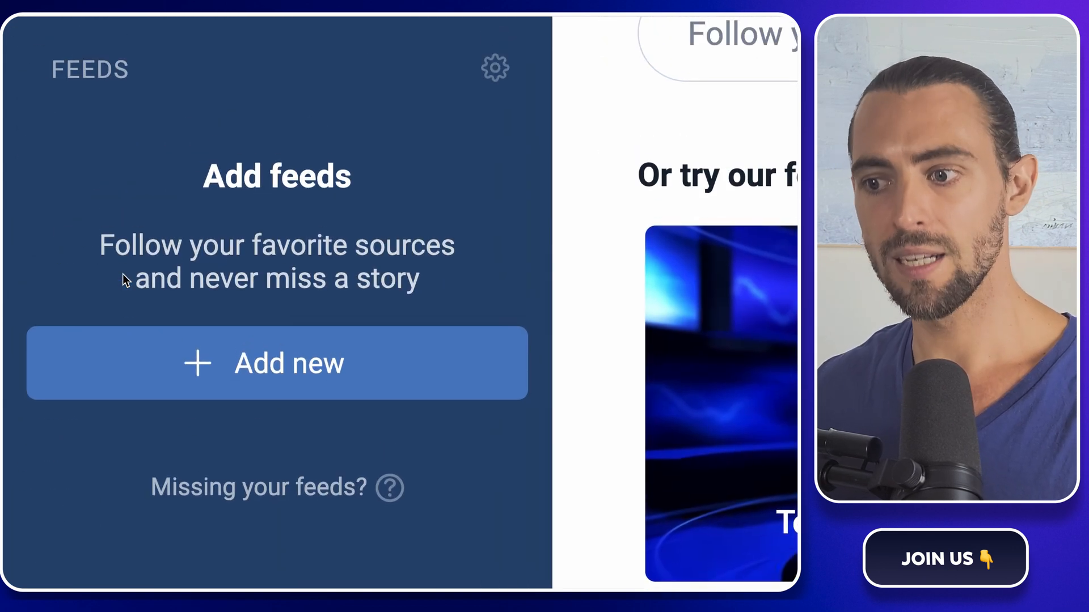
{"action": "mouse_move", "coordinate": [114, 363]}
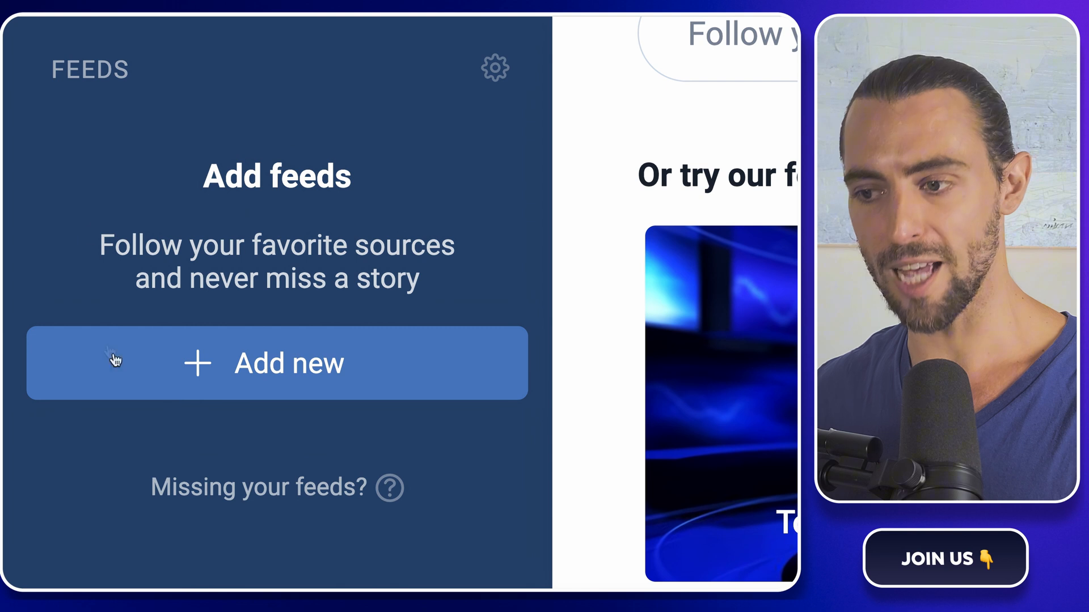
{"action": "mouse_move", "coordinate": [398, 420]}
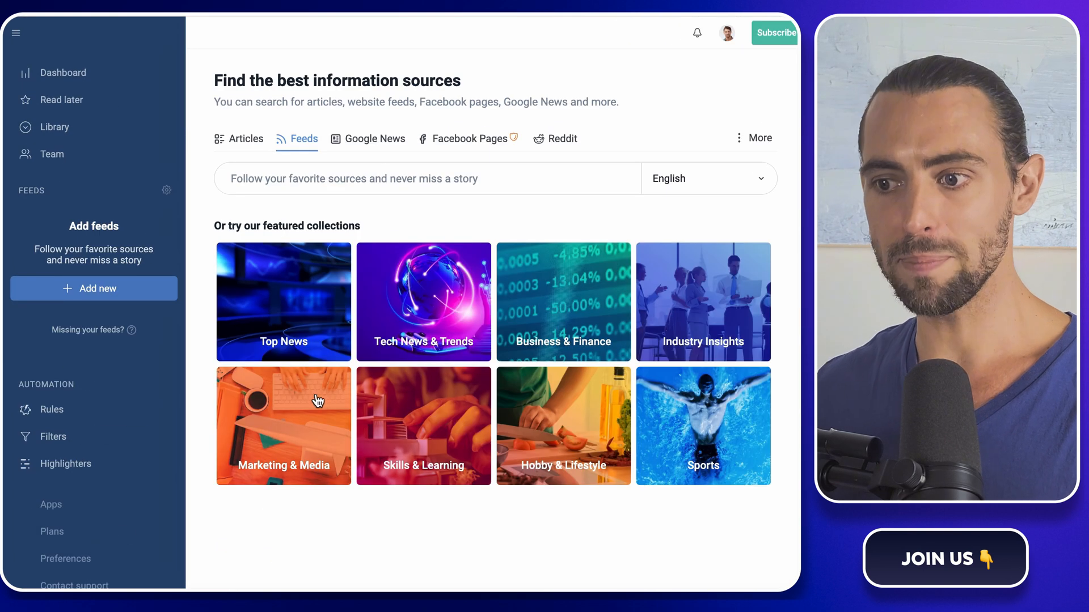
{"action": "mouse_move", "coordinate": [199, 412]}
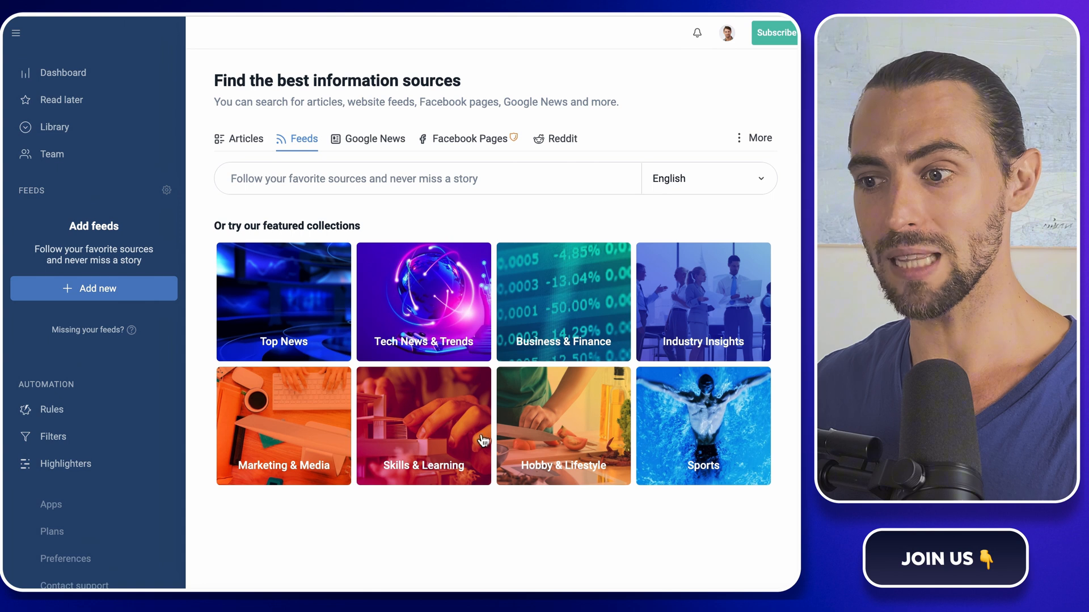
{"action": "mouse_move", "coordinate": [738, 318]}
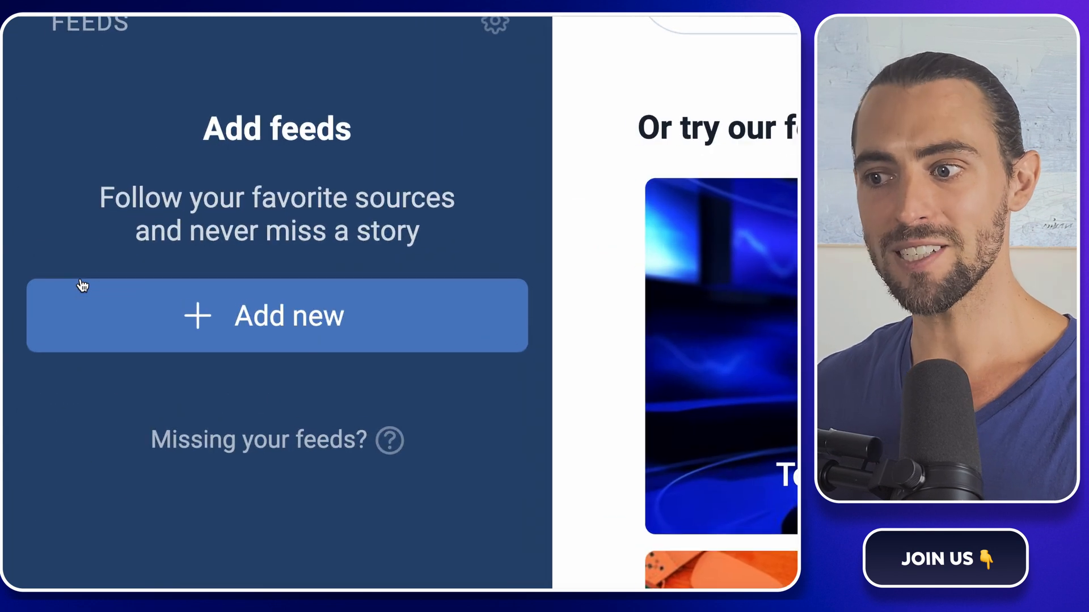
{"action": "left_click", "coordinate": [276, 316]}
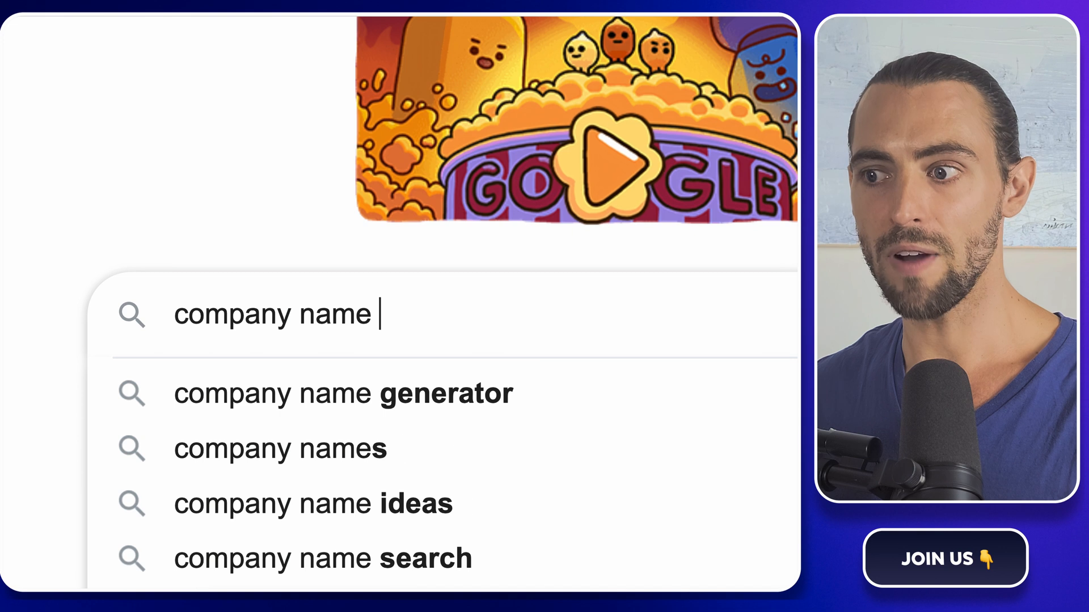
Step: Enter the start of the company name ('com') in the Google search box
{"action": "type", "text": "com"}
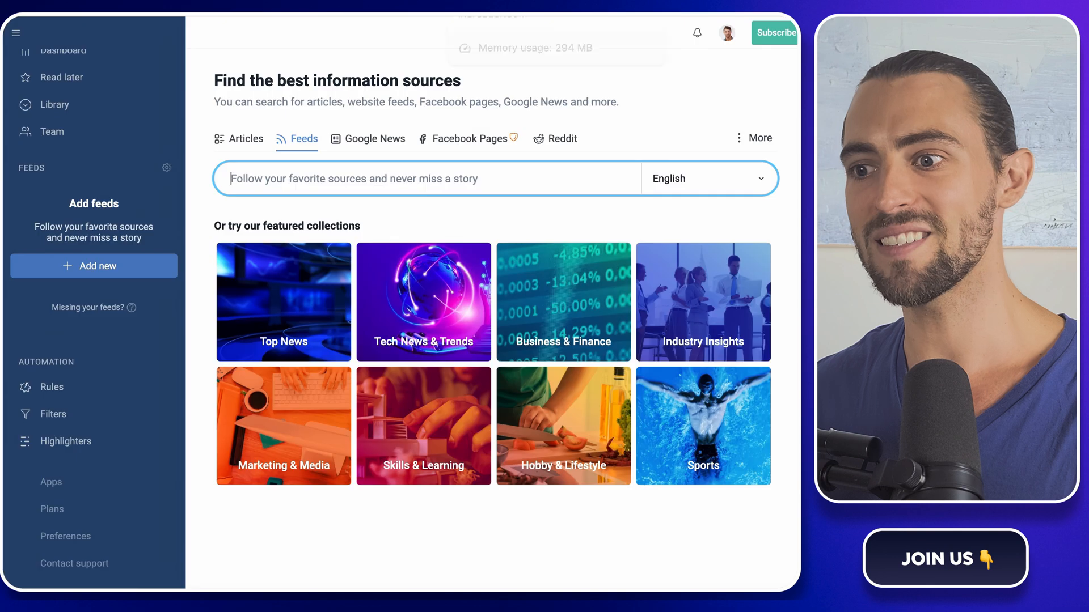
Step: Follow the Apple Newsroom company-news URL and Google's Company announcements blog as sources
{"action": "left_click", "coordinate": [399, 180]}
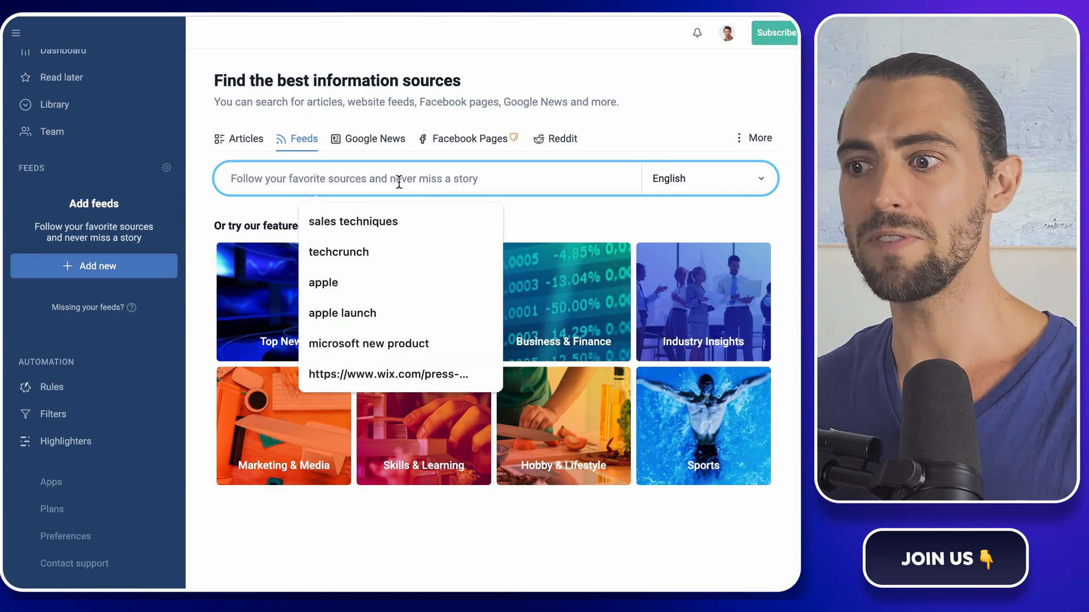
{"action": "type", "text": "https://www.apple.com/newsroom/topics/company-news/"}
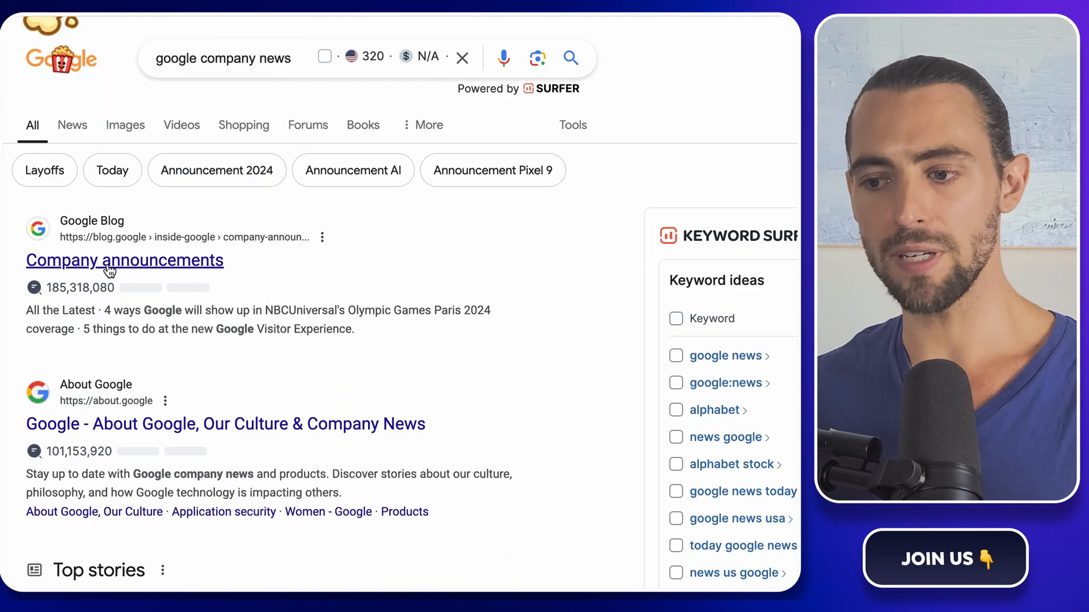
{"action": "left_click", "coordinate": [109, 261]}
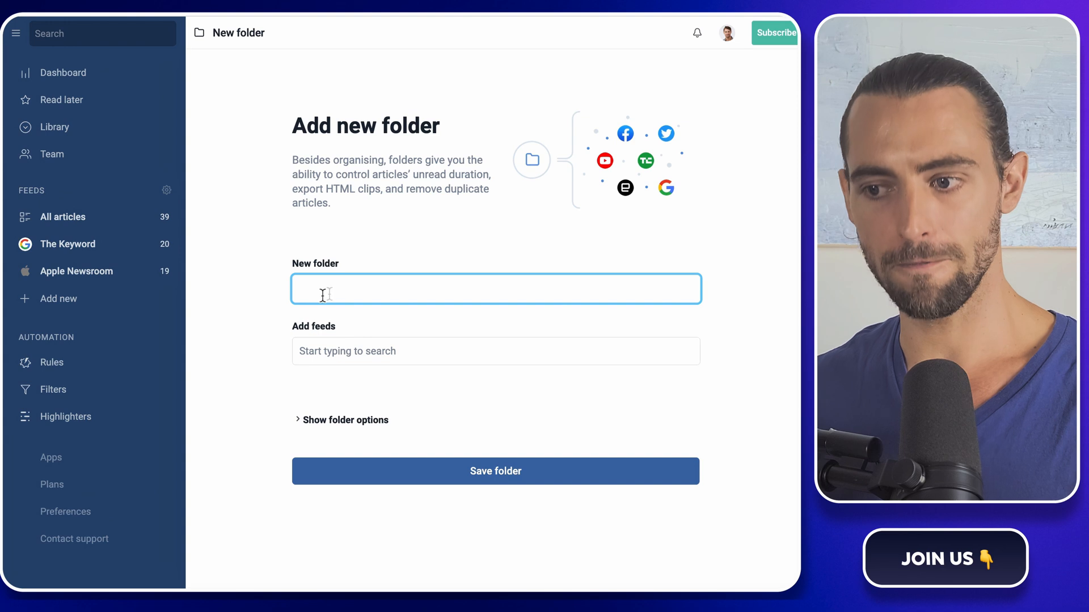
Step: Name the new folder 'Updates', add Apple Newsroom and The Keyword, and save it
{"action": "type", "text": "Updates"}
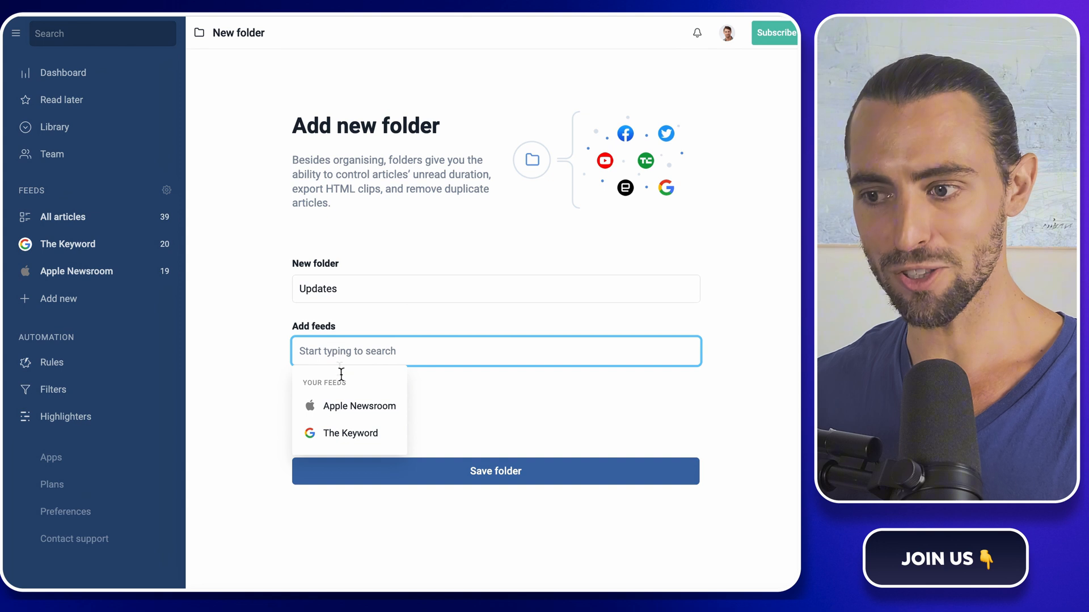
{"action": "left_click", "coordinate": [358, 406]}
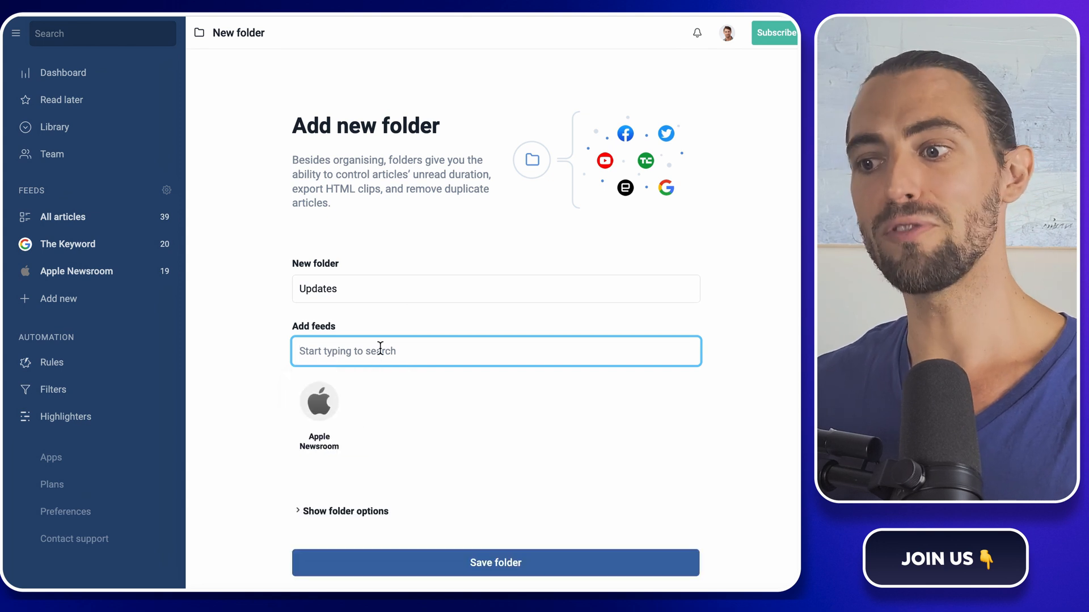
{"action": "left_click", "coordinate": [494, 351]}
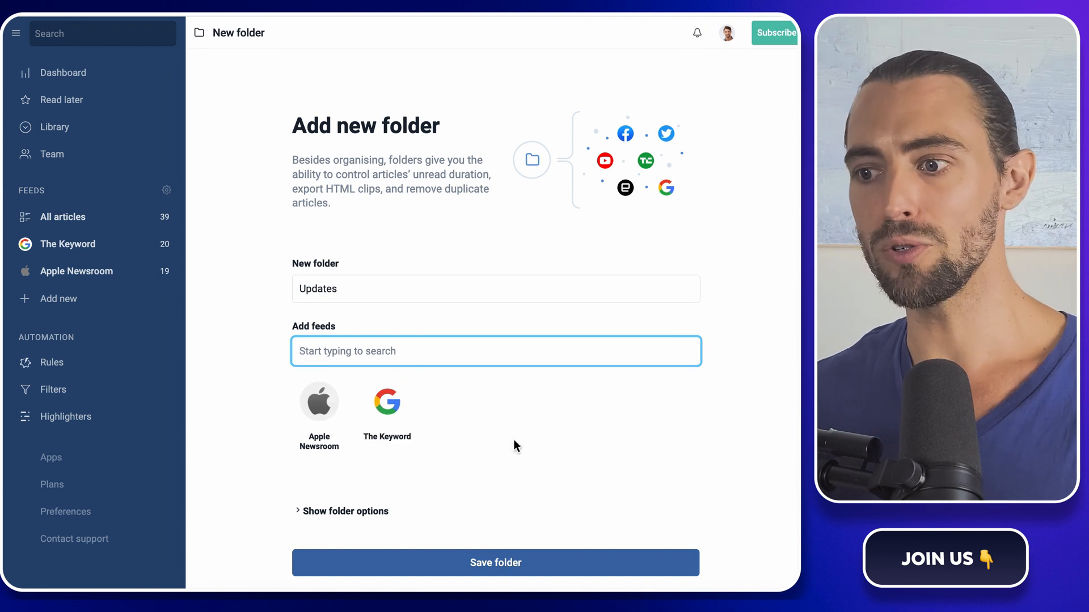
{"action": "left_click", "coordinate": [495, 562]}
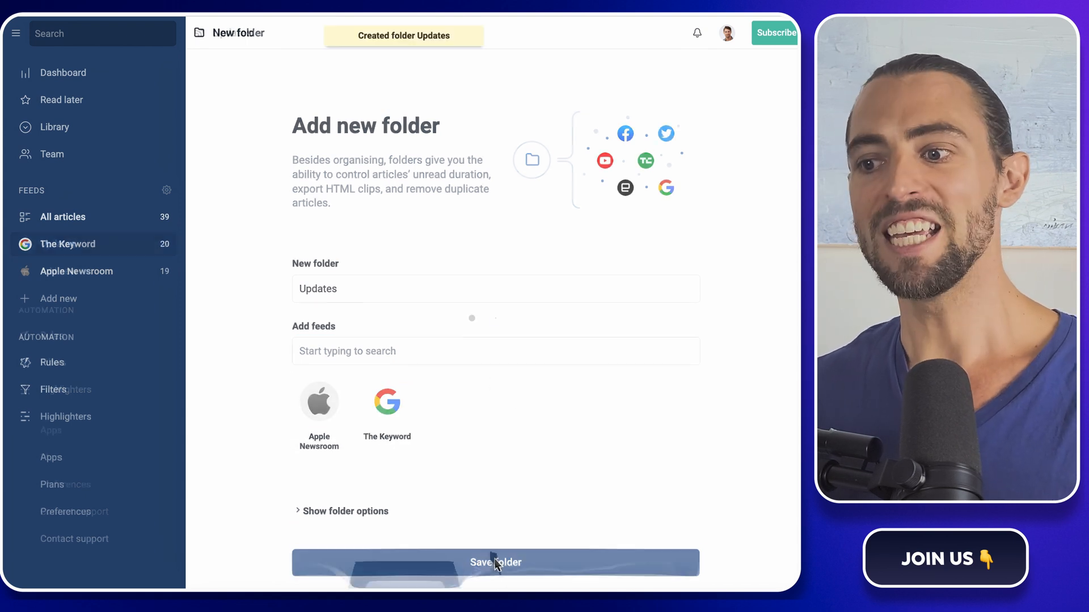
{"action": "left_click", "coordinate": [494, 563]}
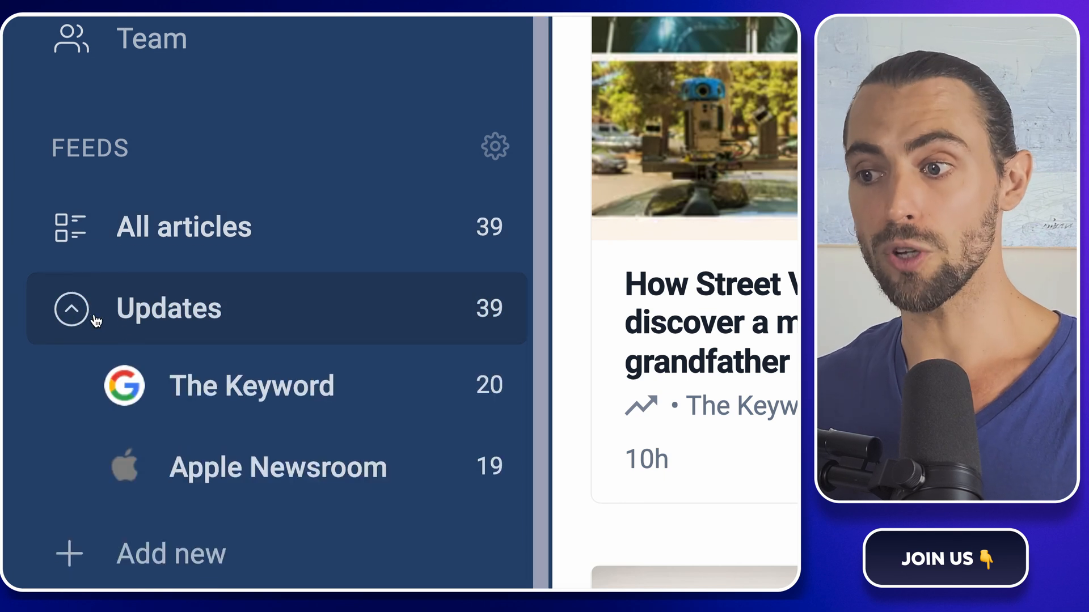
Step: View the Updates folder's combined article list from the Feeds sidebar
{"action": "left_click", "coordinate": [73, 308]}
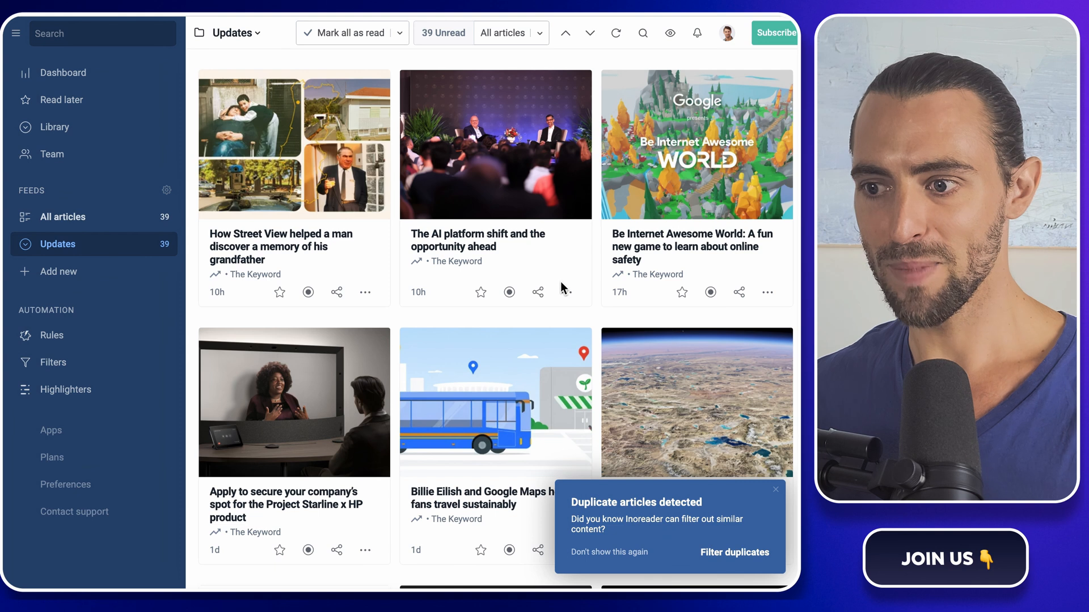
{"action": "scroll", "scroll_direction": "down", "scroll_amount": 3}
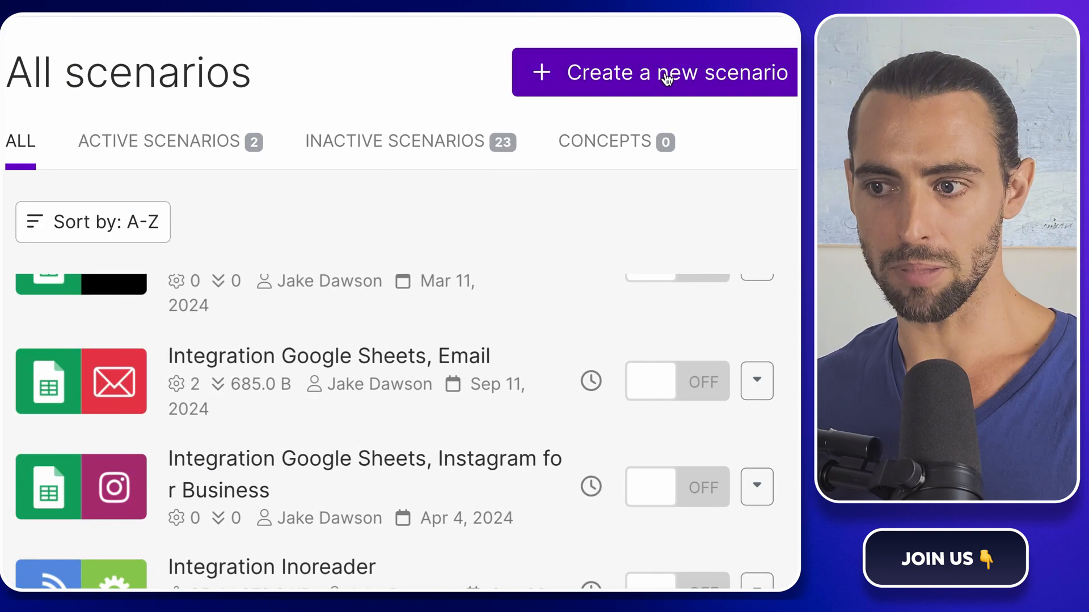
Step: Add an Inoreader List Articles module to a new scenario and save its connection
{"action": "left_click", "coordinate": [667, 73]}
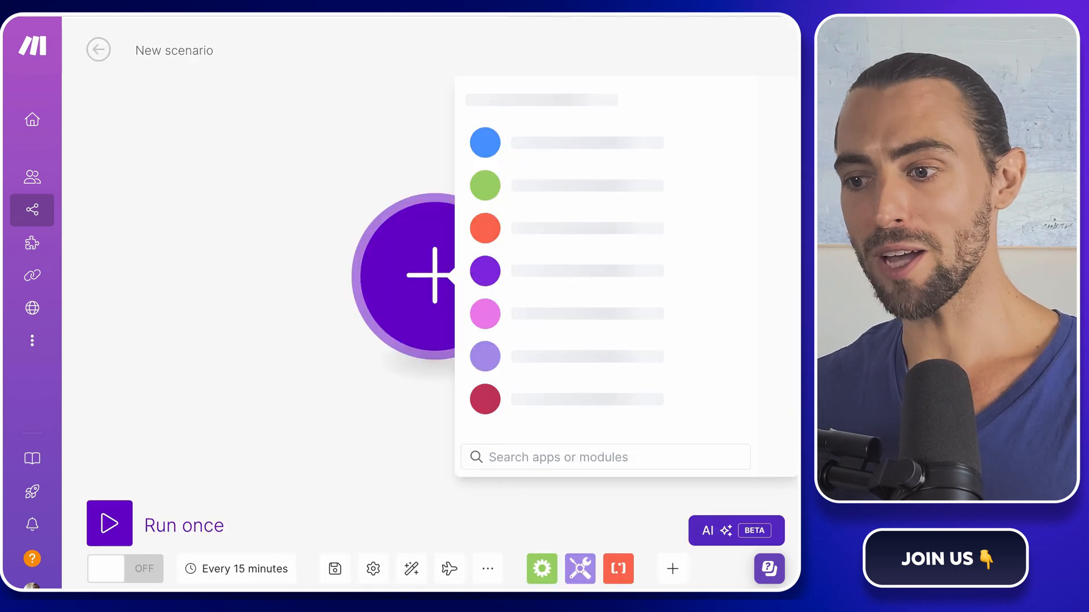
{"action": "type", "text": "inoreader"}
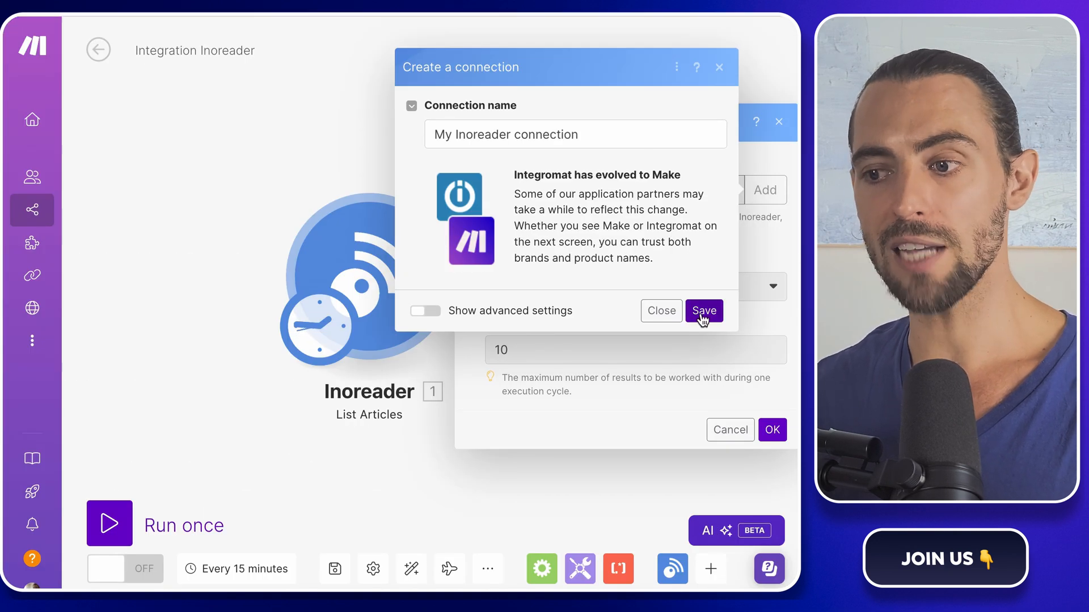
{"action": "left_click", "coordinate": [703, 310]}
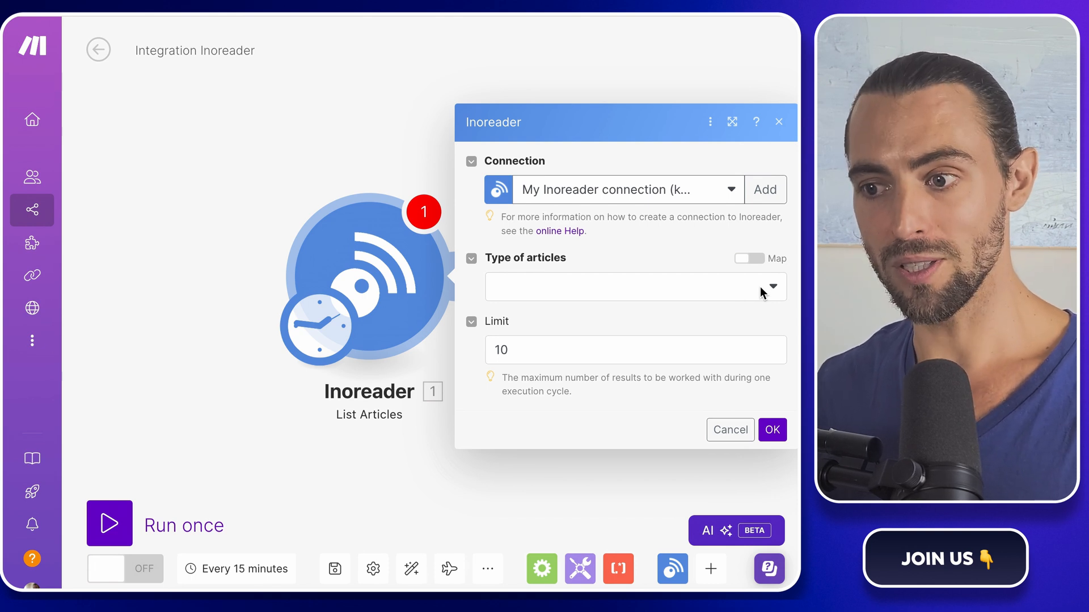
{"action": "mouse_move", "coordinate": [672, 287]}
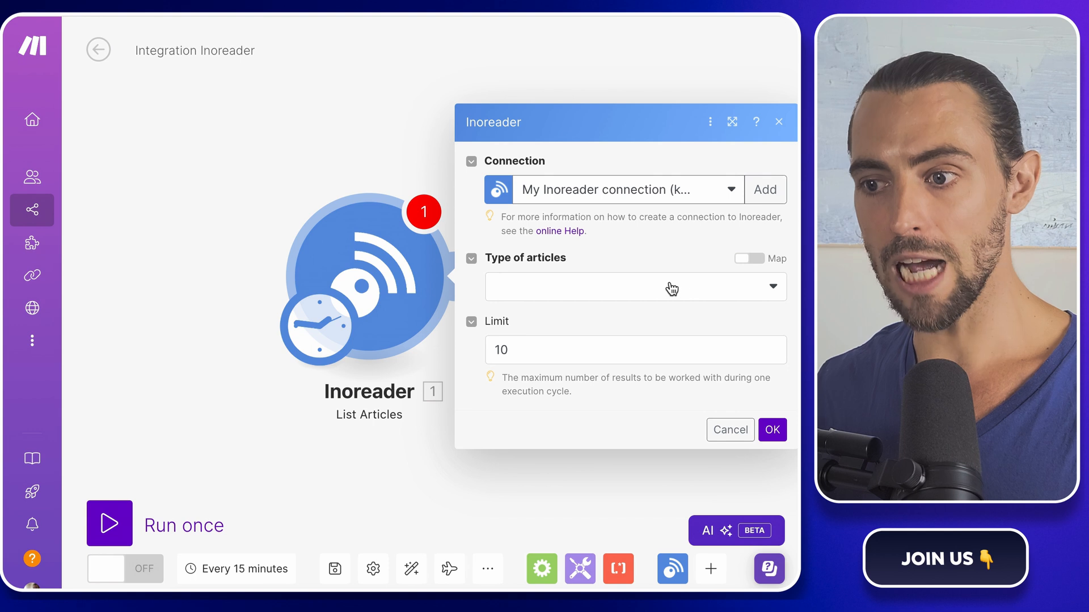
Step: Set Type of articles to Folder, Folder ID to Updates, Limit 10, and confirm
{"action": "left_click", "coordinate": [636, 287]}
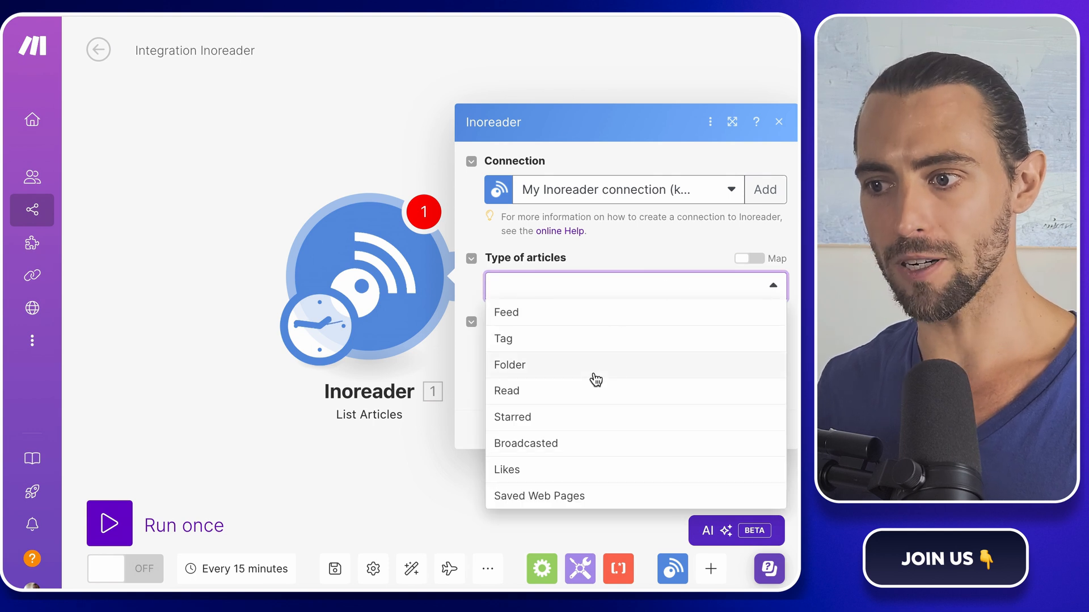
{"action": "left_click", "coordinate": [510, 365]}
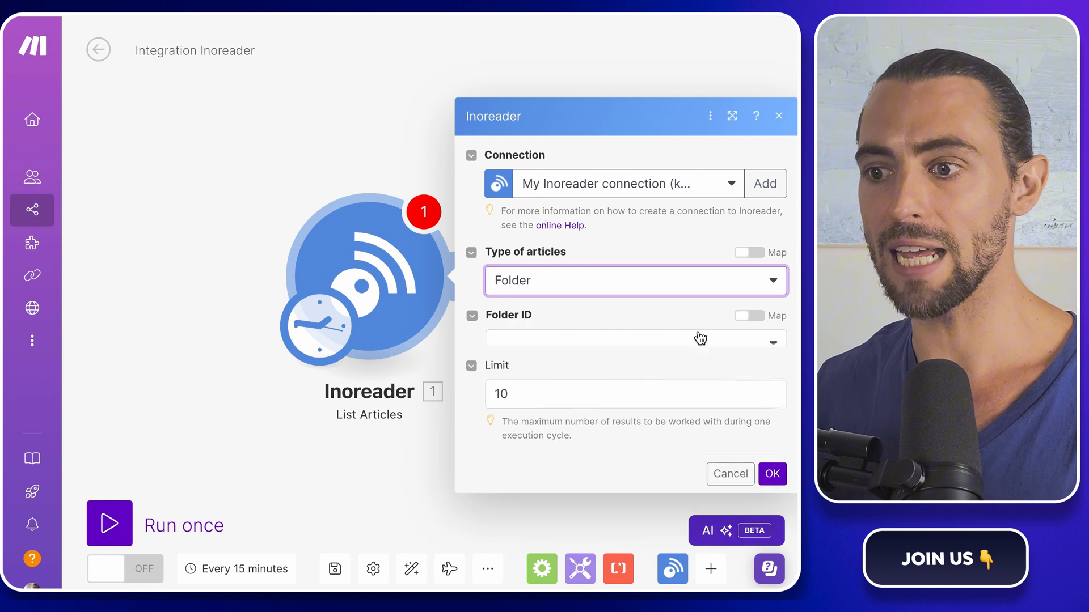
{"action": "left_click", "coordinate": [635, 342]}
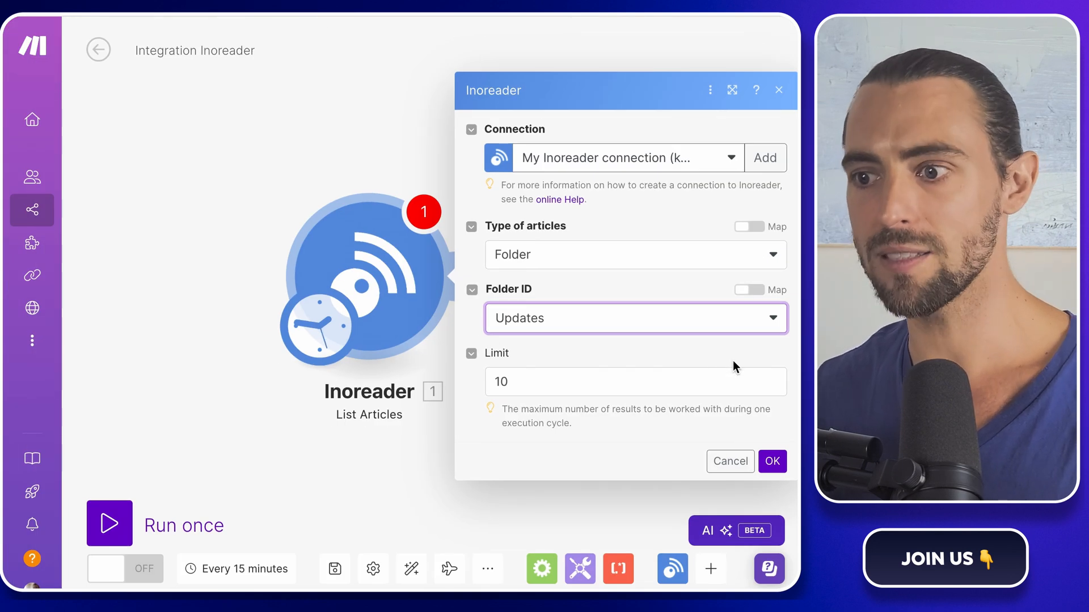
{"action": "mouse_move", "coordinate": [488, 393]}
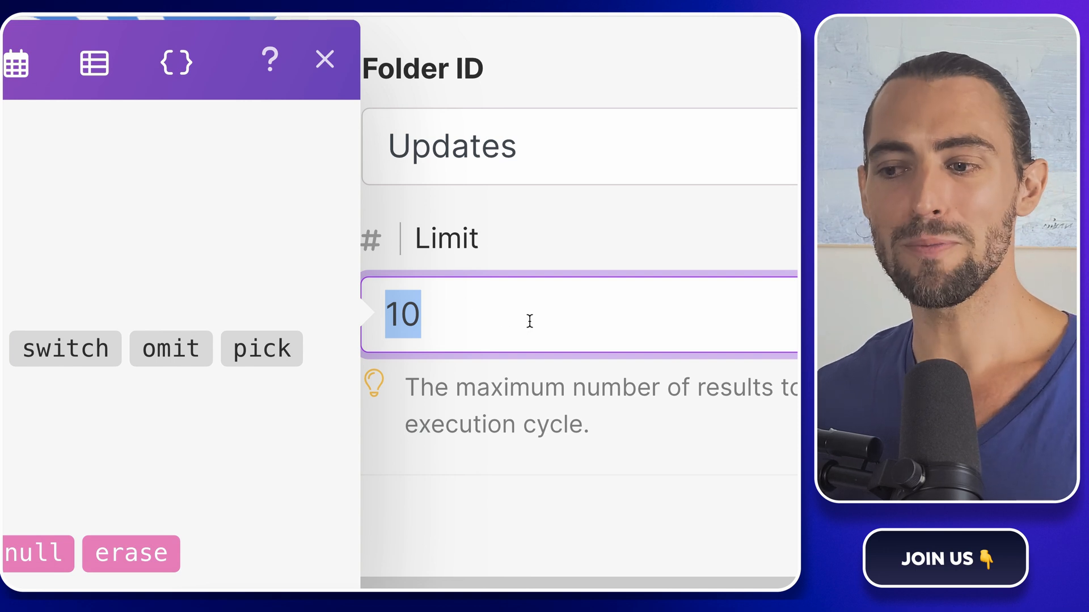
{"action": "left_click", "coordinate": [322, 59]}
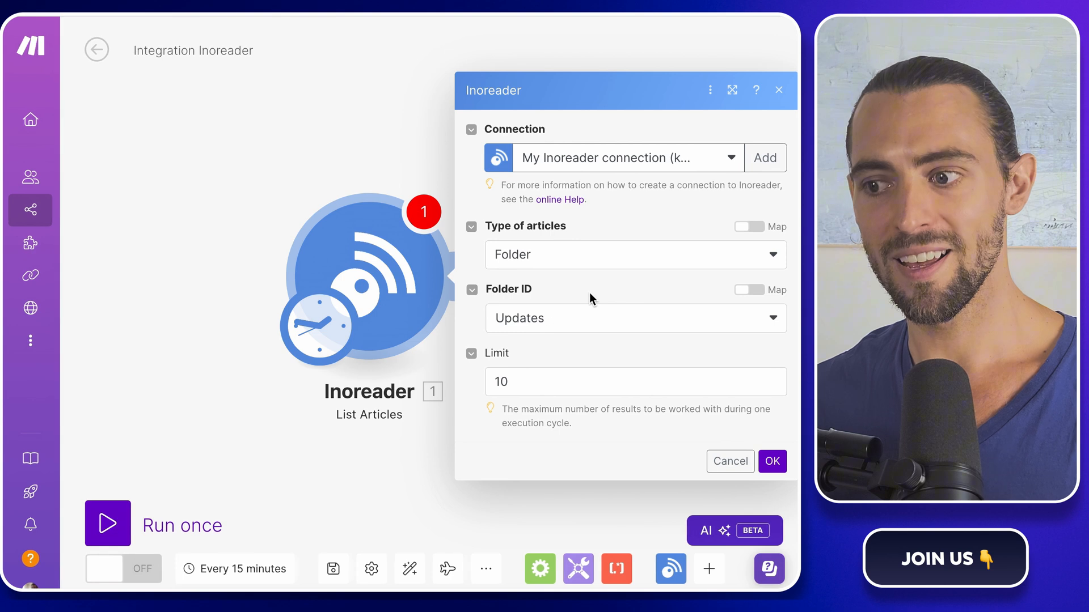
{"action": "left_click", "coordinate": [771, 461]}
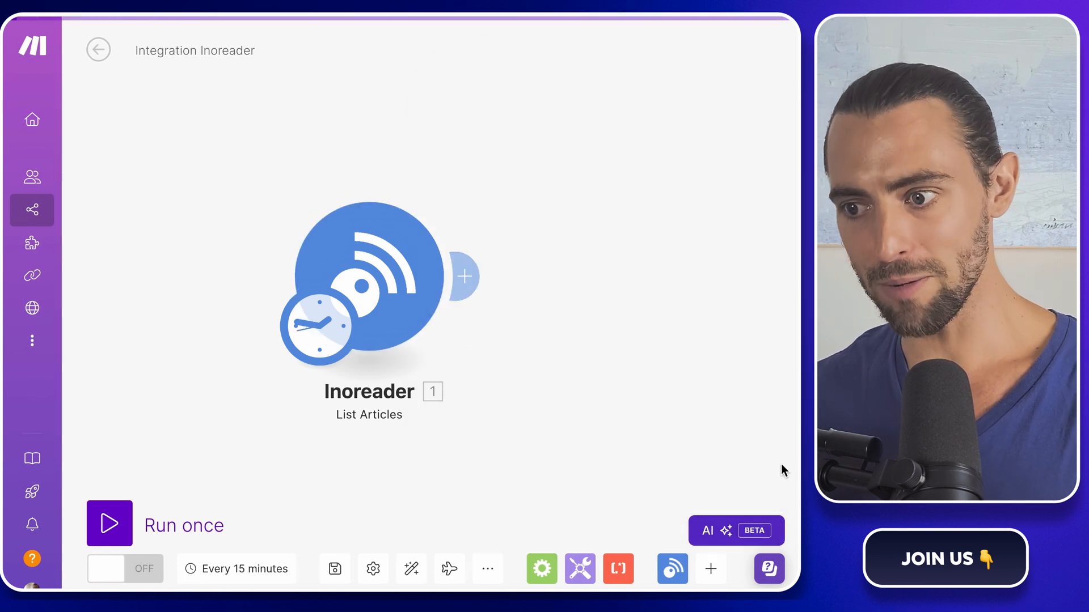
{"action": "mouse_move", "coordinate": [652, 472]}
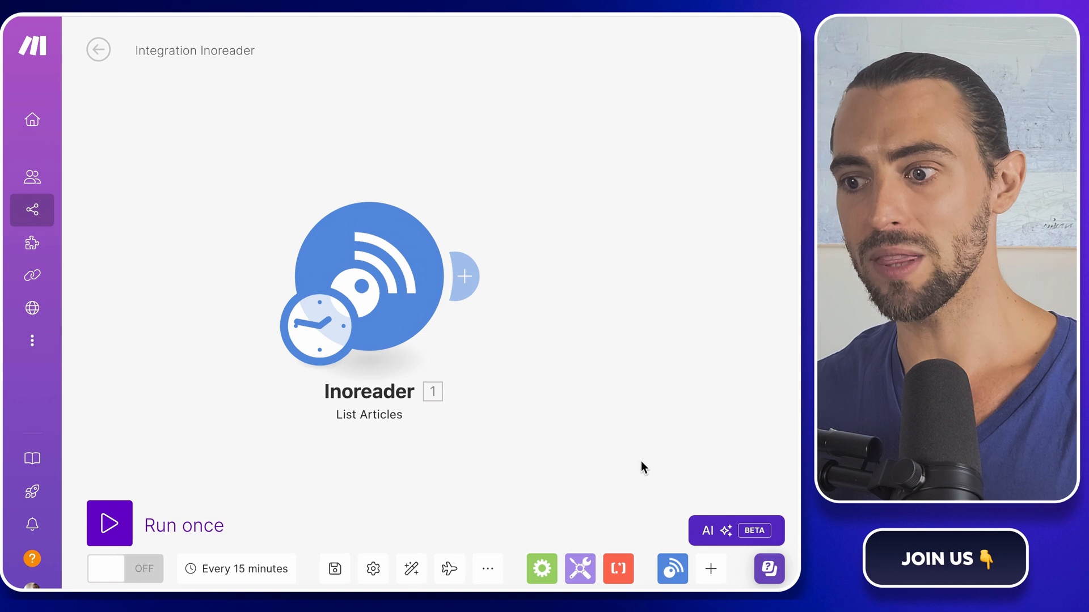
Step: Insert an Array aggregator module right after the Inoreader List Articles step
{"action": "left_click", "coordinate": [463, 277]}
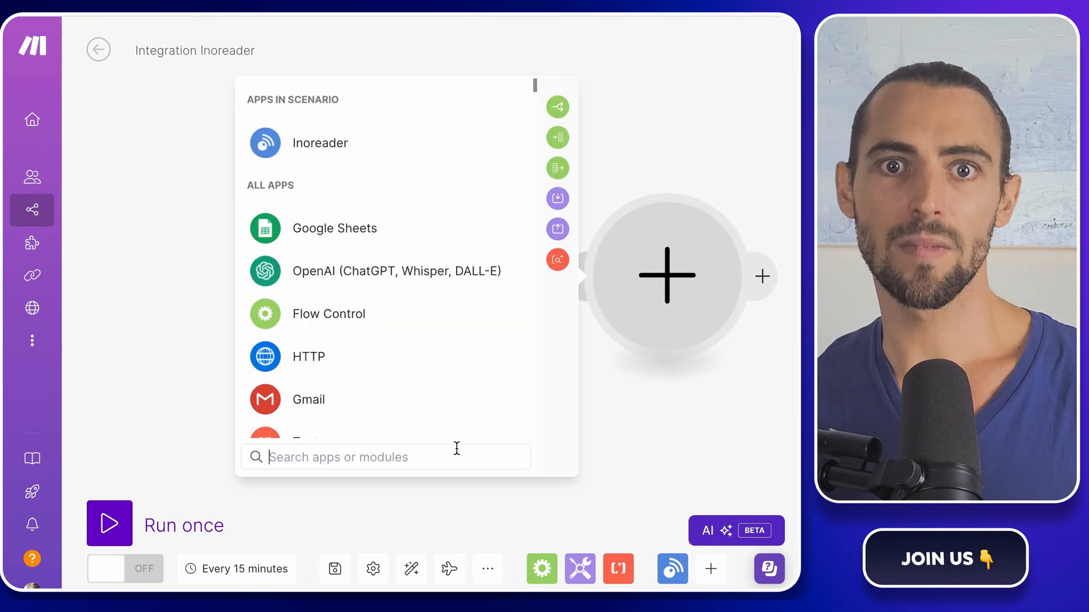
{"action": "type", "text": "array"}
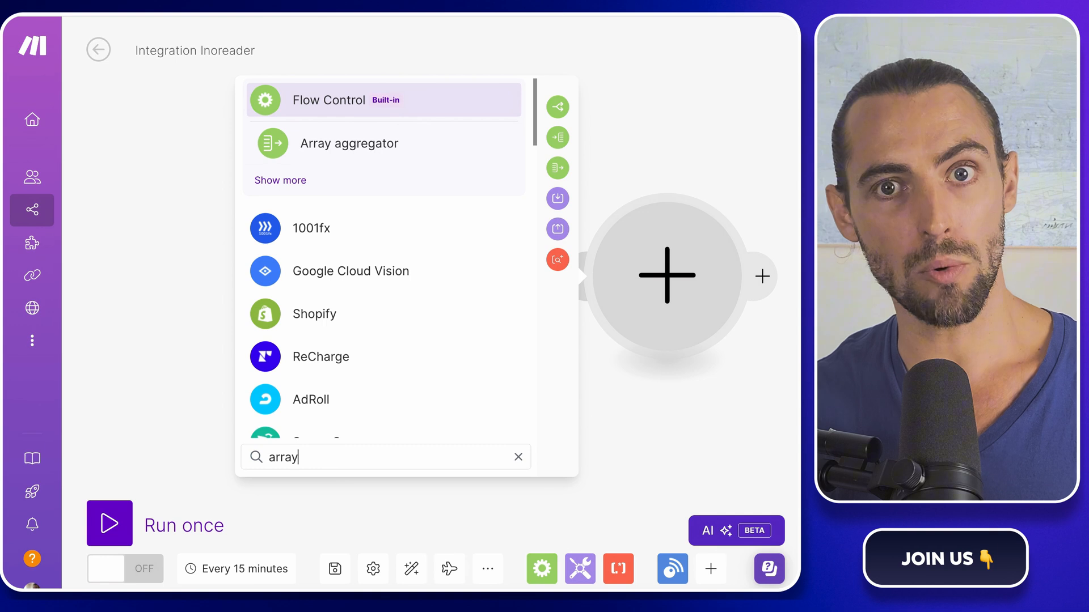
{"action": "left_click", "coordinate": [349, 144]}
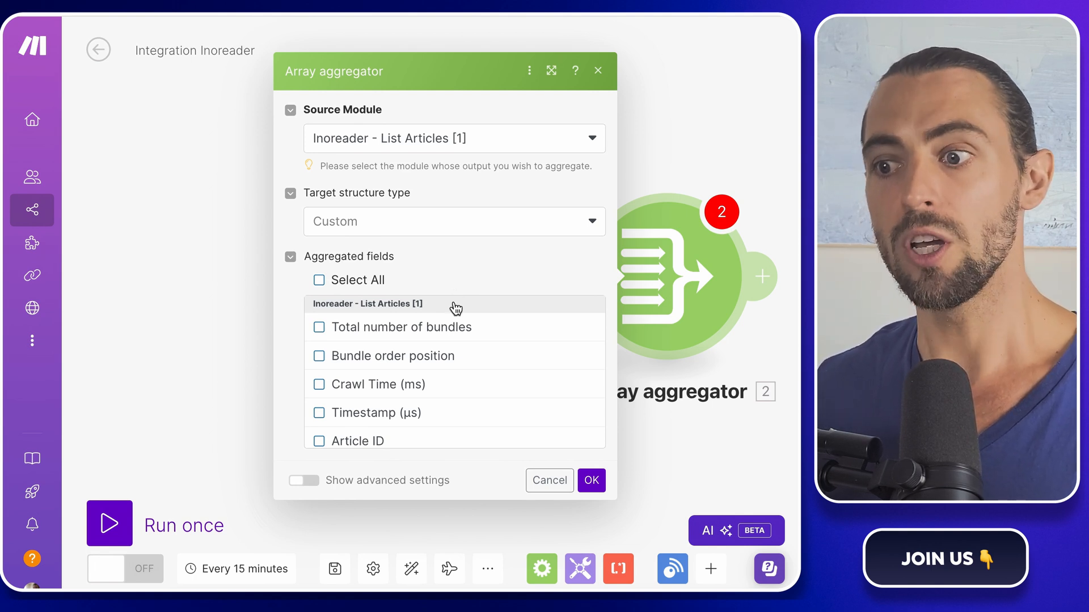
{"action": "mouse_move", "coordinate": [367, 224]}
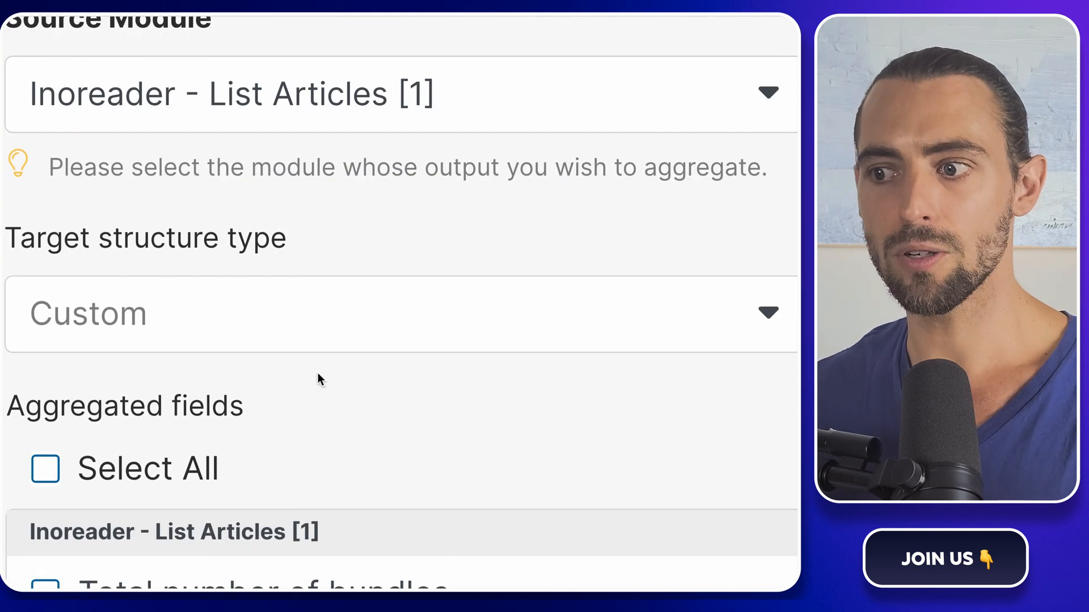
Step: Tick Canonical and Summary as aggregated fields and confirm the aggregator settings
{"action": "scroll", "scroll_direction": "down", "scroll_amount": 3}
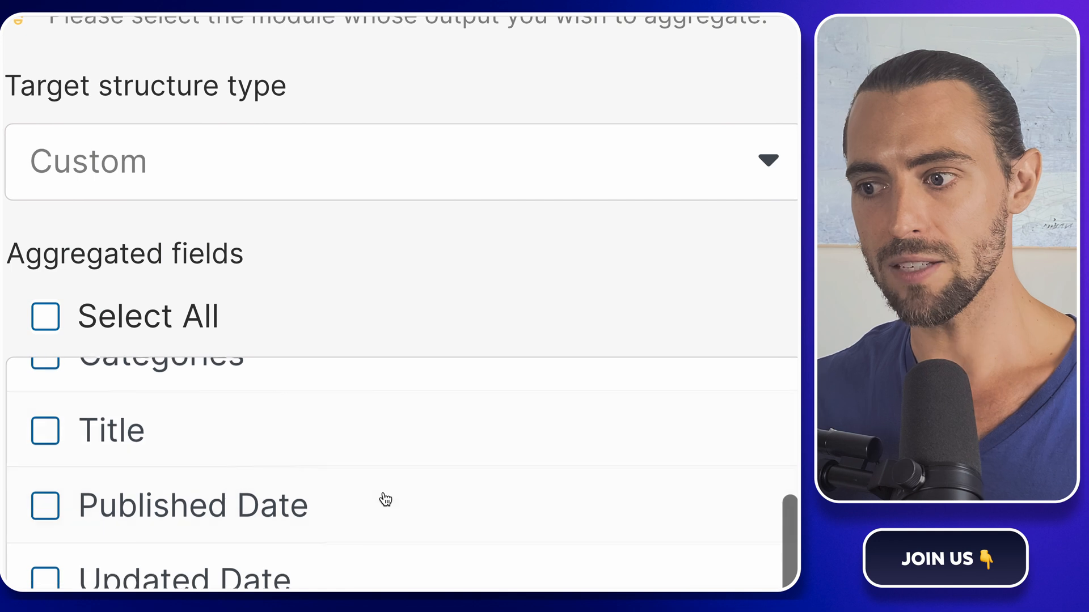
{"action": "scroll", "scroll_direction": "down", "scroll_amount": 3}
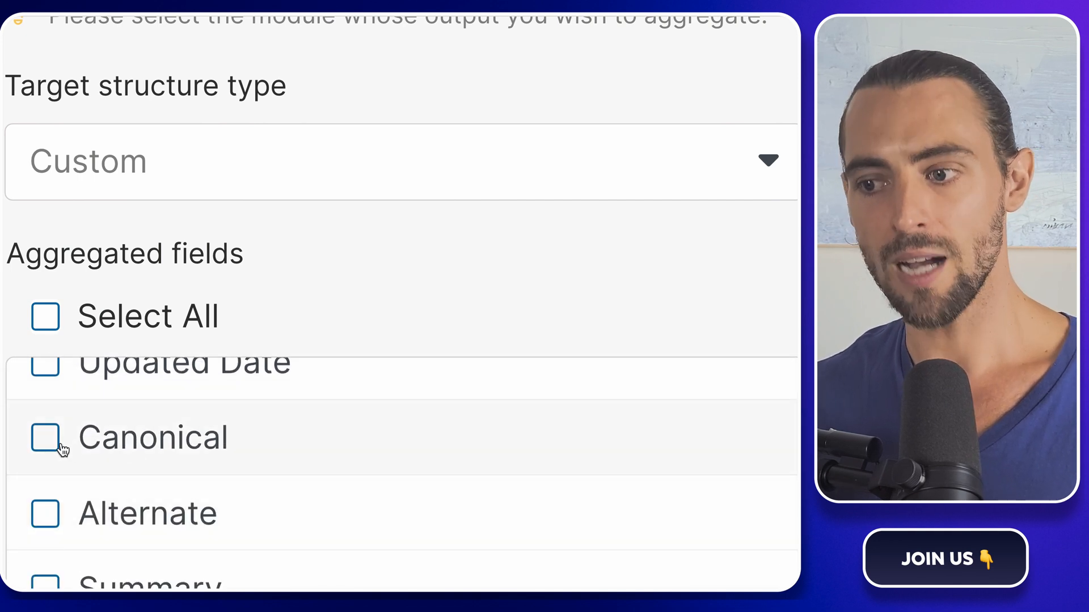
{"action": "left_click", "coordinate": [44, 438]}
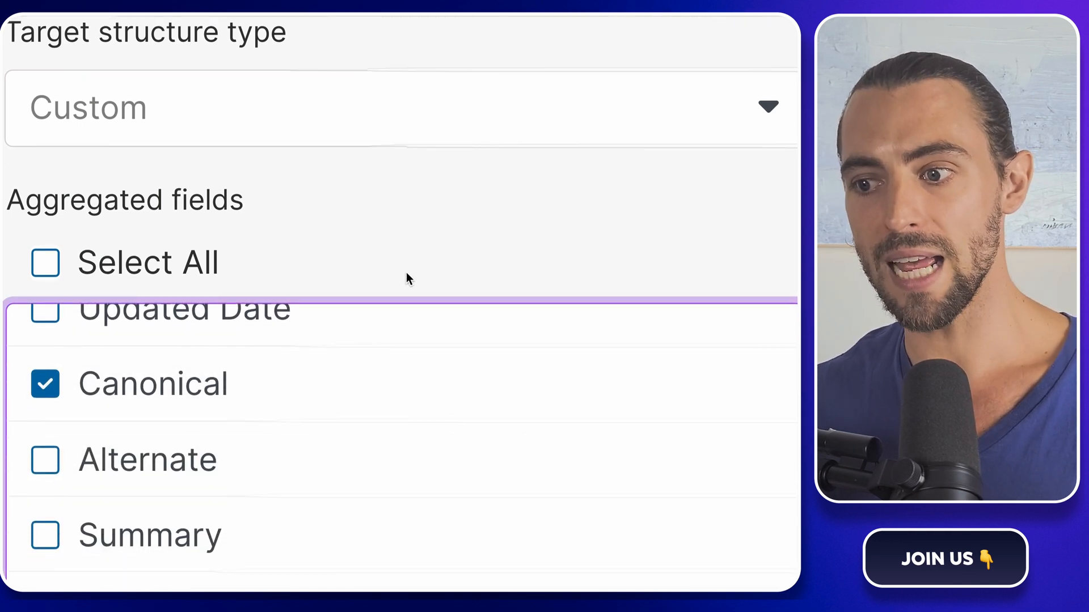
{"action": "scroll", "scroll_direction": "down", "scroll_amount": 3}
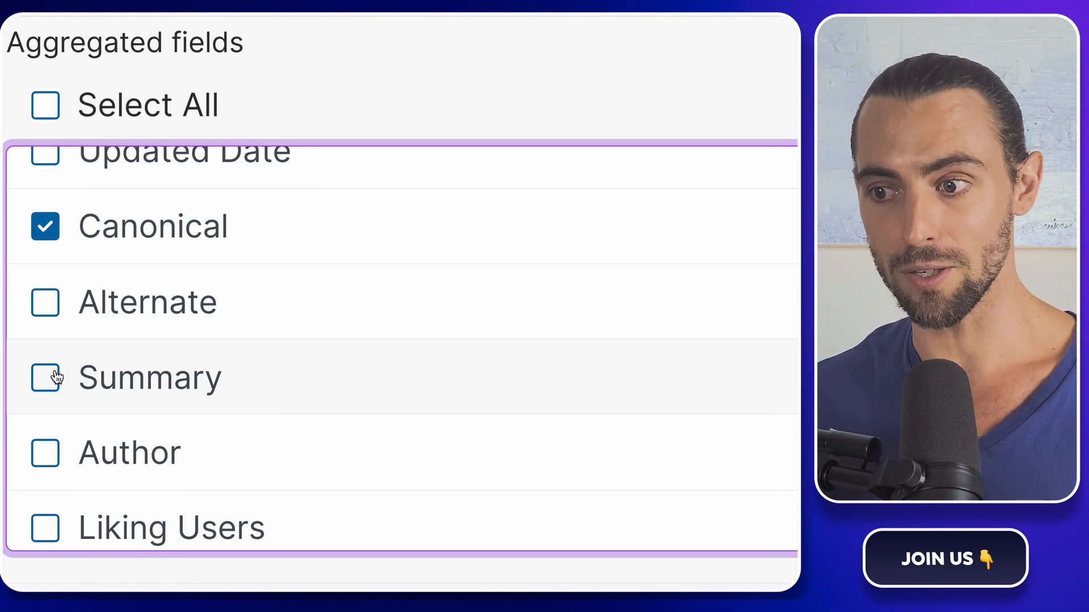
{"action": "left_click", "coordinate": [45, 376]}
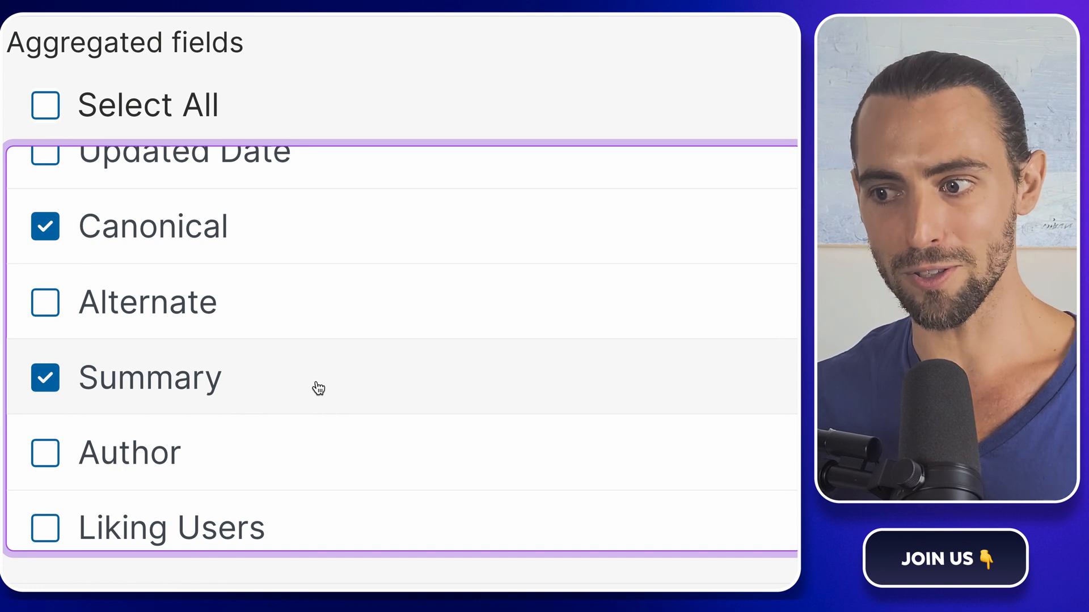
{"action": "mouse_move", "coordinate": [331, 388]}
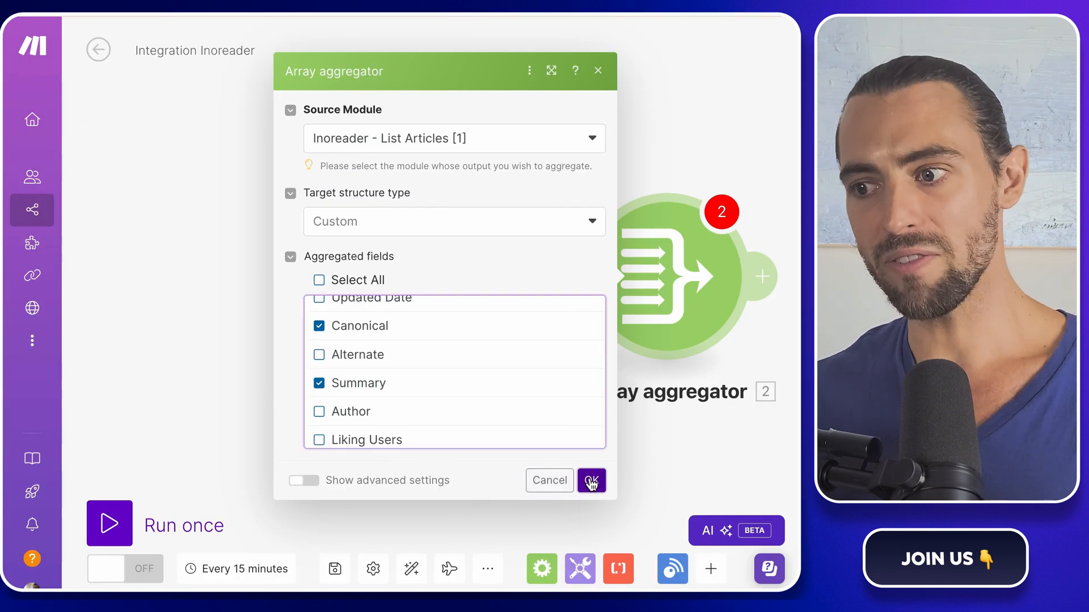
{"action": "left_click", "coordinate": [592, 481]}
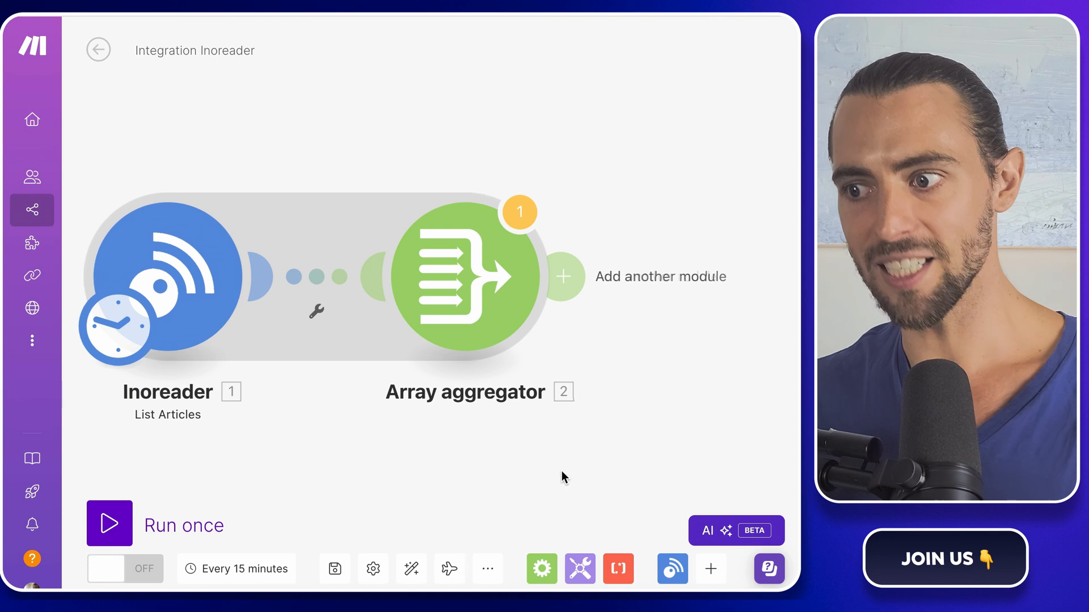
Step: Add a JSON Transform to JSON module after the aggregator, Object mapped to 2. Array[]
{"action": "left_click", "coordinate": [563, 276]}
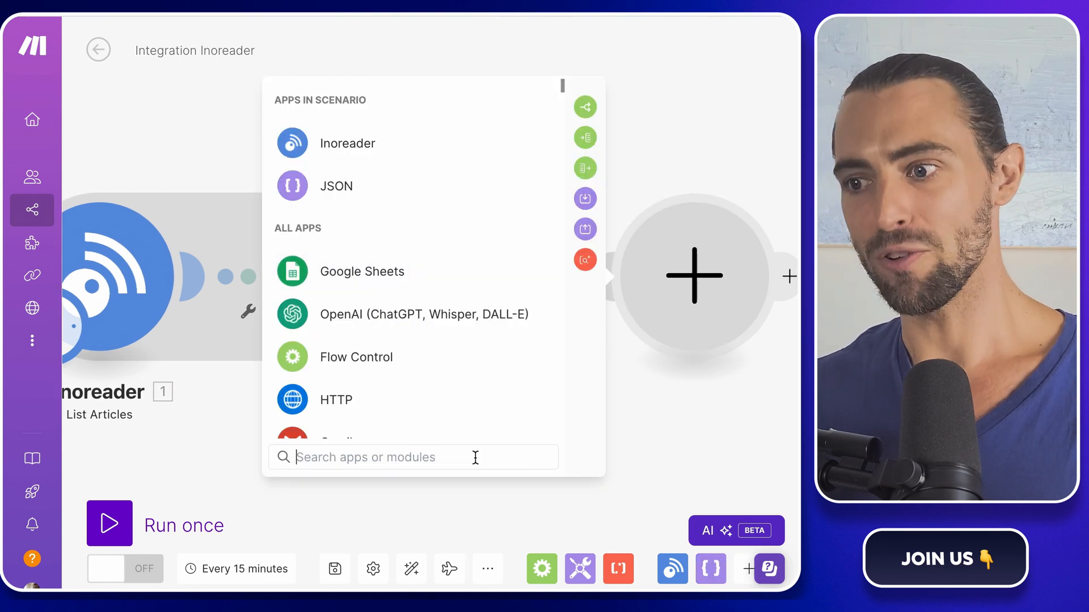
{"action": "type", "text": "json"}
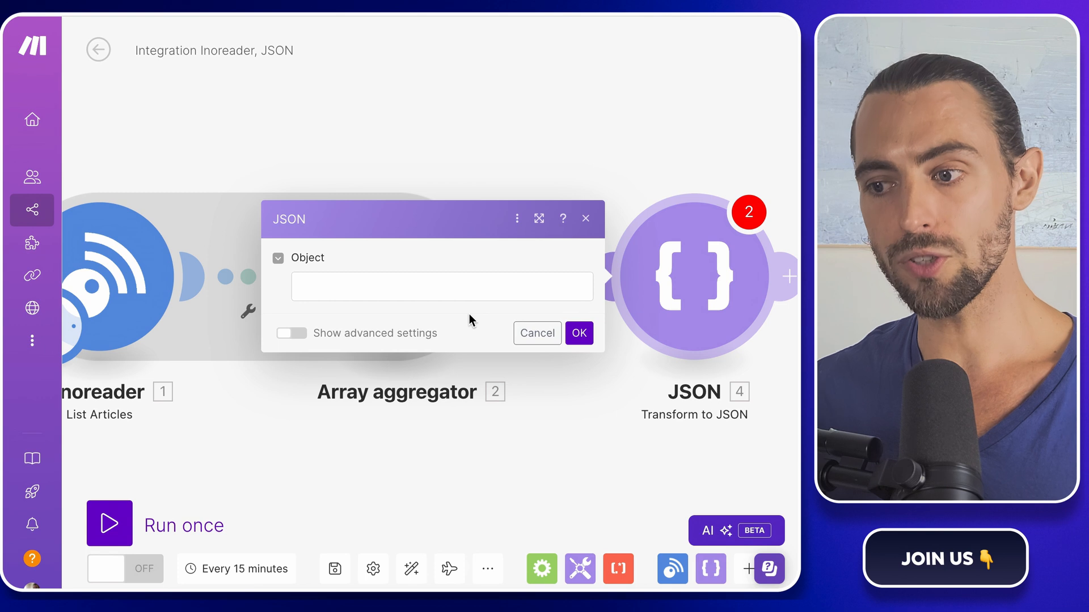
{"action": "left_click", "coordinate": [442, 285]}
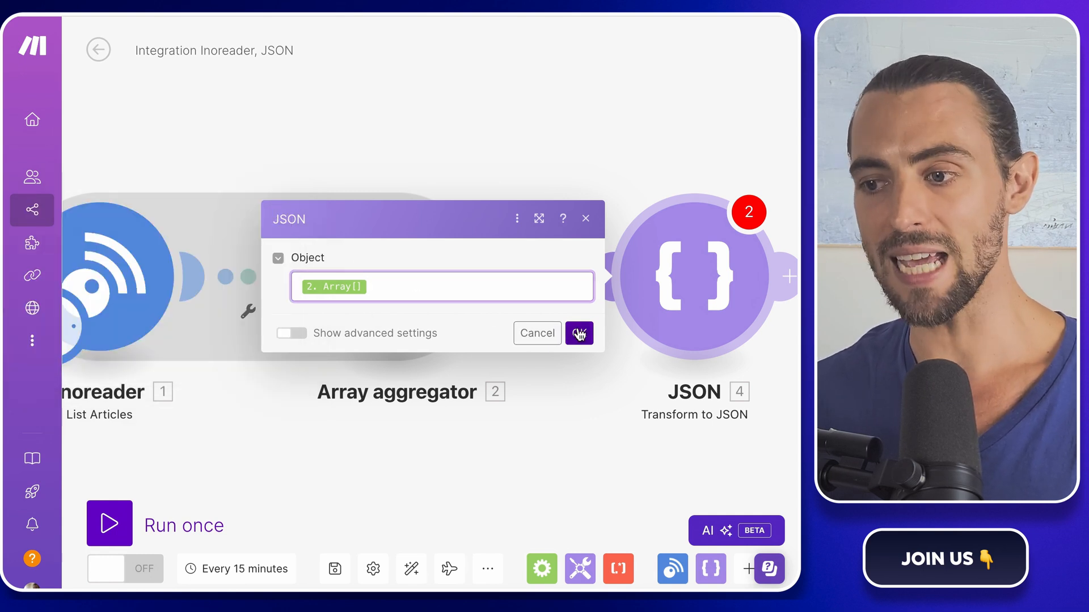
{"action": "left_click", "coordinate": [578, 333]}
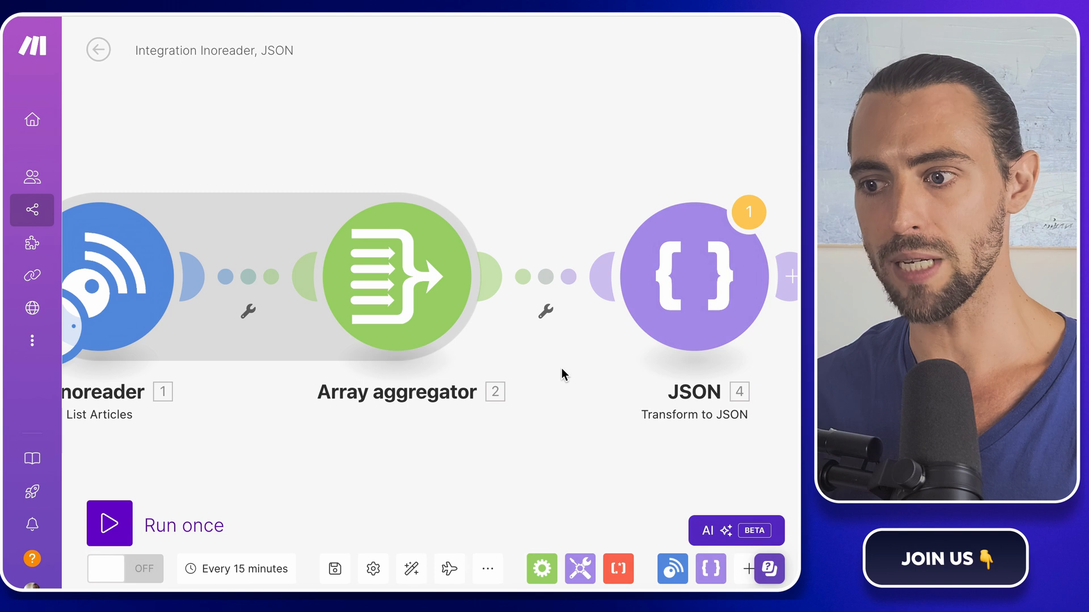
{"action": "mouse_move", "coordinate": [606, 494]}
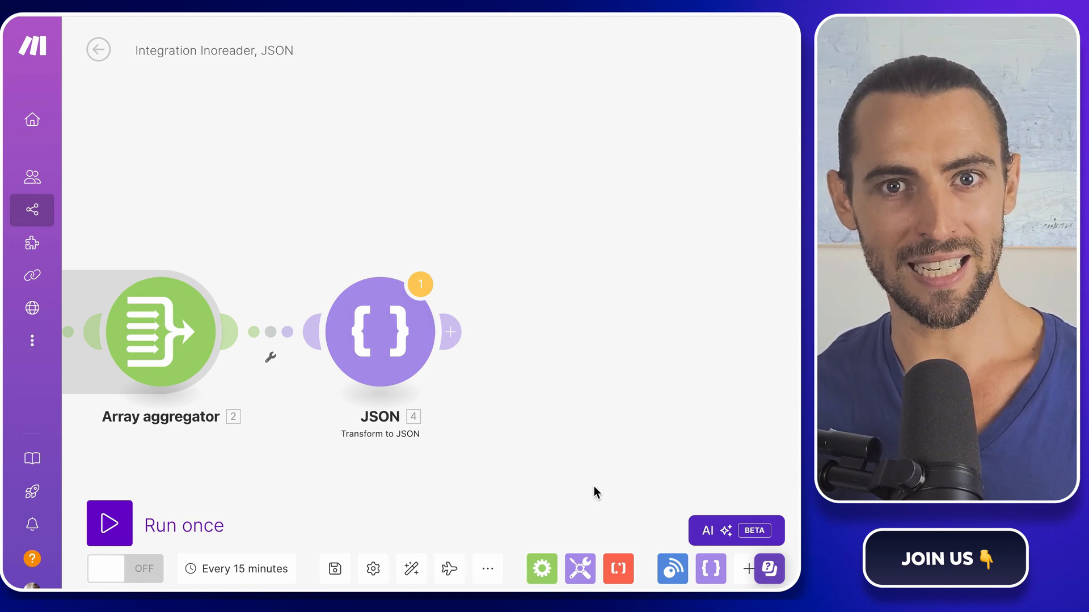
{"action": "mouse_move", "coordinate": [454, 335]}
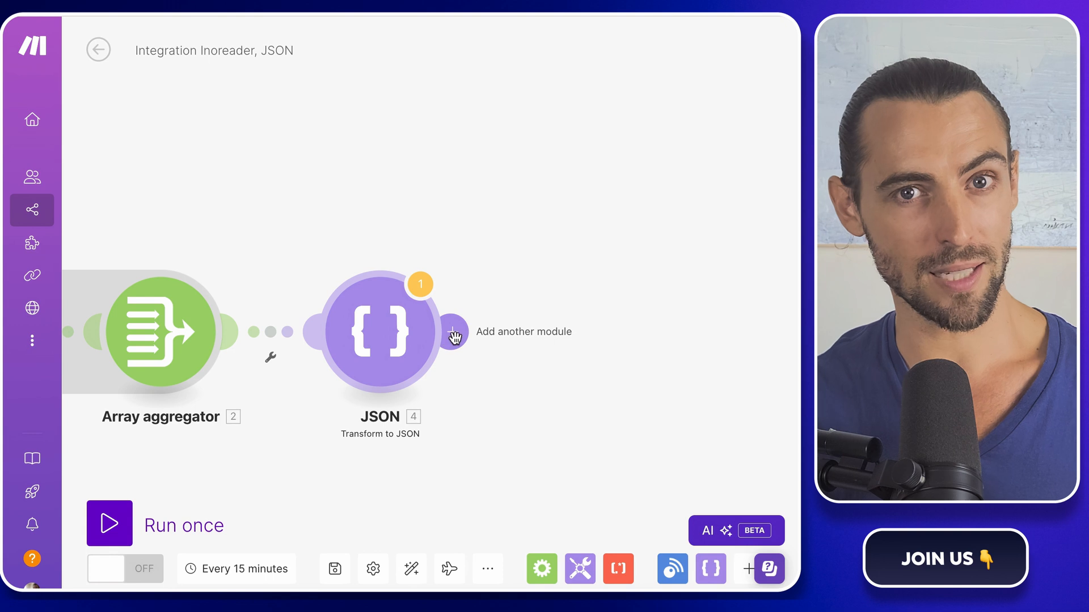
Step: Add an OpenAI (ChatGPT, Whisper, DALL-E) module after the Transform to JSON step
{"action": "left_click", "coordinate": [454, 334]}
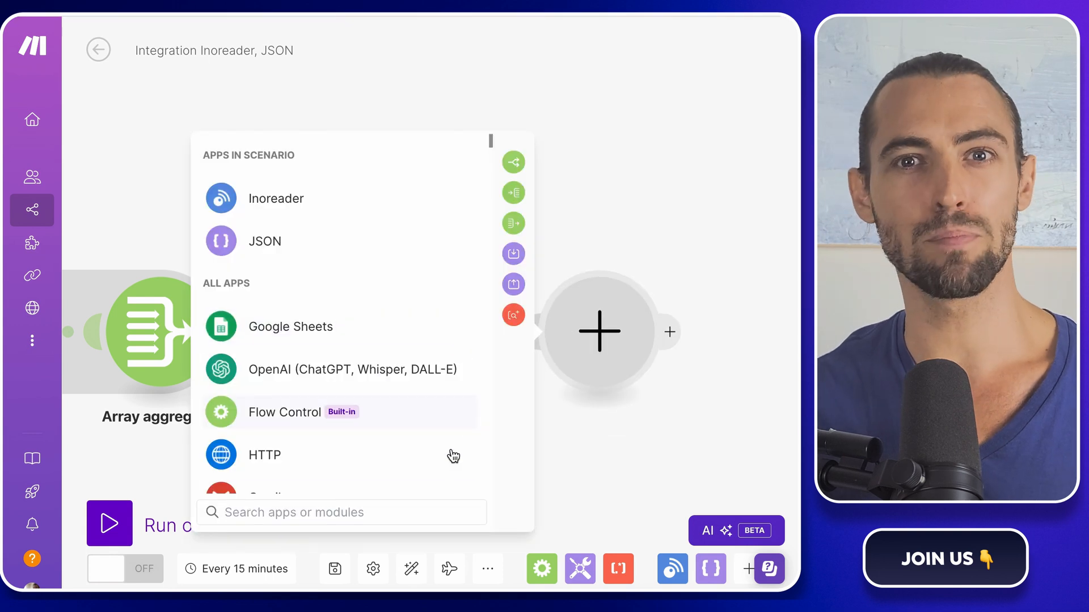
{"action": "mouse_move", "coordinate": [449, 517]}
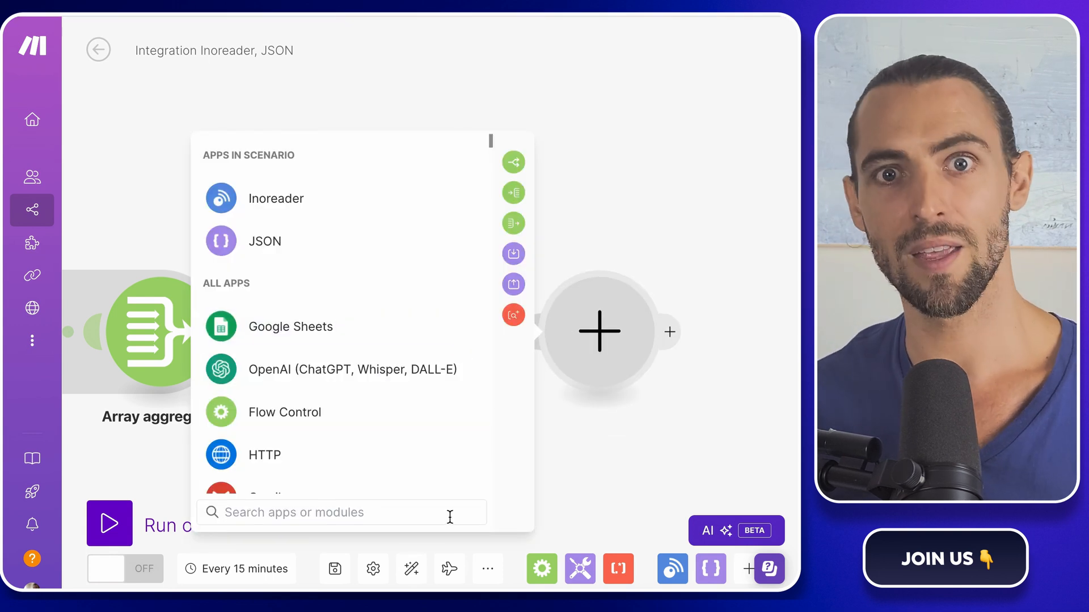
{"action": "type", "text": "openai"}
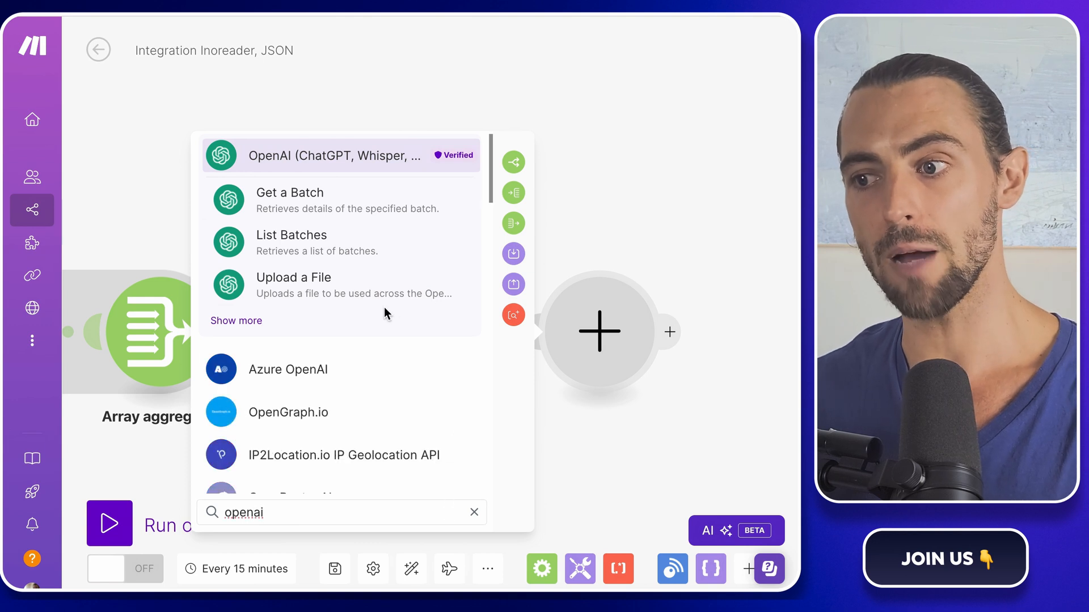
{"action": "left_click", "coordinate": [336, 155]}
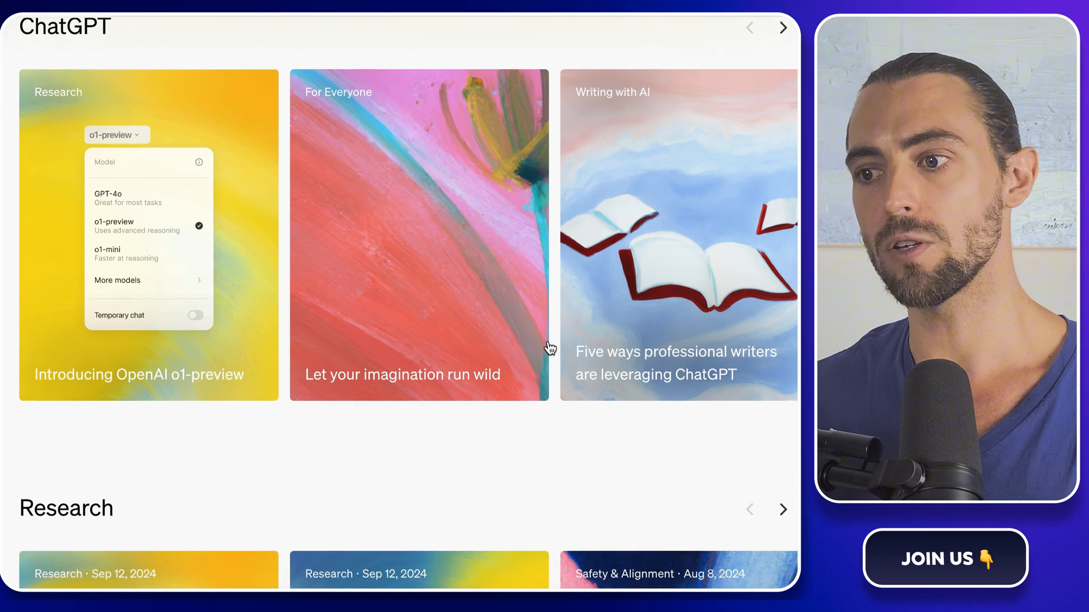
Step: Scroll down openai.com toward the API platform link
{"action": "scroll", "scroll_direction": "down", "scroll_amount": 3}
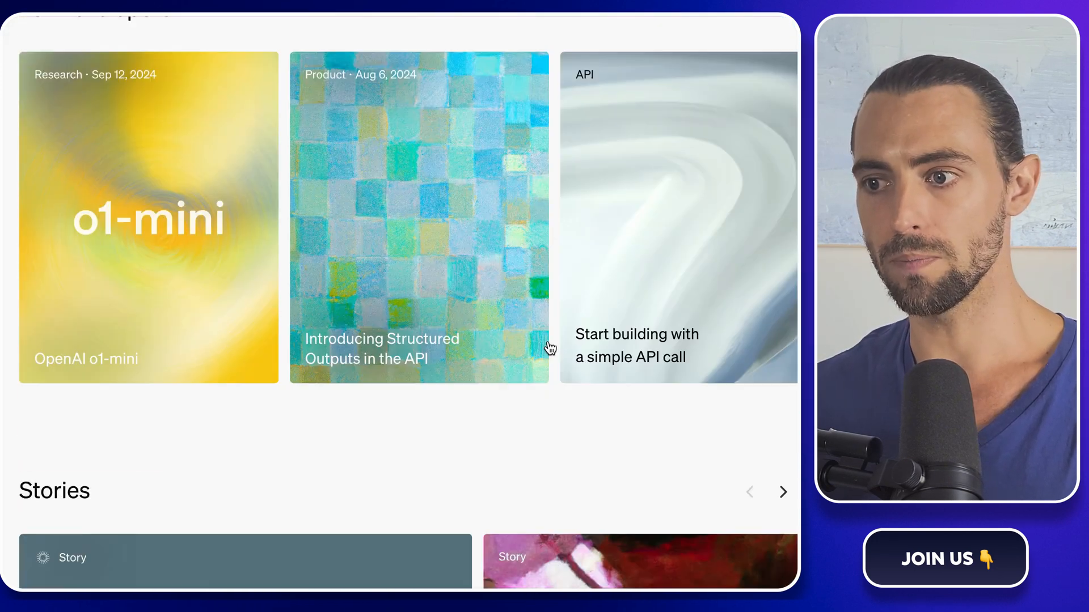
{"action": "scroll", "scroll_direction": "down", "scroll_amount": 3}
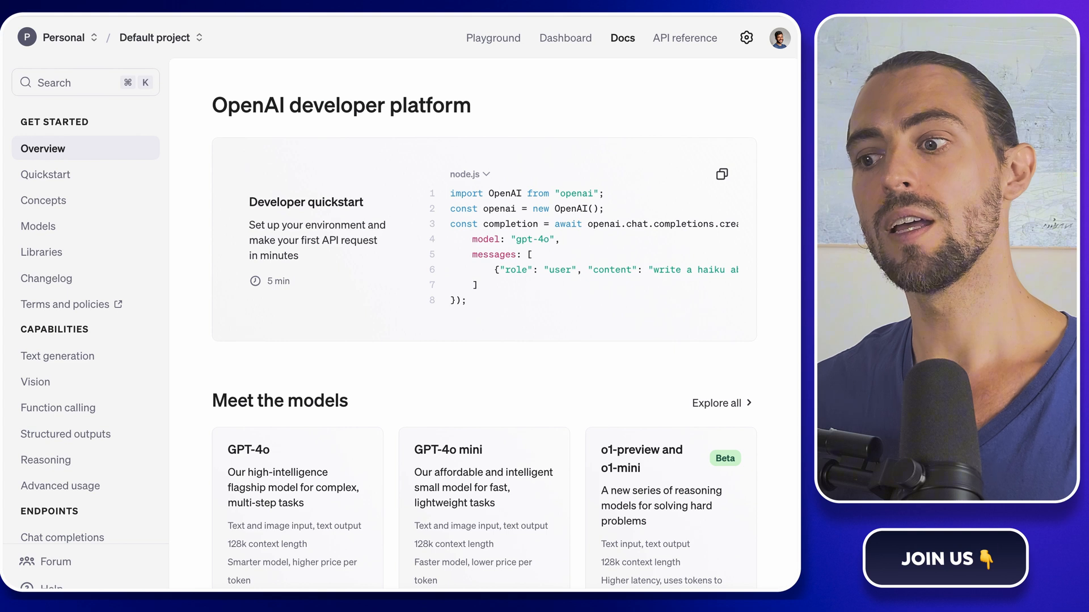
Step: From Dashboard > API keys, create a secret key named My key and copy it
{"action": "left_click", "coordinate": [565, 39]}
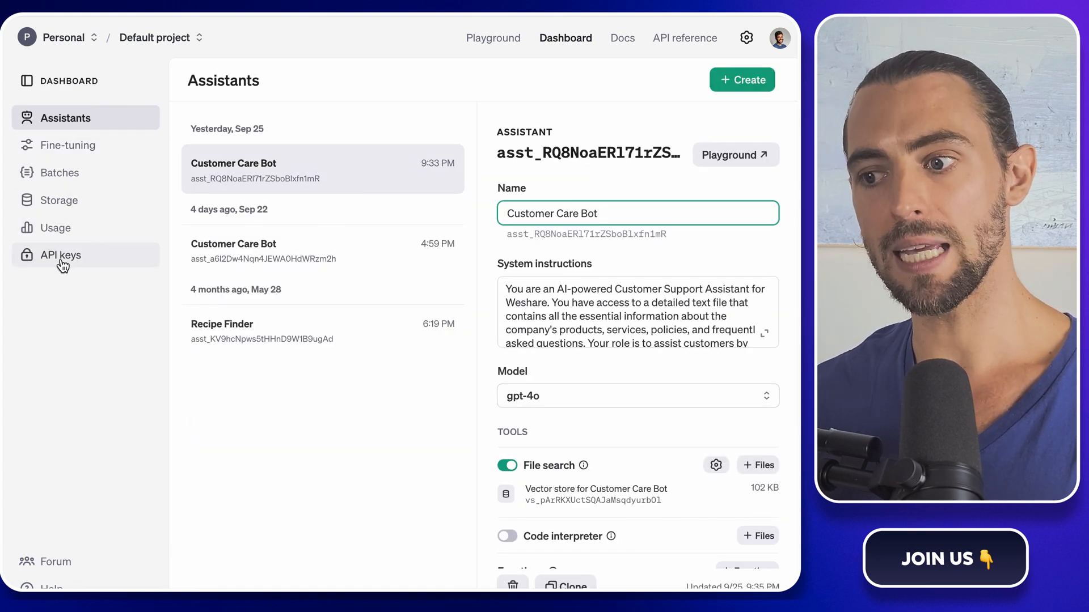
{"action": "left_click", "coordinate": [62, 255]}
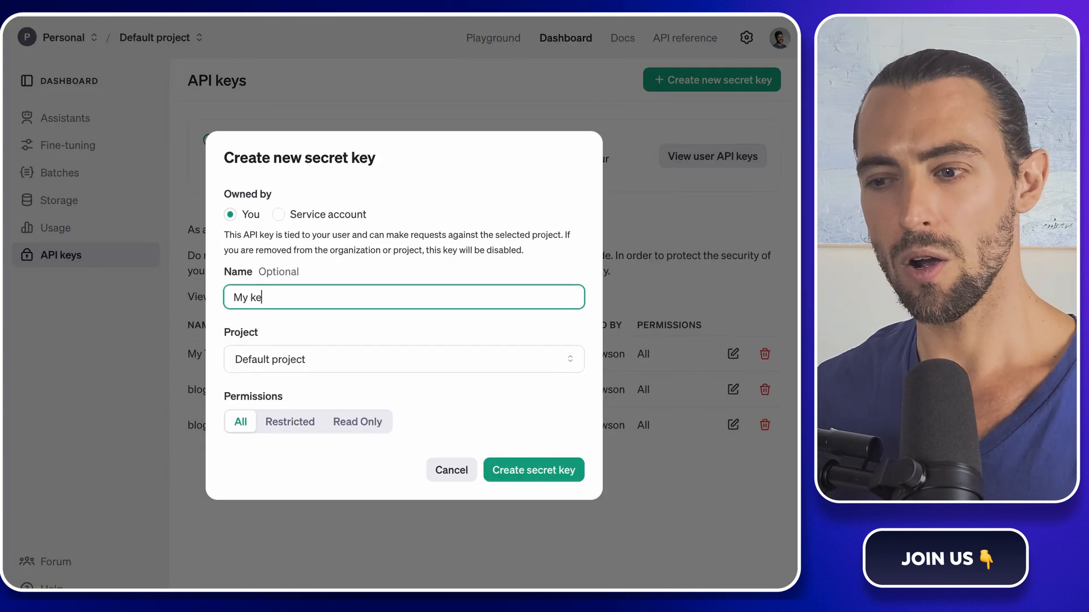
{"action": "left_click", "coordinate": [533, 470]}
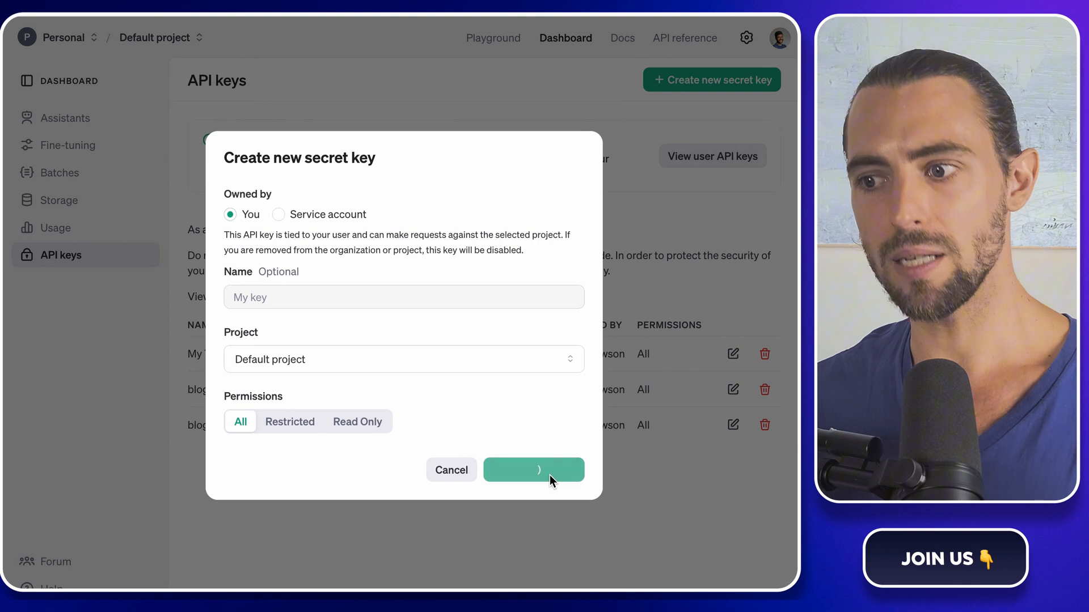
{"action": "left_click", "coordinate": [533, 469]}
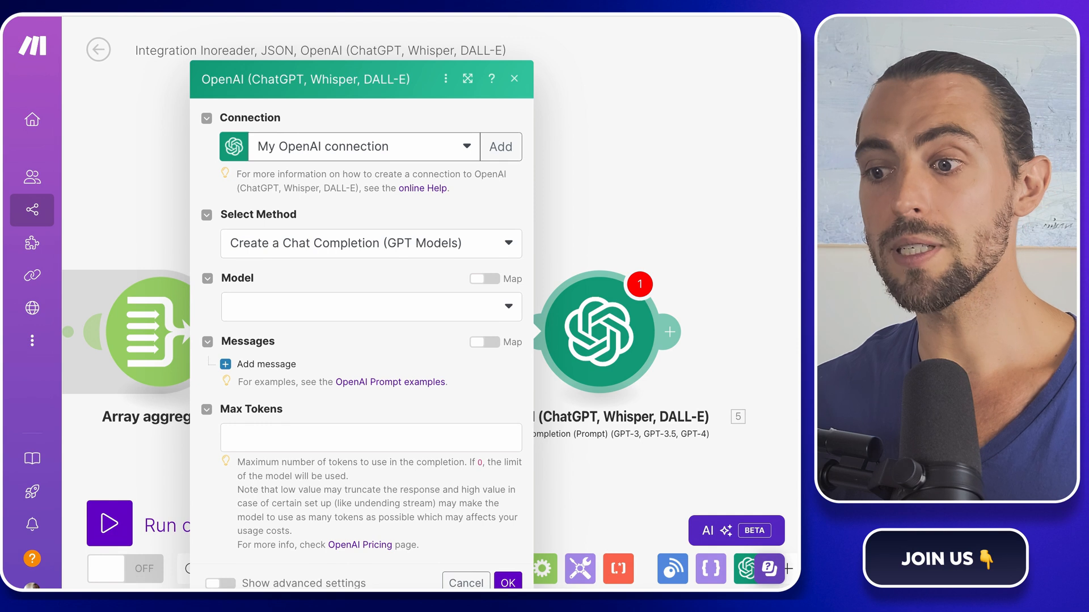
{"action": "mouse_move", "coordinate": [309, 302]}
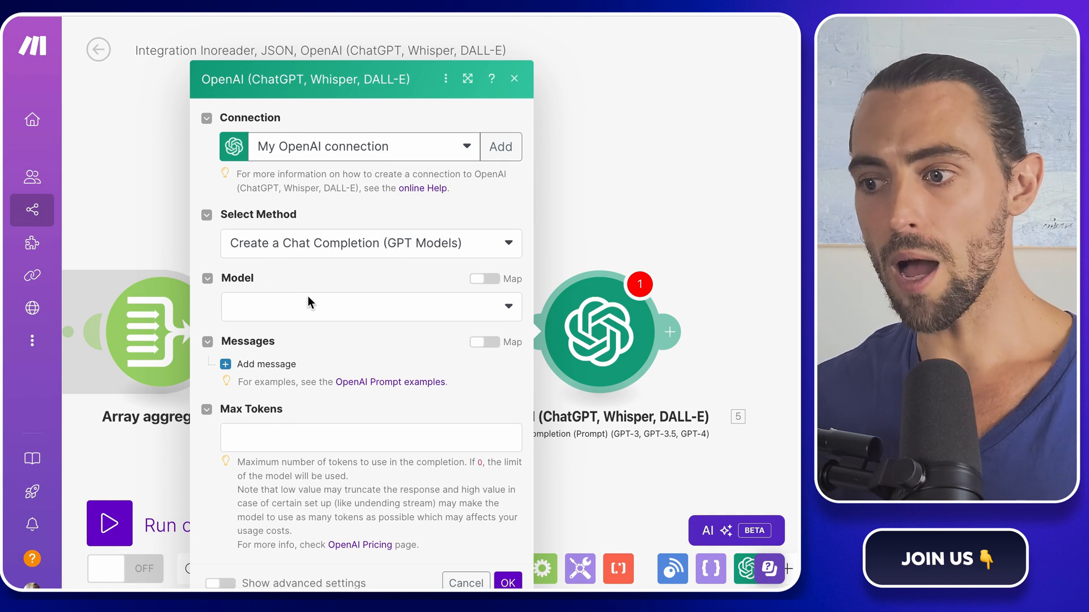
Step: Select the gpt-4o (system) model and add a first message to the chat completion
{"action": "left_click", "coordinate": [371, 307]}
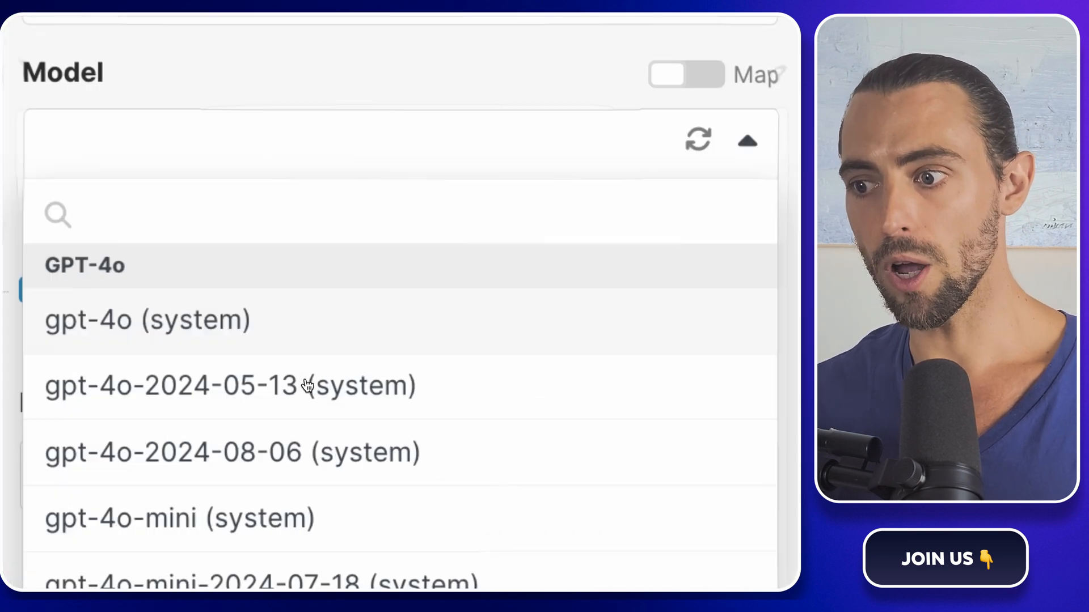
{"action": "left_click", "coordinate": [147, 320]}
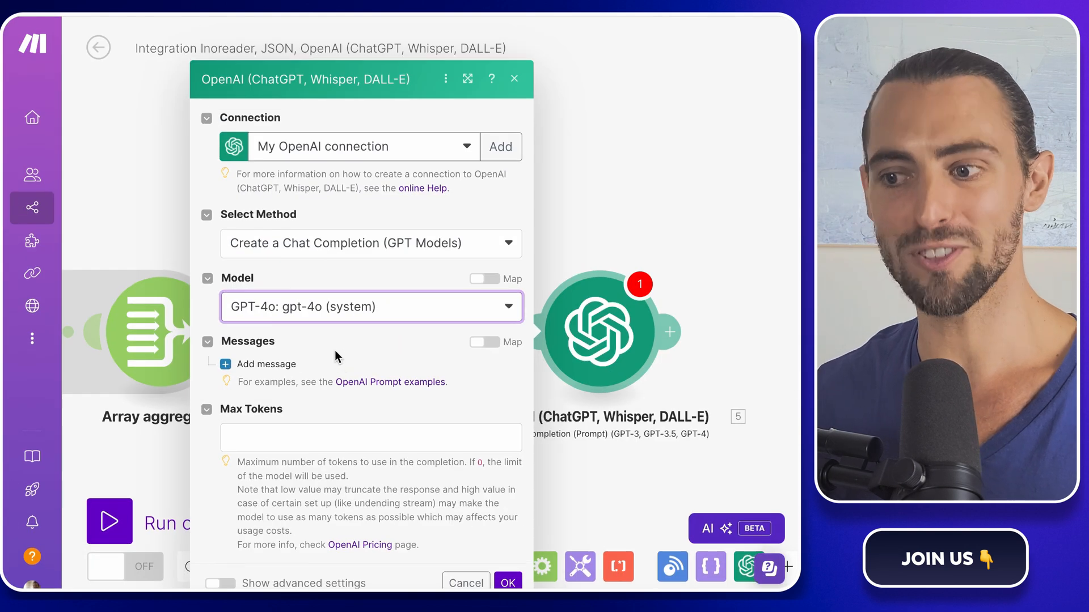
{"action": "mouse_move", "coordinate": [267, 364]}
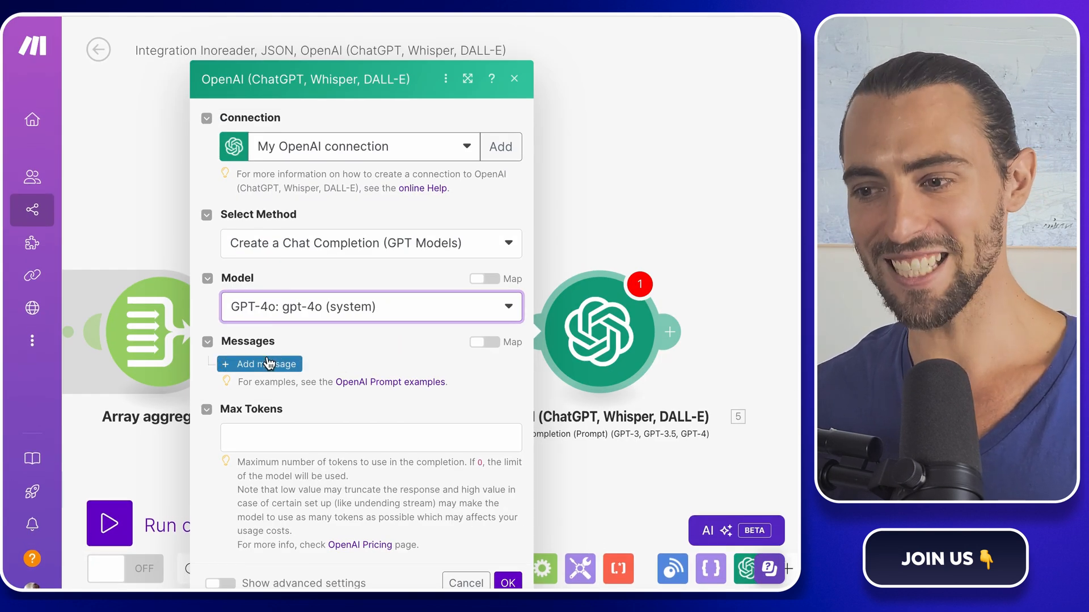
{"action": "mouse_move", "coordinate": [324, 369]}
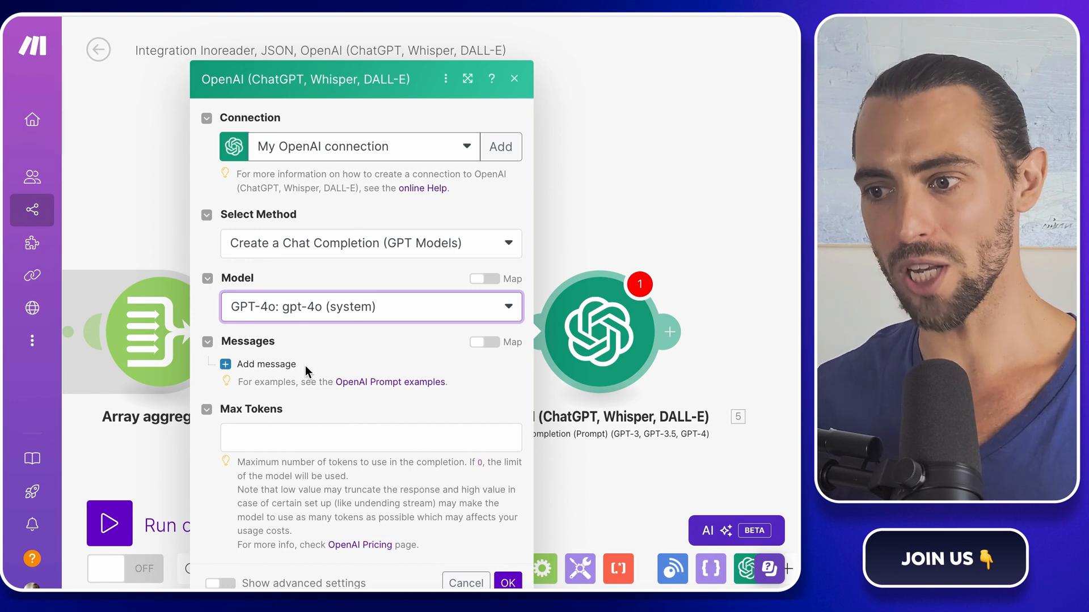
{"action": "left_click", "coordinate": [257, 364]}
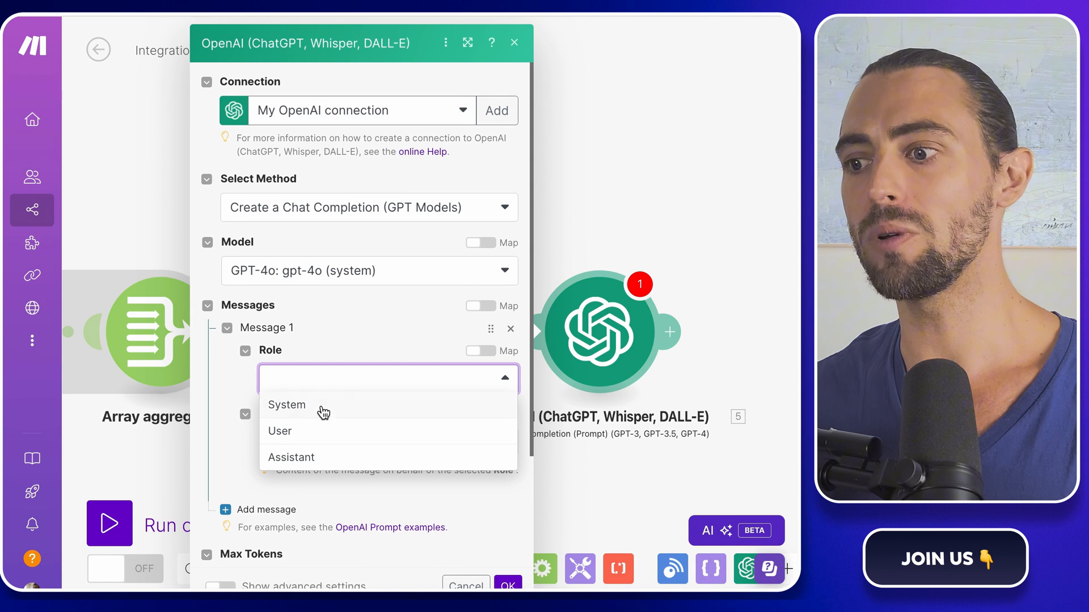
Step: Set Role to System with the email prompt plus 4. JSON string, Max Tokens 4000
{"action": "left_click", "coordinate": [287, 405]}
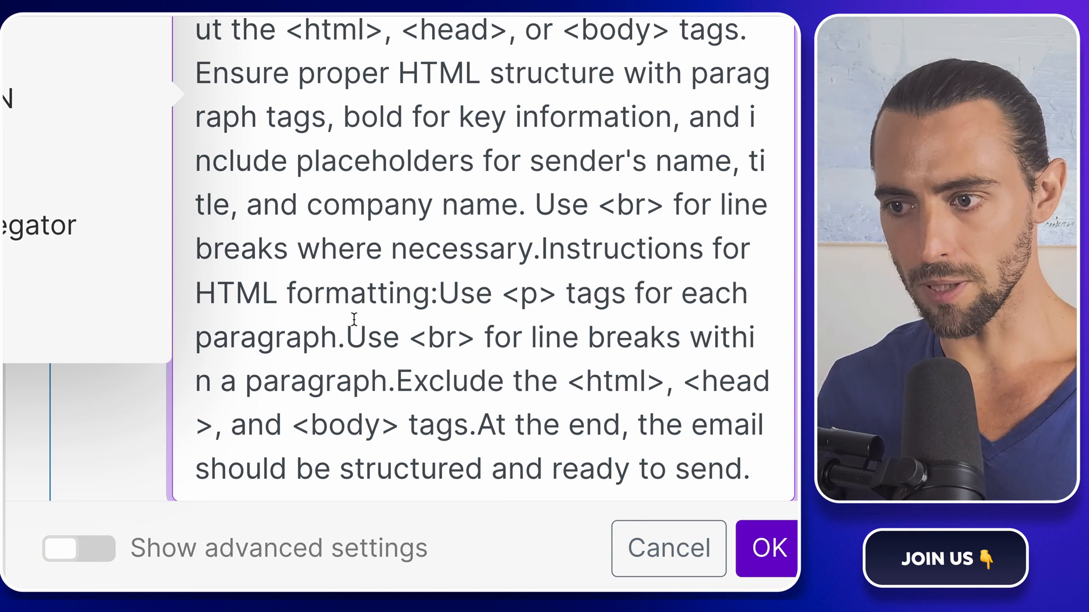
{"action": "mouse_move", "coordinate": [159, 392]}
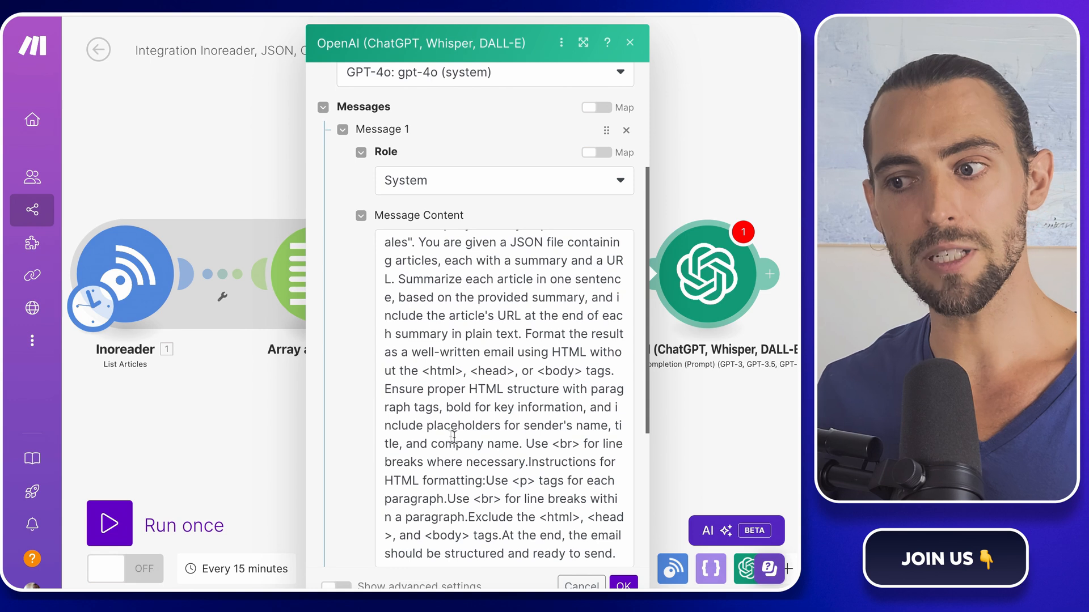
{"action": "left_click", "coordinate": [452, 438]}
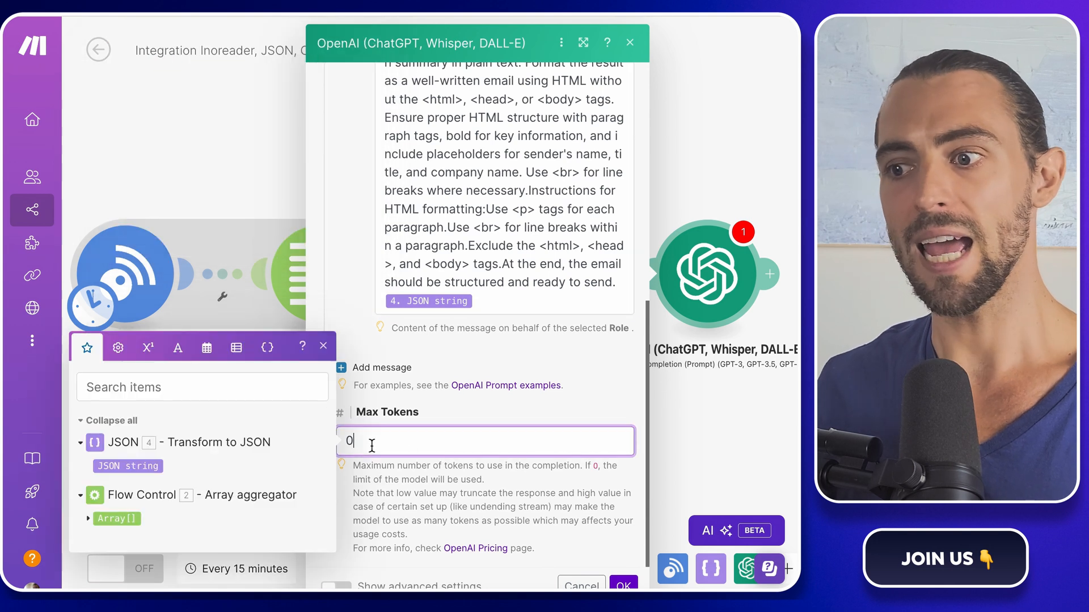
{"action": "double_click", "coordinate": [349, 441]}
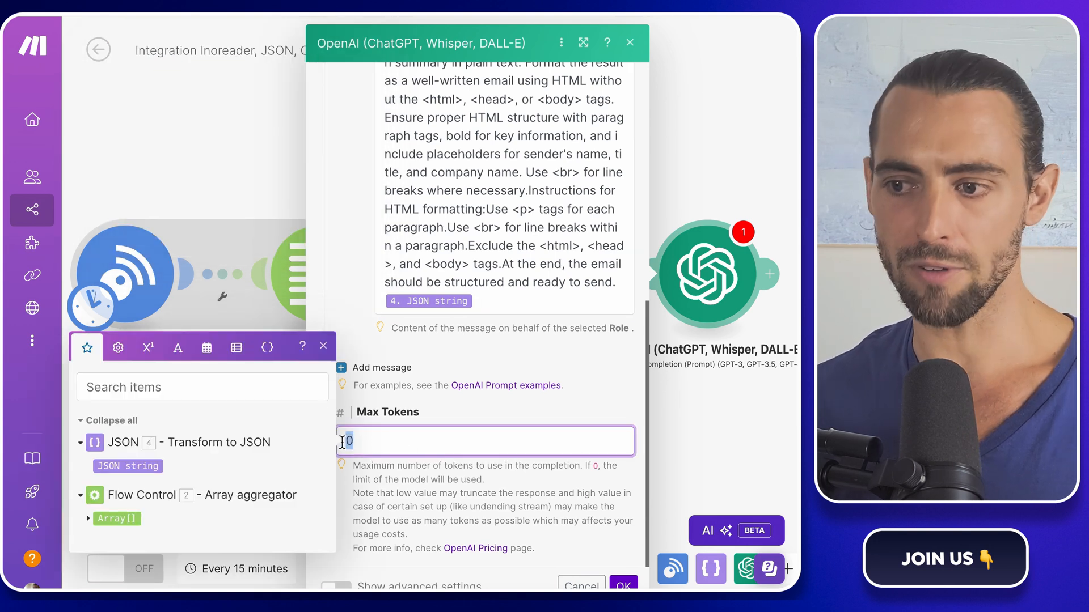
{"action": "type", "text": "4000"}
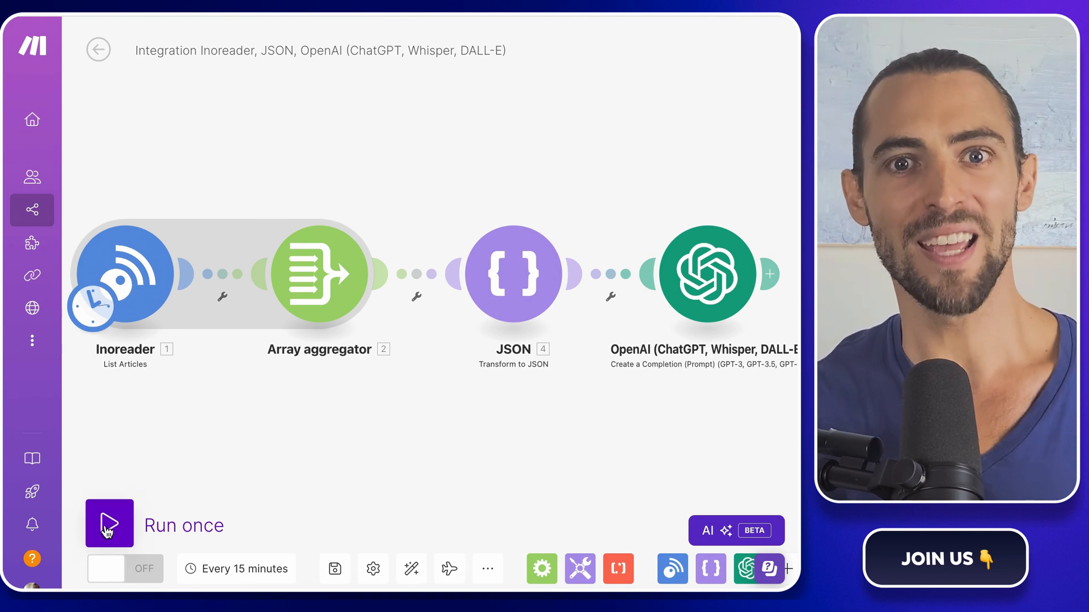
Step: Run the scenario once and review the HTML email OpenAI returned
{"action": "left_click", "coordinate": [109, 524]}
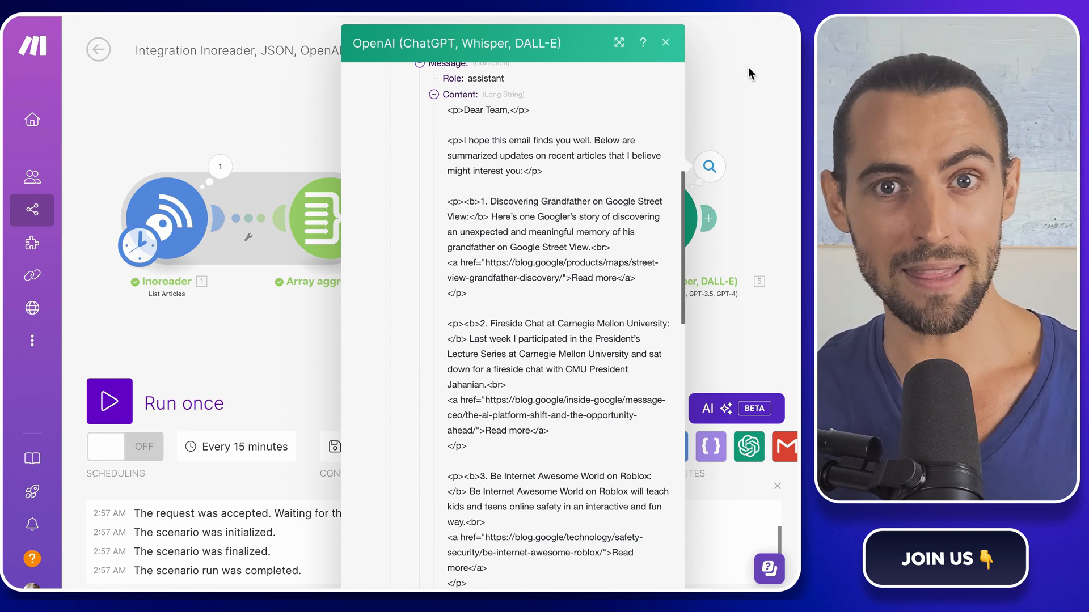
{"action": "left_click", "coordinate": [665, 43]}
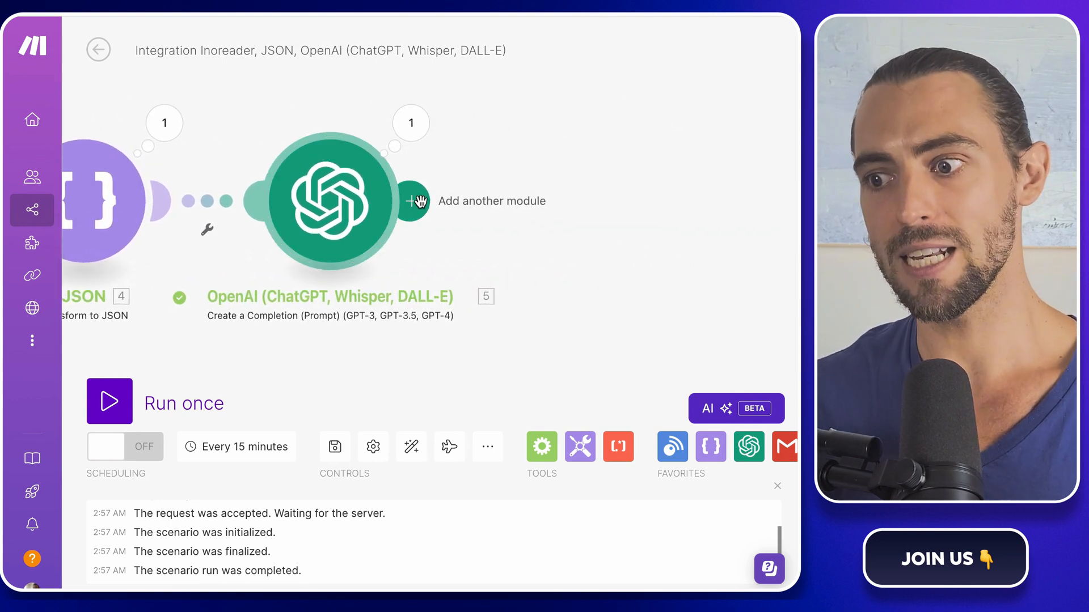
Step: Add a Gmail Send an Email module after OpenAI using the Google connection
{"action": "left_click", "coordinate": [413, 201]}
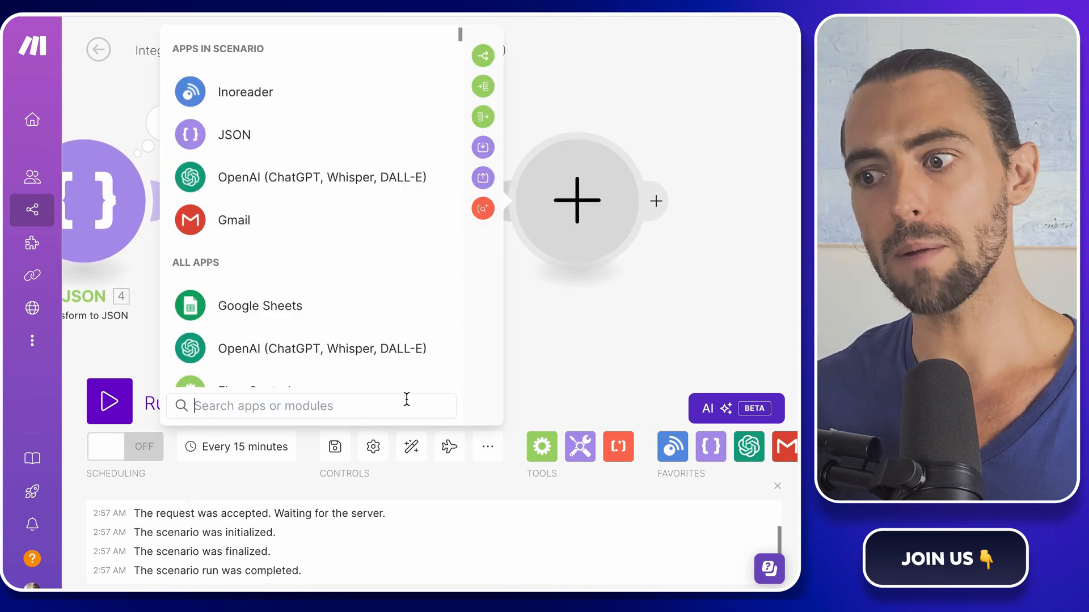
{"action": "type", "text": "gmail"}
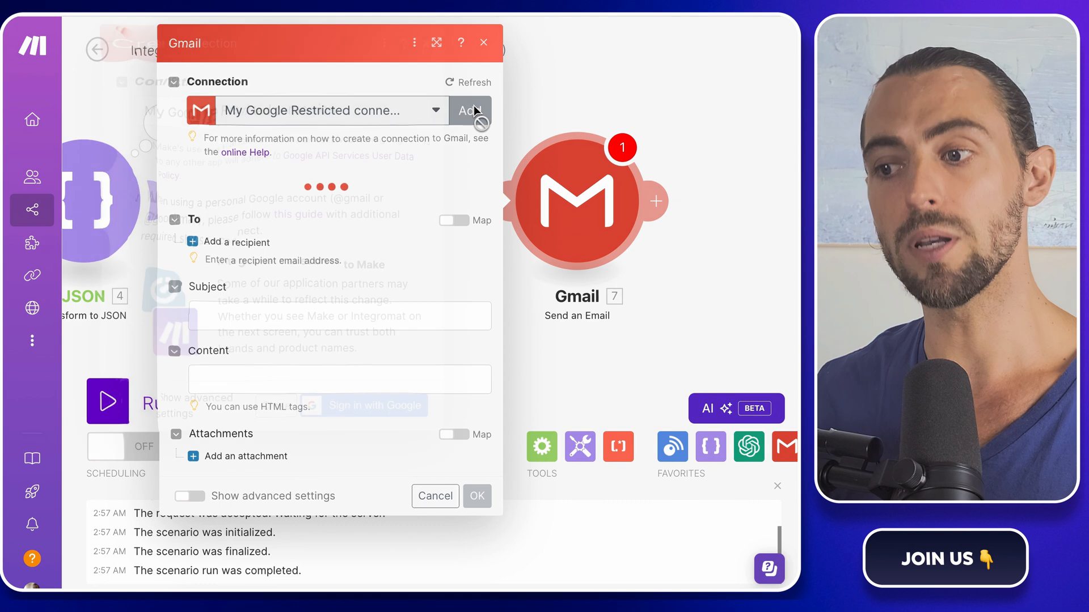
{"action": "left_click", "coordinate": [470, 111]}
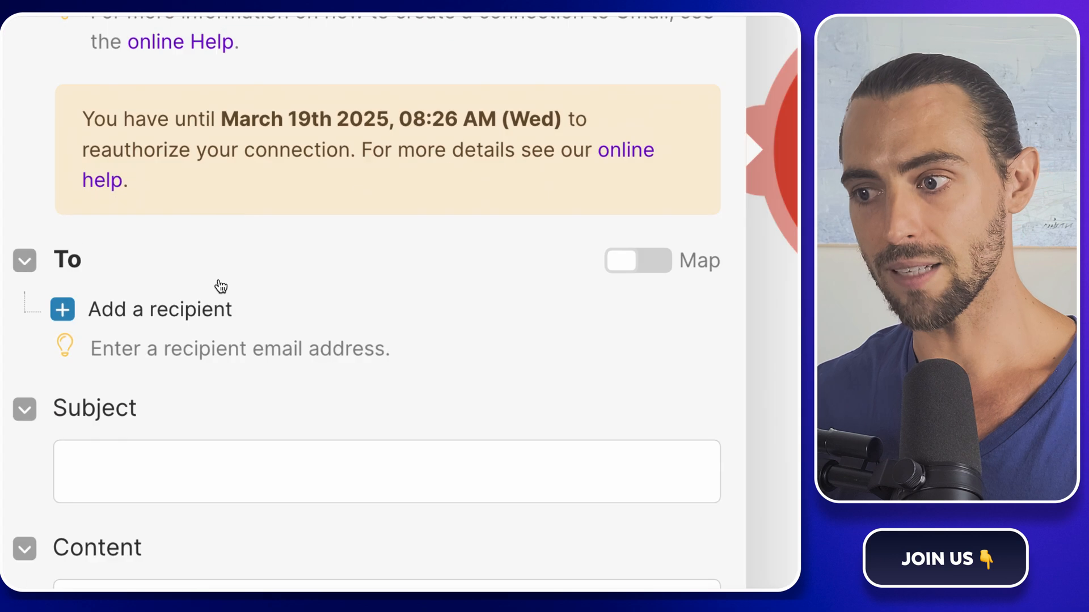
{"action": "left_click", "coordinate": [63, 308]}
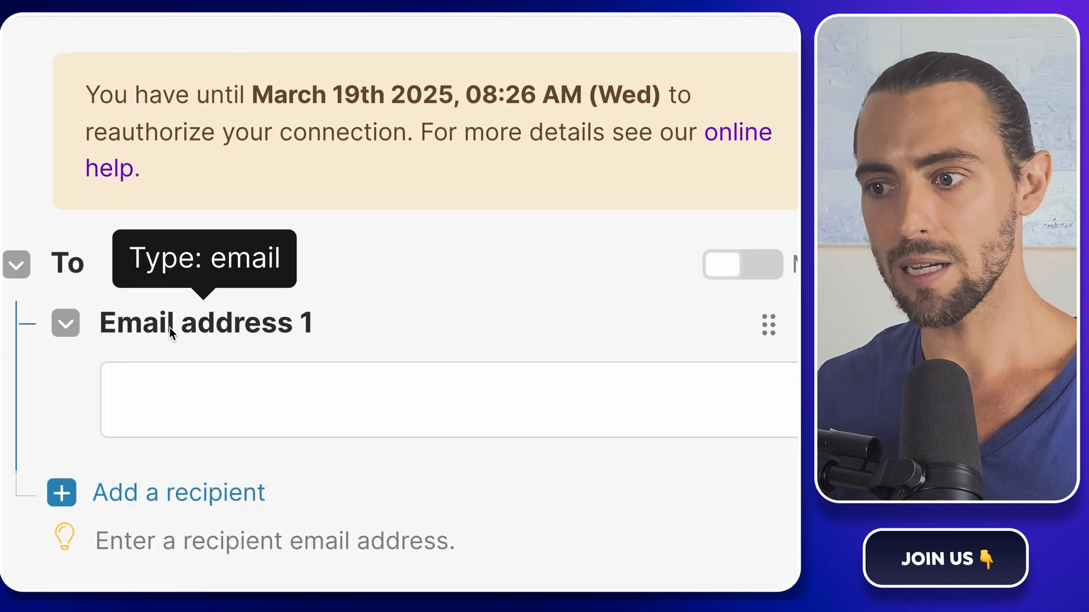
{"action": "left_click", "coordinate": [443, 411]}
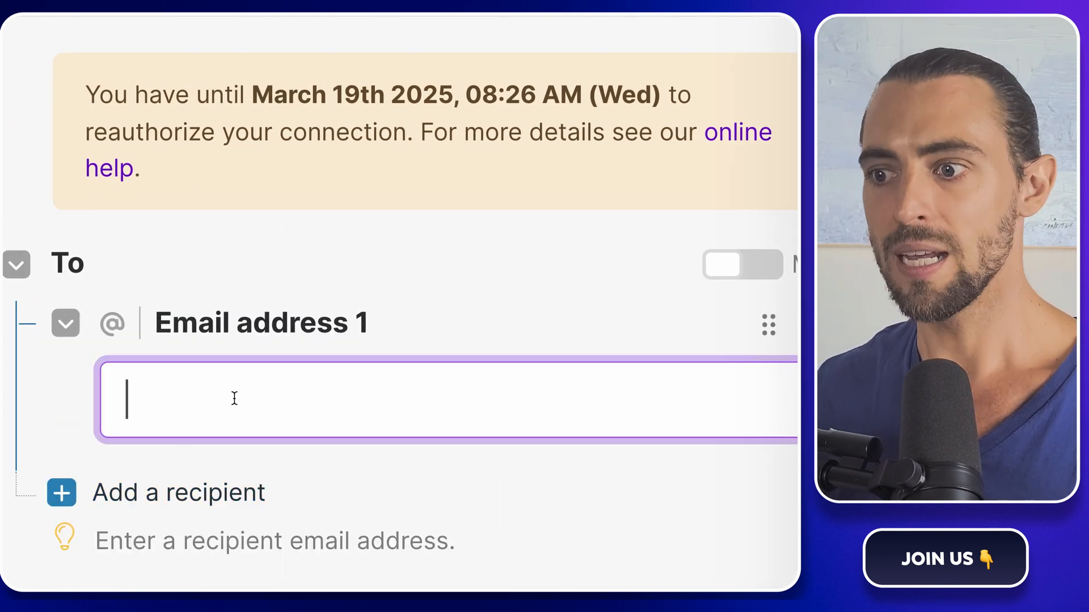
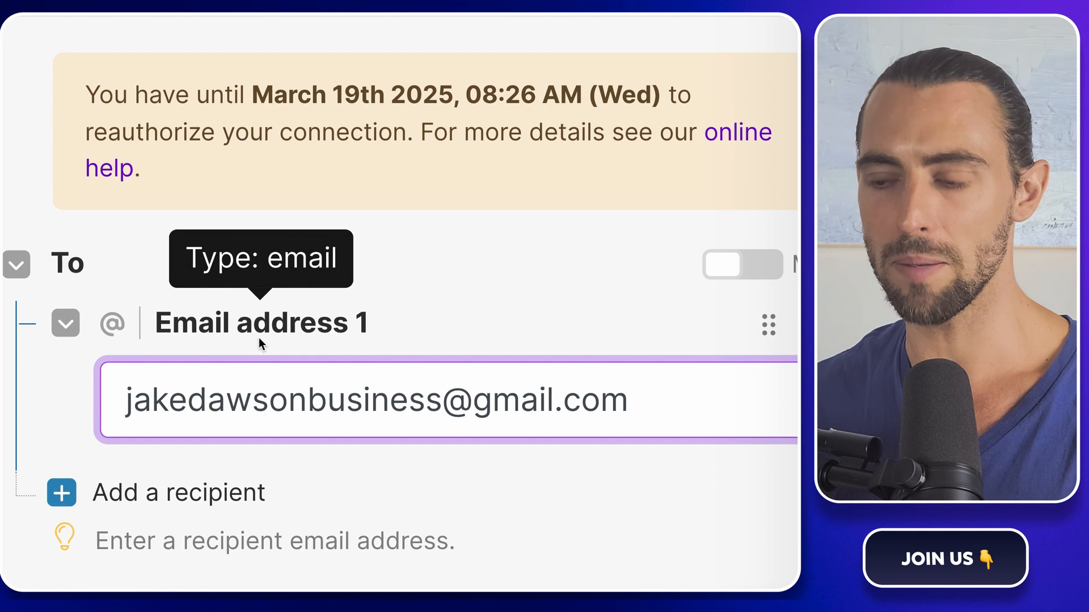
Step: Set subject Weekly News From Our Competitors and map OpenAI's message content into Content
{"action": "scroll", "scroll_direction": "down", "scroll_amount": 3}
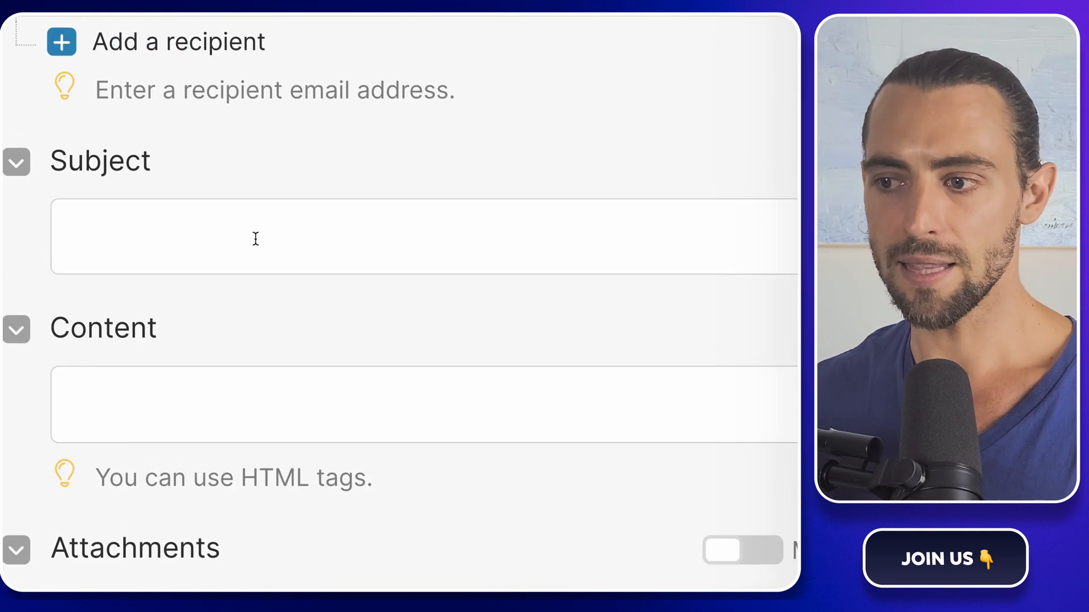
{"action": "type", "text": "Weekly Ne"}
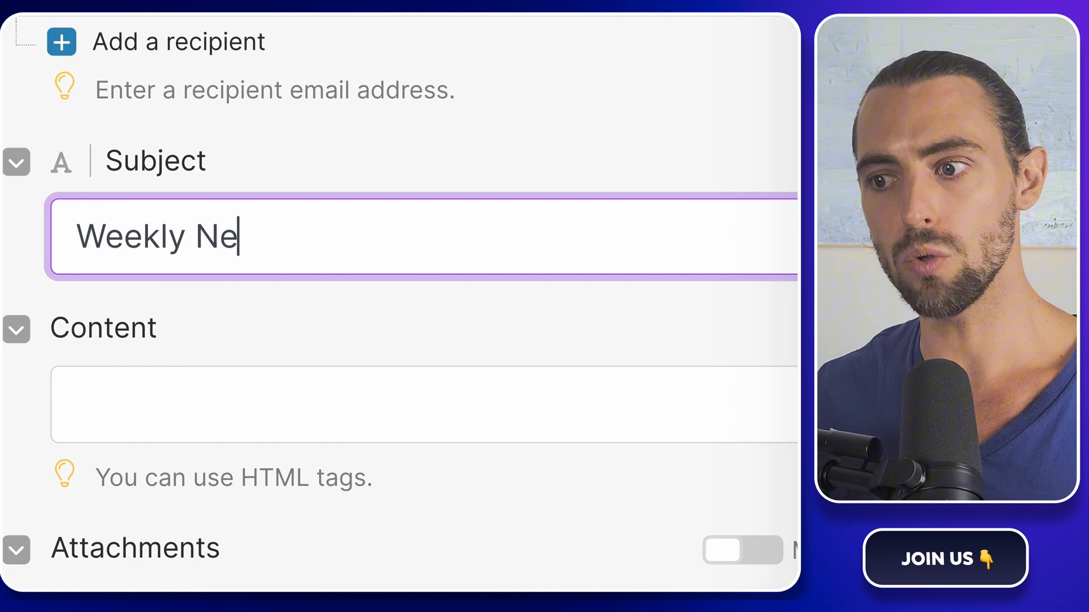
{"action": "type", "text": "ws From"}
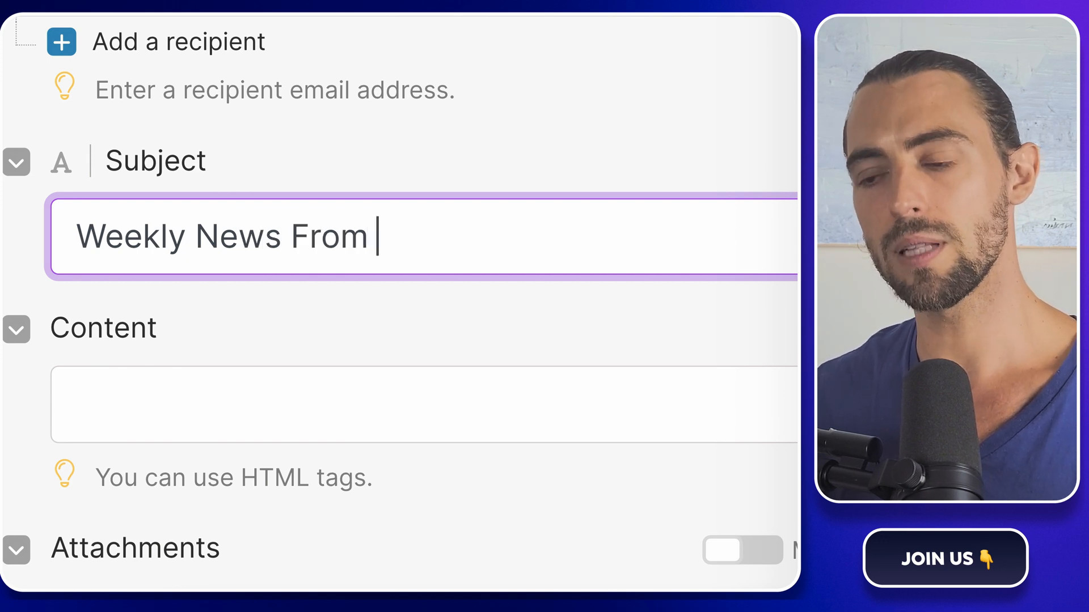
{"action": "type", "text": "Our Compe"}
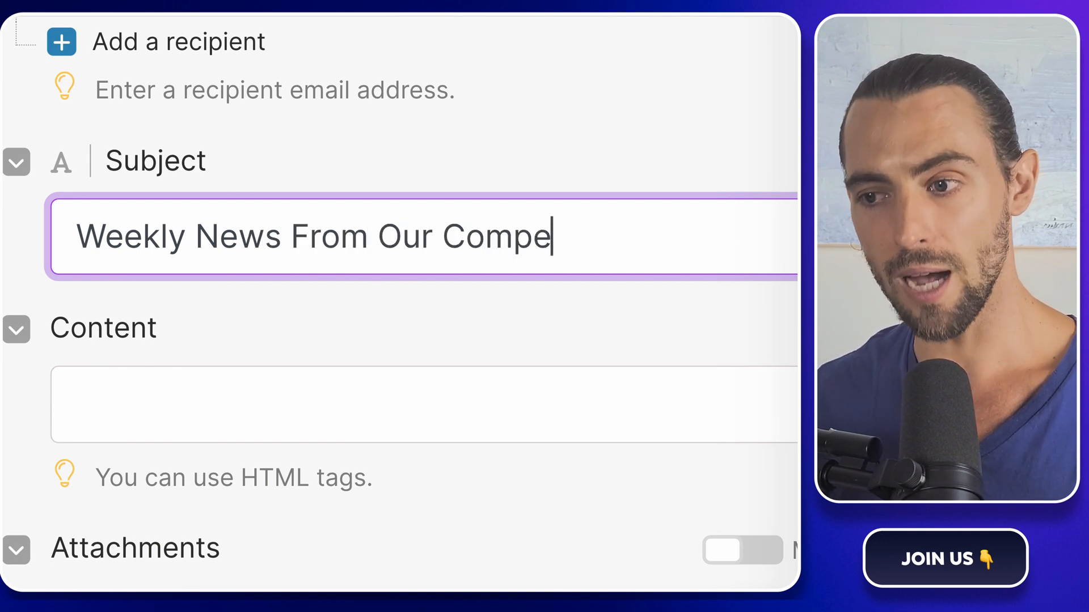
{"action": "type", "text": "tito"}
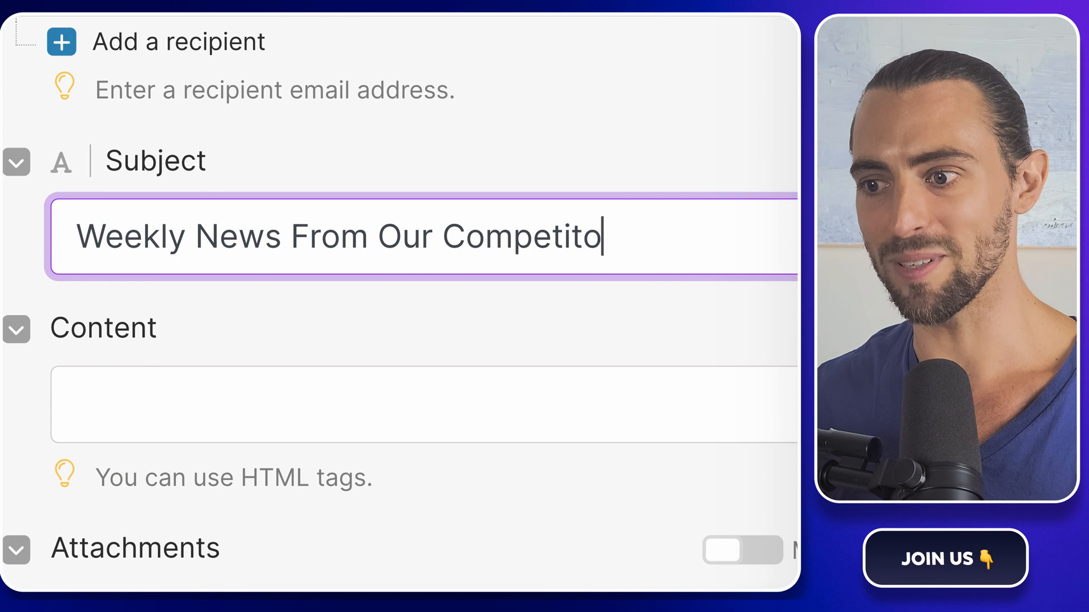
{"action": "type", "text": "rs"}
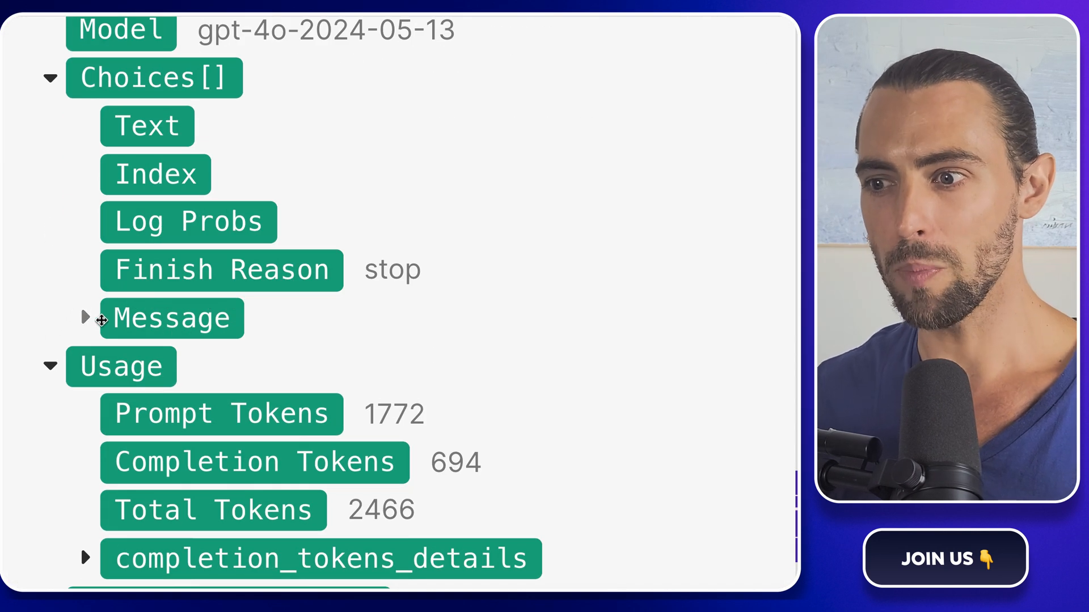
{"action": "left_click", "coordinate": [86, 317]}
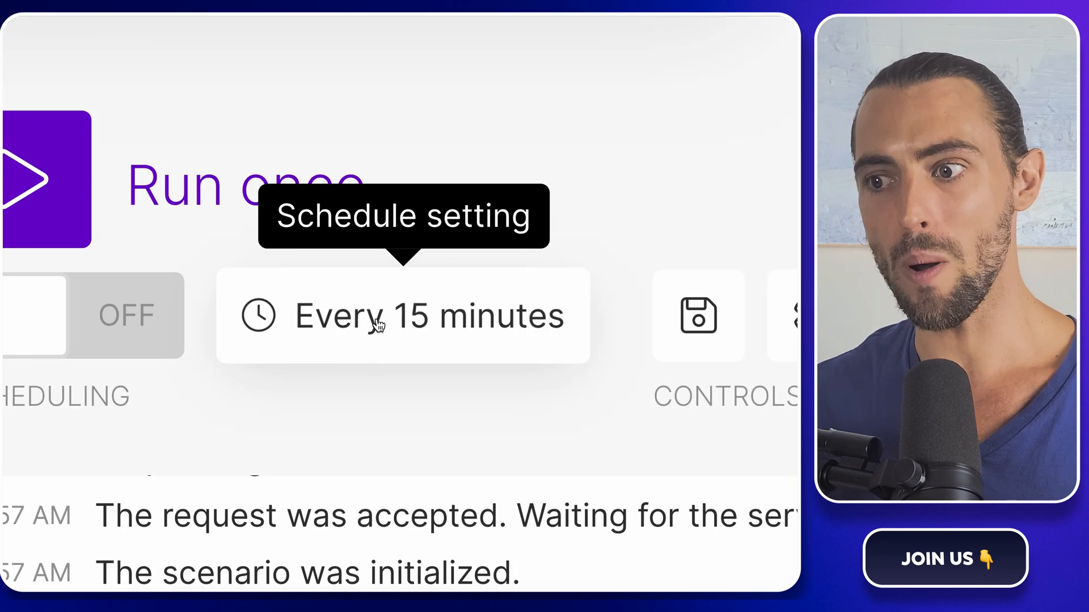
Step: Schedule the scenario for Days of the week, Monday at 08:00
{"action": "left_click", "coordinate": [403, 316]}
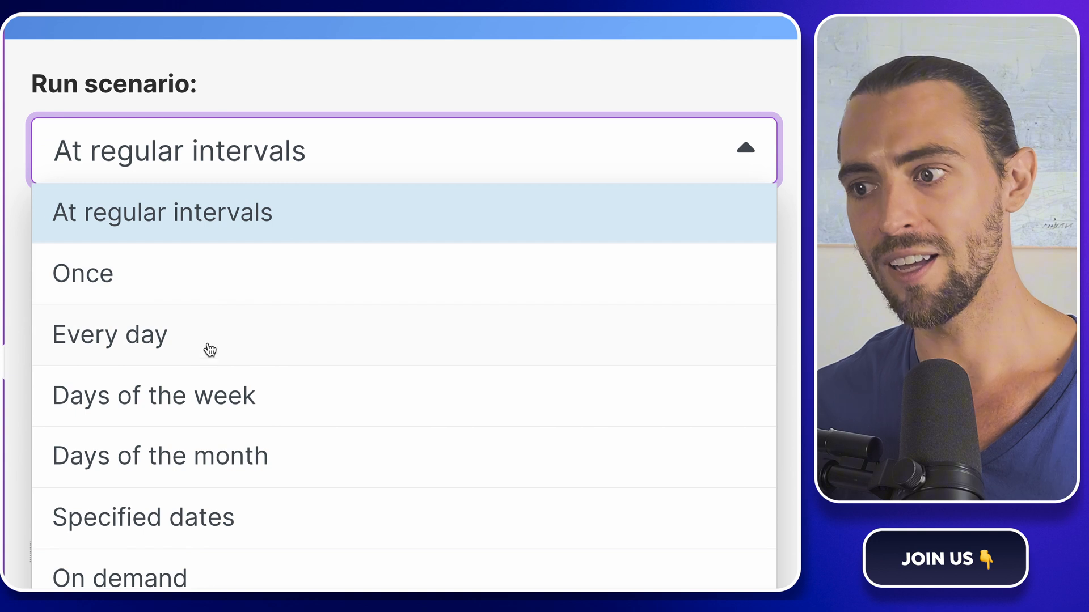
{"action": "left_click", "coordinate": [153, 396]}
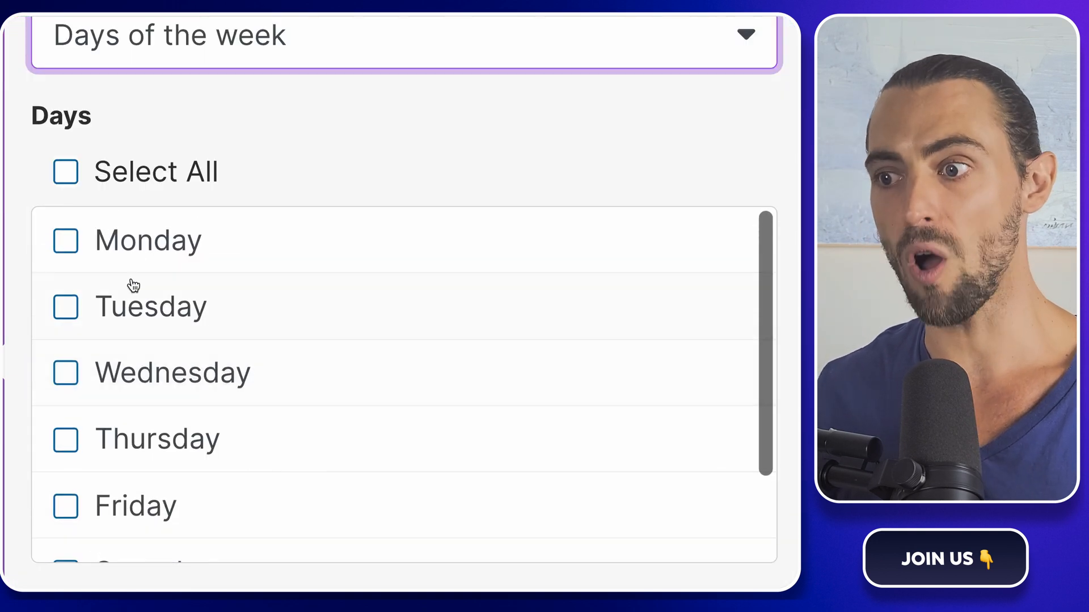
{"action": "left_click", "coordinate": [66, 240]}
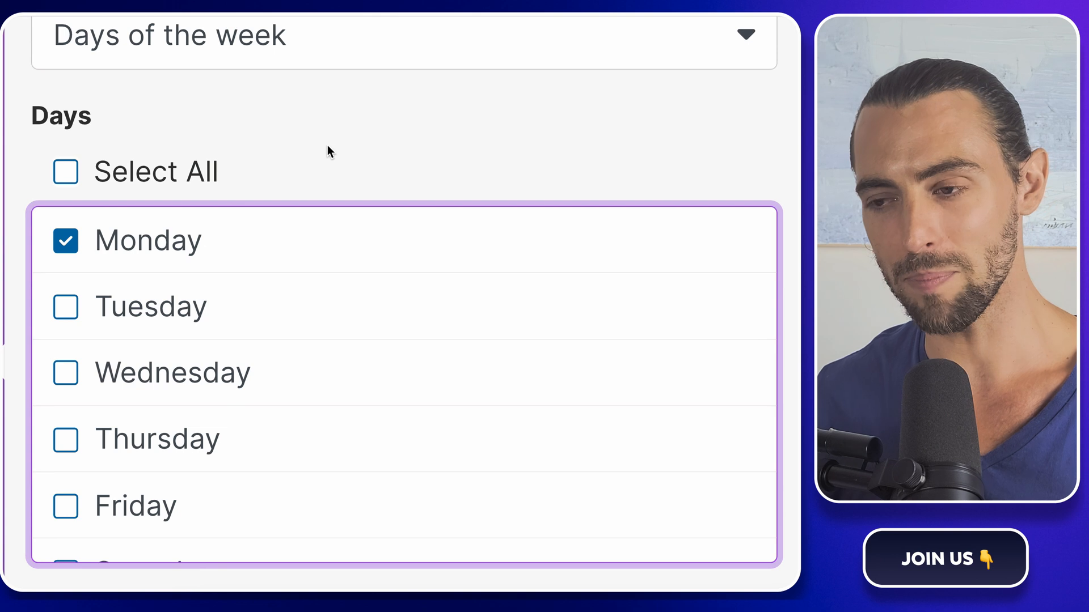
{"action": "scroll", "scroll_direction": "down", "scroll_amount": 3}
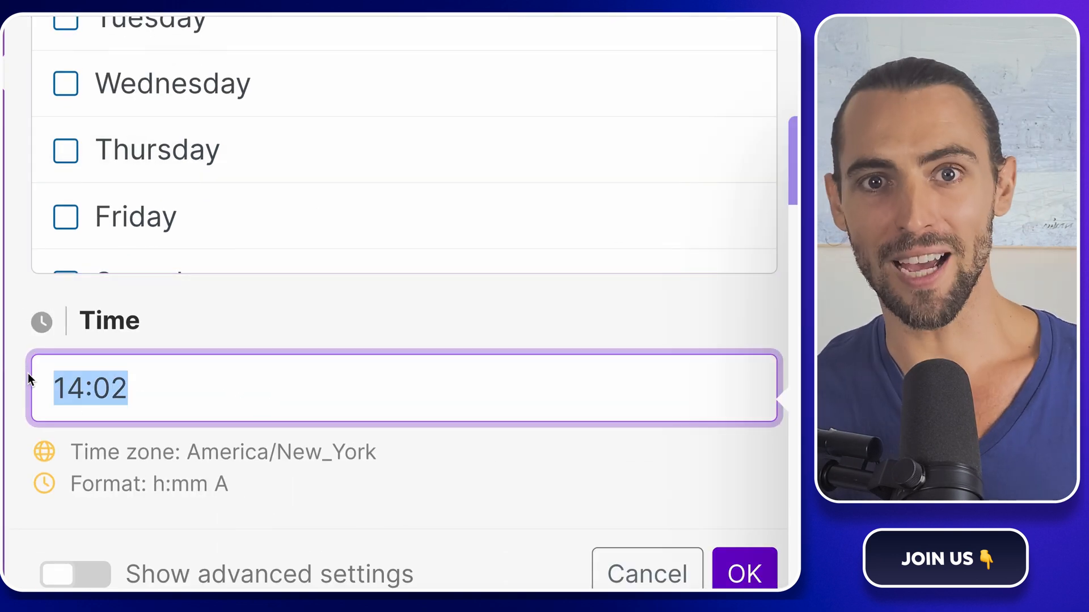
{"action": "type", "text": "08:00"}
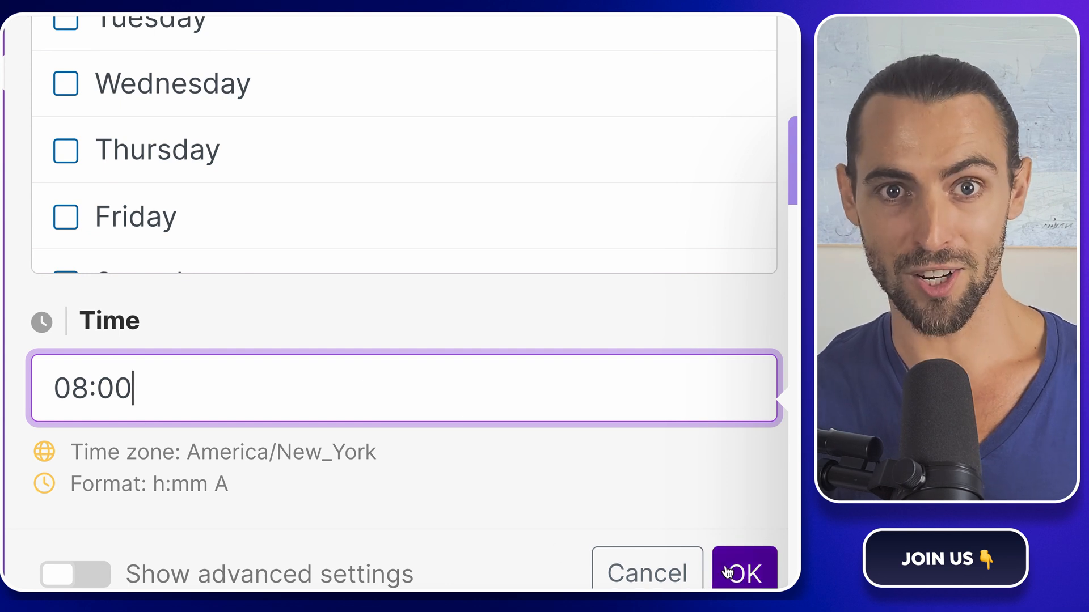
{"action": "left_click", "coordinate": [746, 573]}
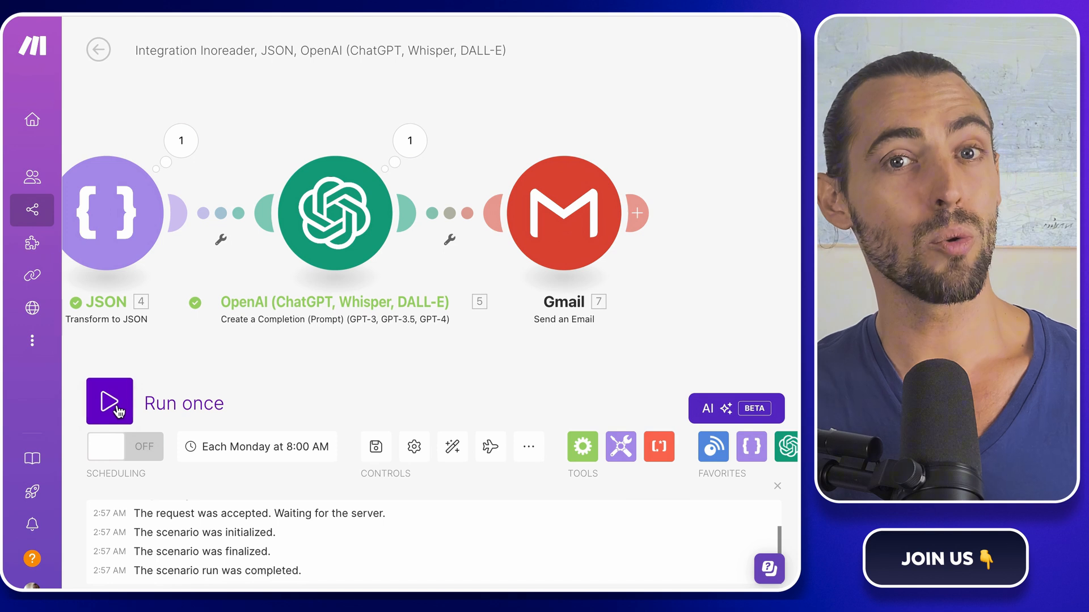
Step: Run the whole scenario once to send the competitor news email via Gmail
{"action": "left_click", "coordinate": [109, 401]}
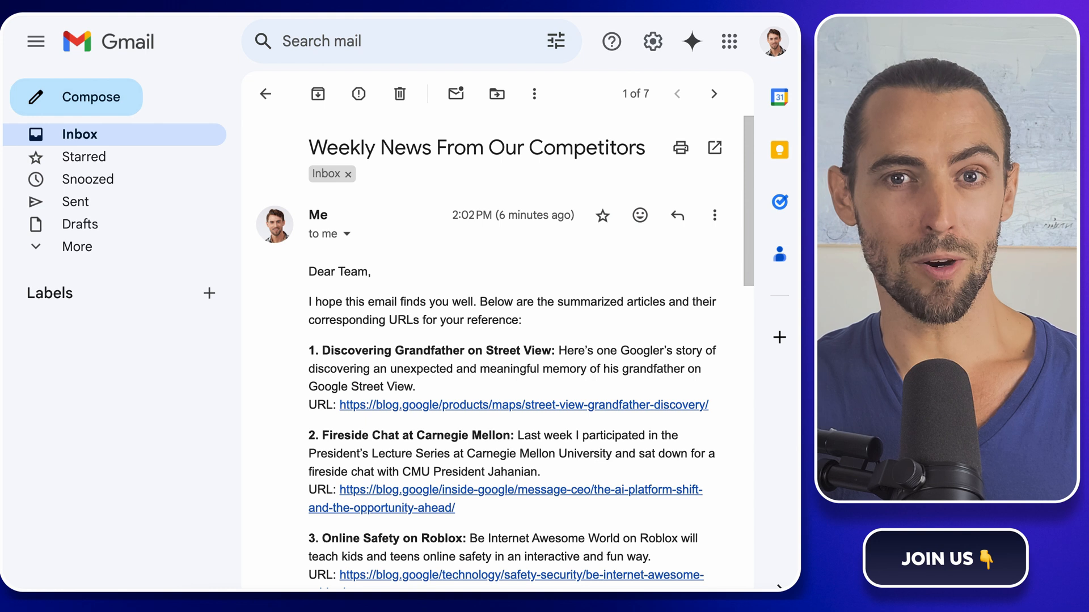
{"action": "mouse_move", "coordinate": [683, 319]}
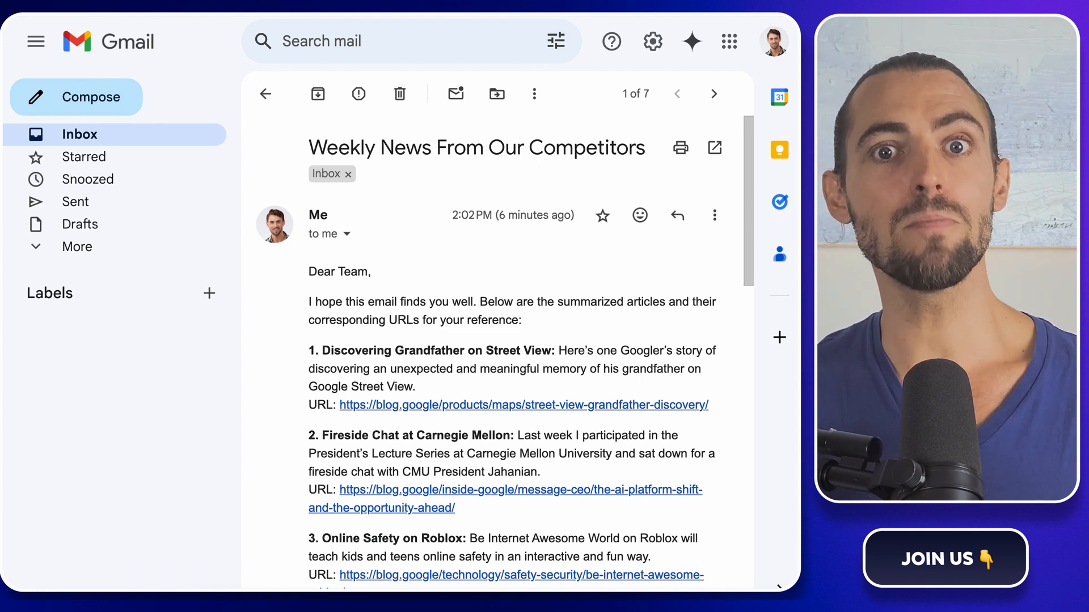
{"action": "mouse_move", "coordinate": [731, 354]}
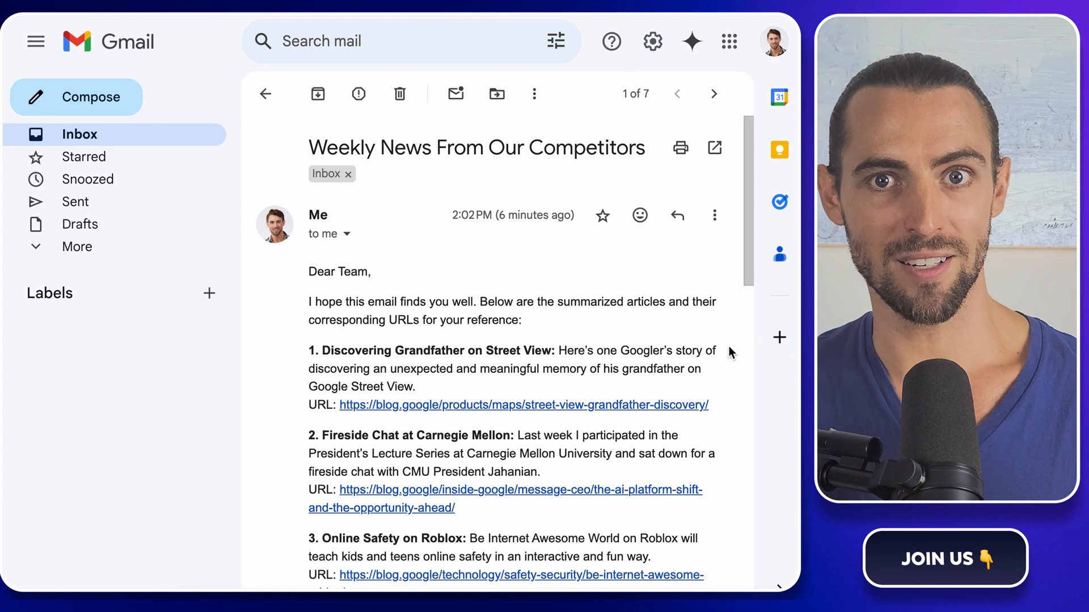
{"action": "scroll", "scroll_direction": "down", "scroll_amount": 3}
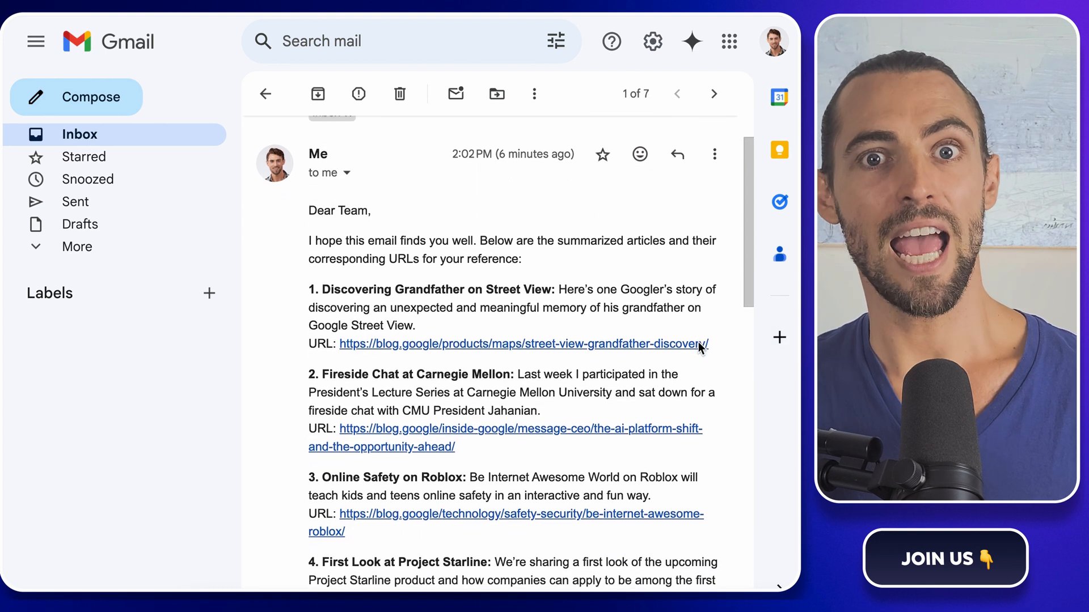
{"action": "scroll", "scroll_direction": "down", "scroll_amount": 3}
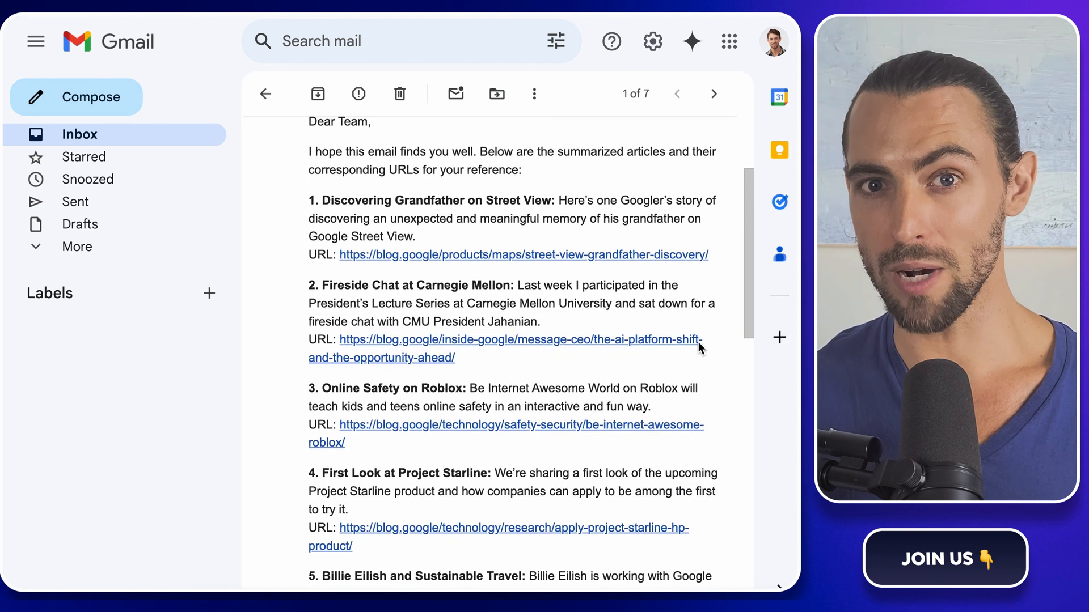
{"action": "scroll", "scroll_direction": "down", "scroll_amount": 3}
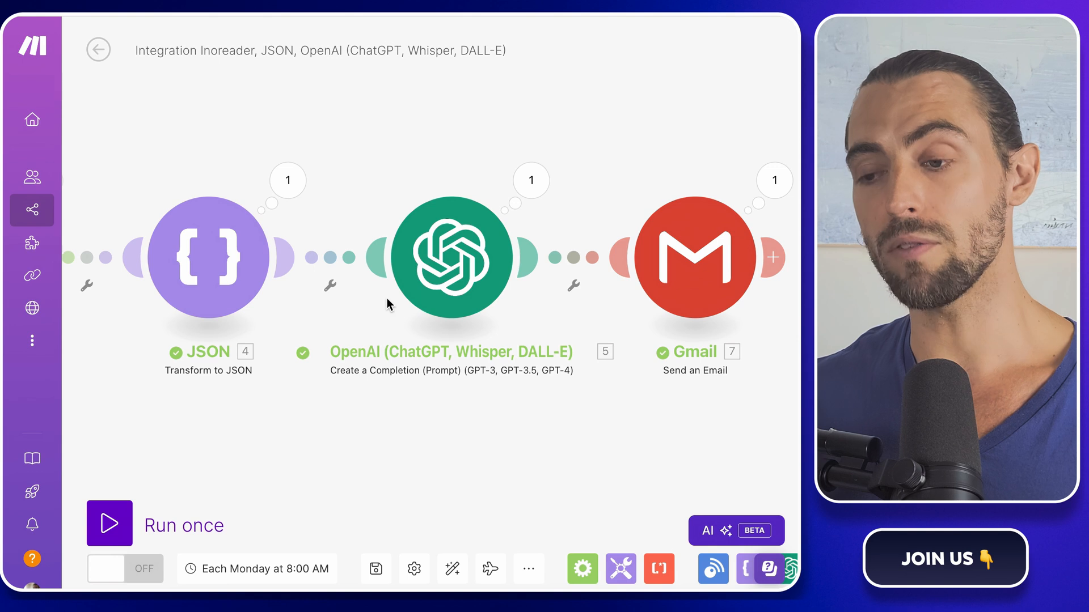
Step: Show the OpenAI step's Message Content system prompt that summarizes the articles
{"action": "left_click", "coordinate": [450, 254]}
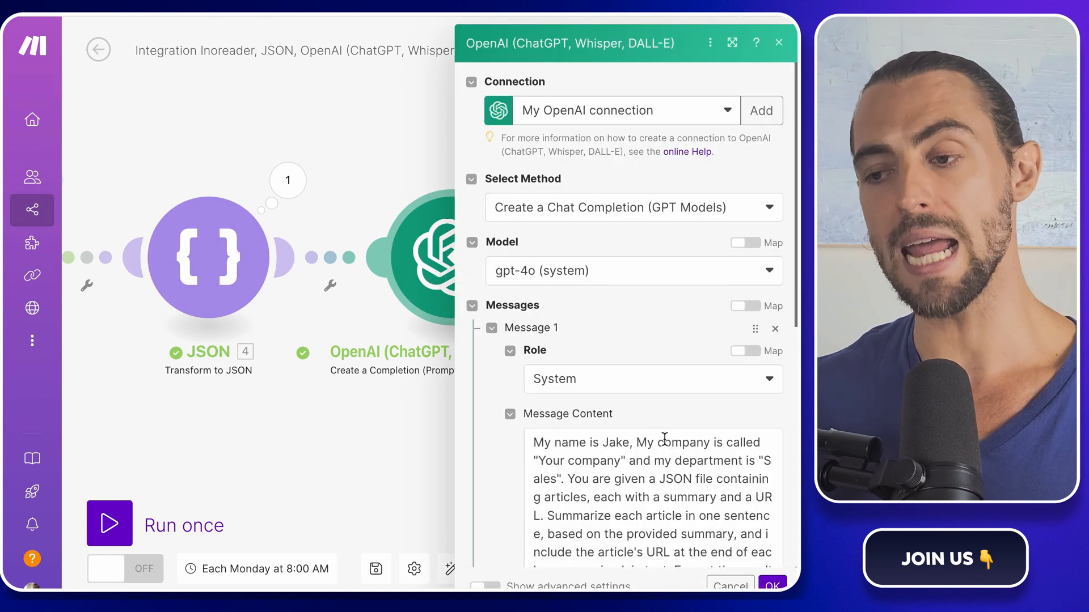
{"action": "scroll", "scroll_direction": "down", "scroll_amount": 3}
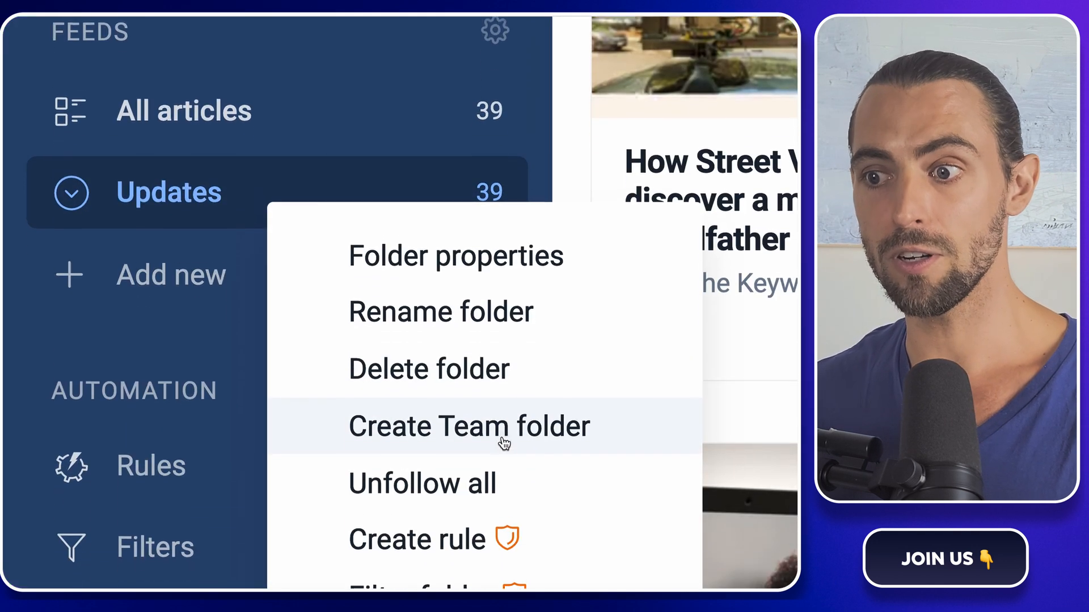
Step: Draft an Updates folder rule matching 'price' in title or content and add an action
{"action": "left_click", "coordinate": [409, 540]}
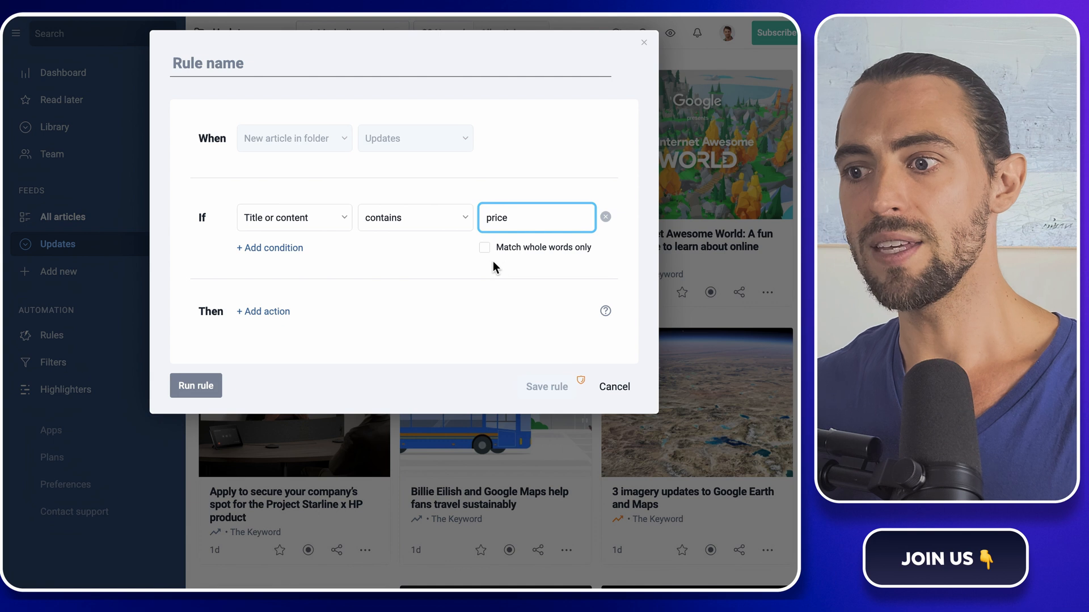
{"action": "mouse_move", "coordinate": [279, 311]}
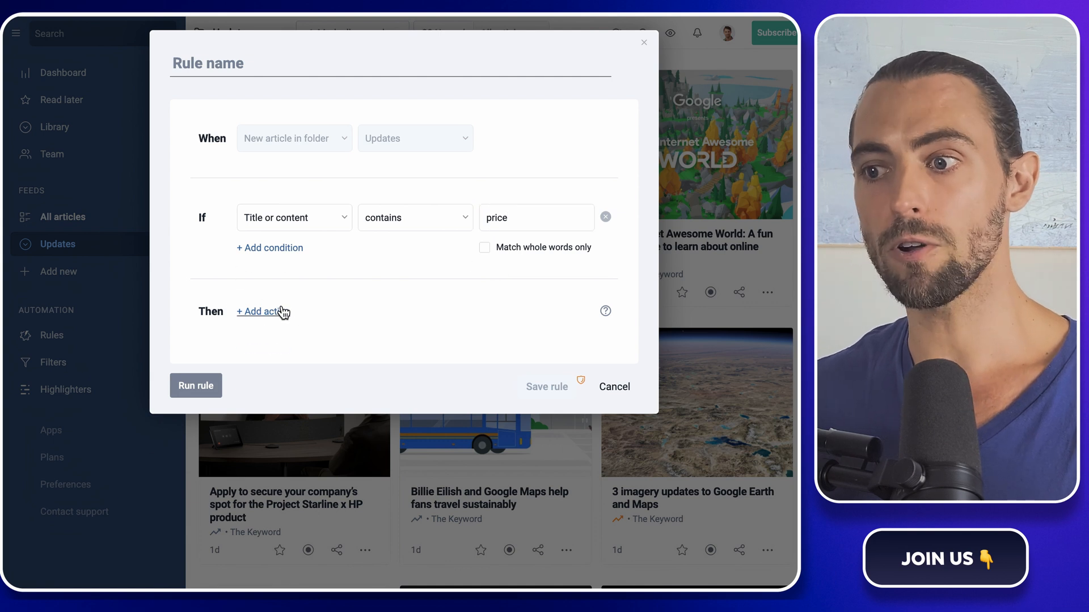
{"action": "left_click", "coordinate": [261, 310]}
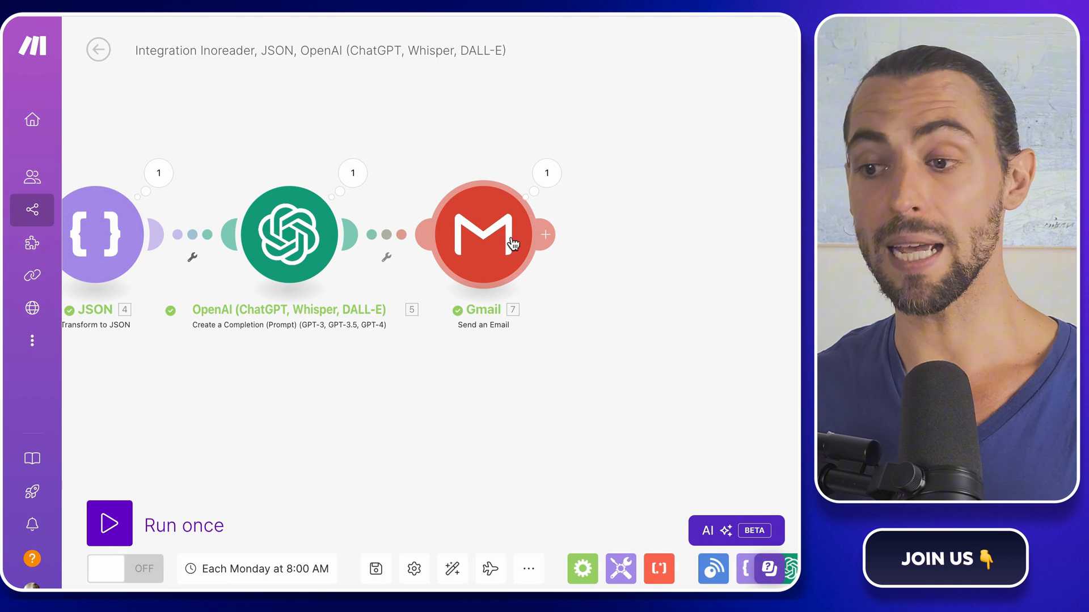
Step: Add a HubSpot CRM step after Gmail and browse its available modules
{"action": "left_click", "coordinate": [546, 235]}
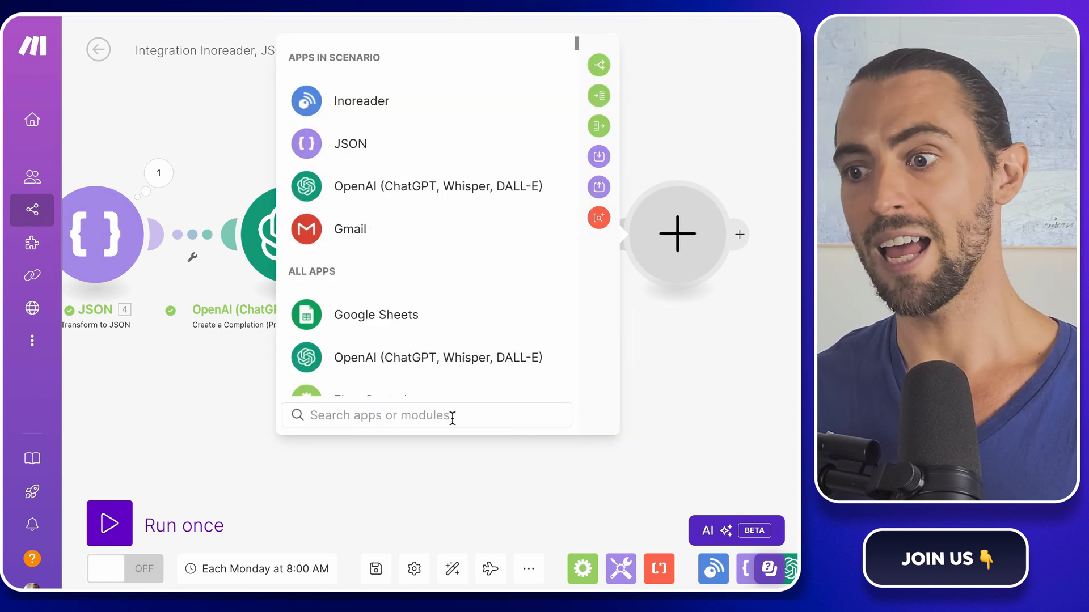
{"action": "type", "text": "hubspot"}
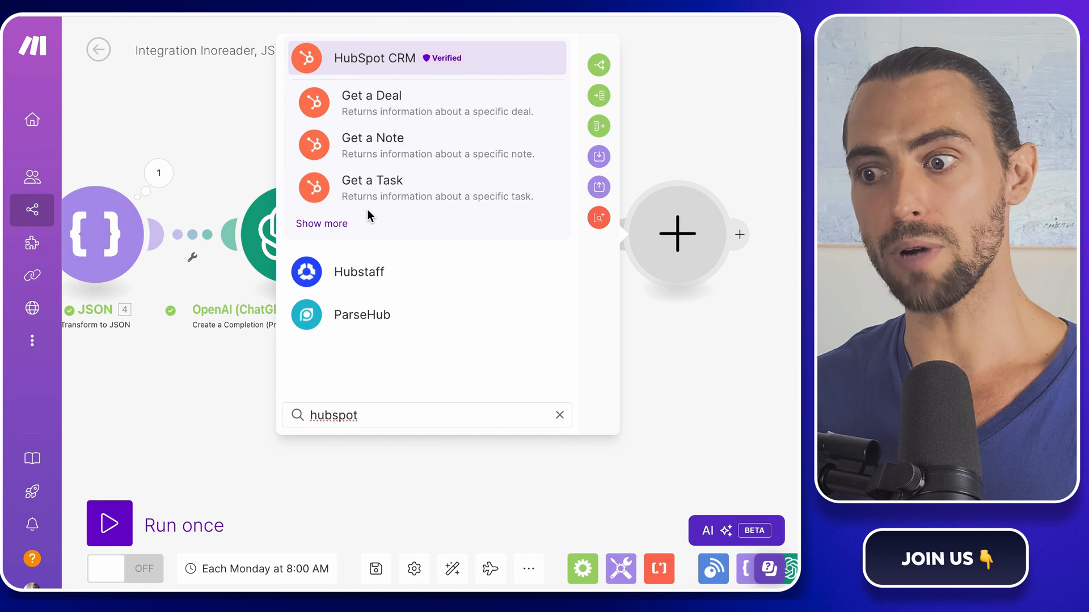
{"action": "left_click", "coordinate": [388, 57]}
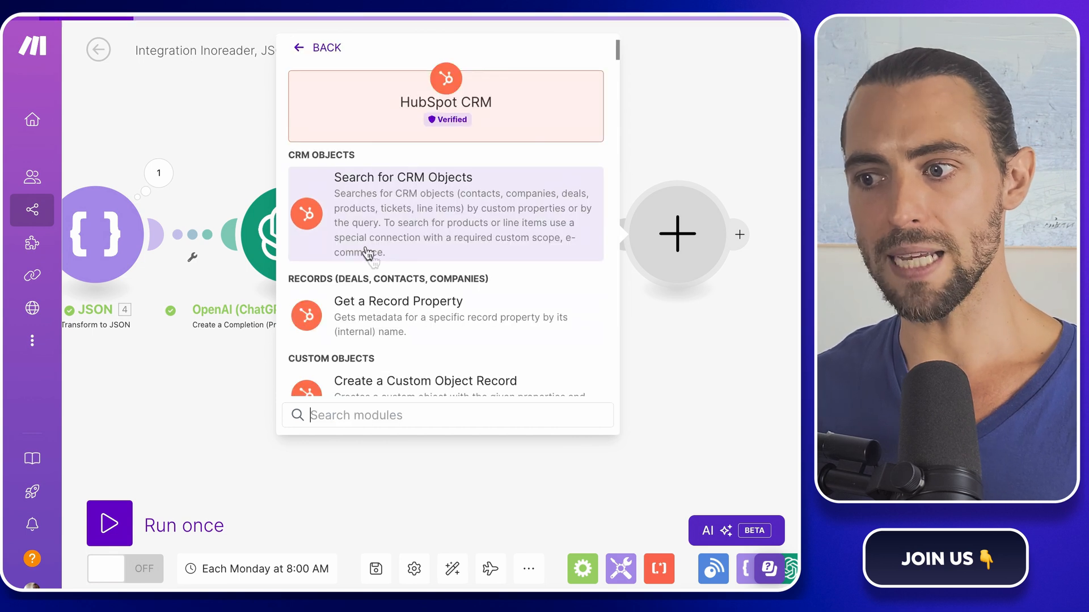
{"action": "scroll", "scroll_direction": "down", "scroll_amount": 3}
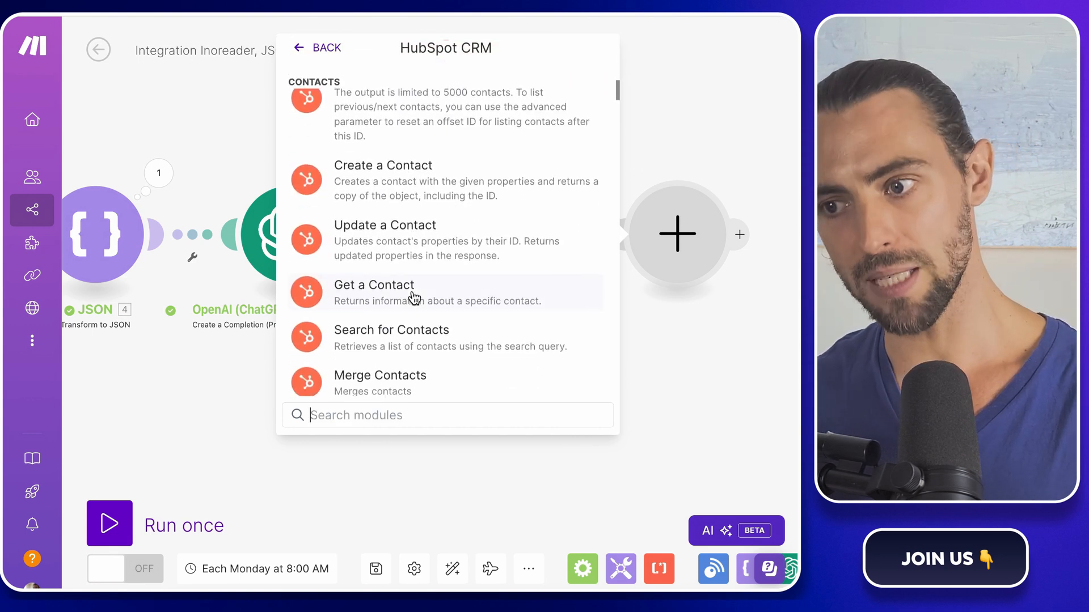
{"action": "scroll", "scroll_direction": "down", "scroll_amount": 3}
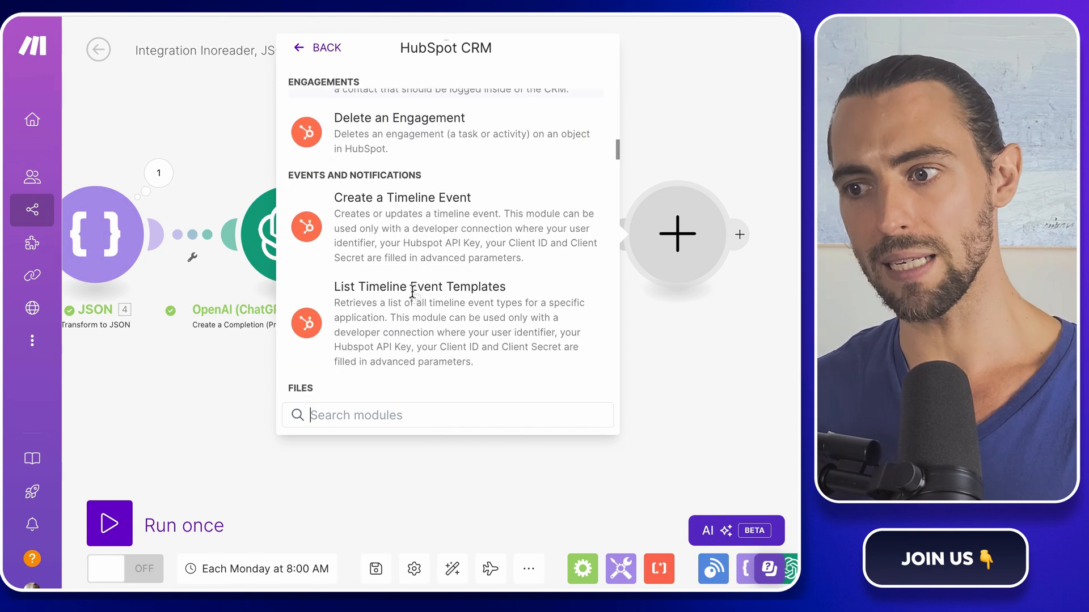
{"action": "scroll", "scroll_direction": "down", "scroll_amount": 3}
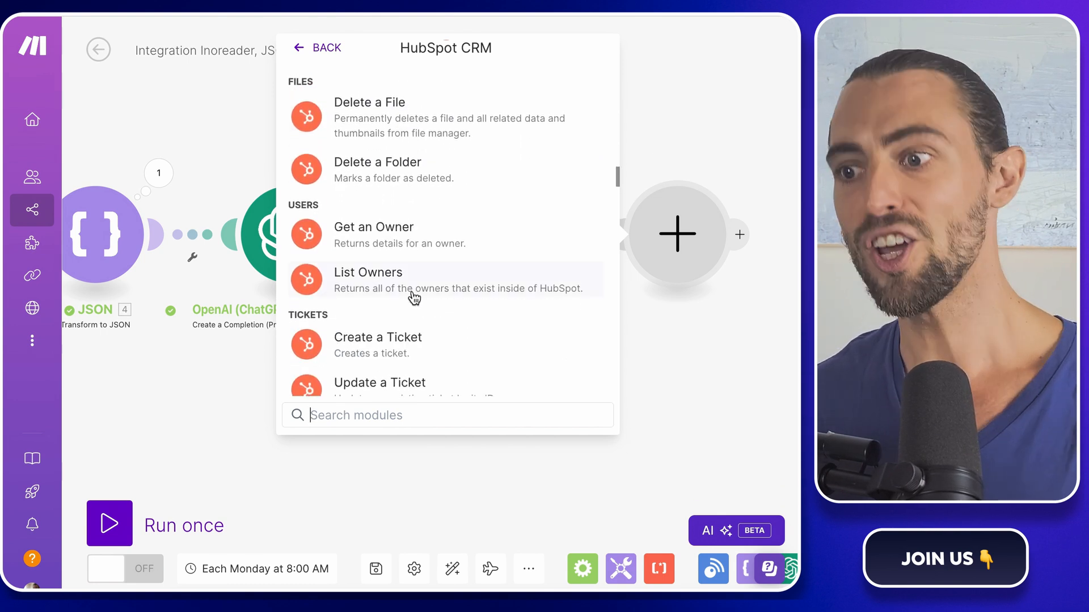
{"action": "scroll", "scroll_direction": "down", "scroll_amount": 3}
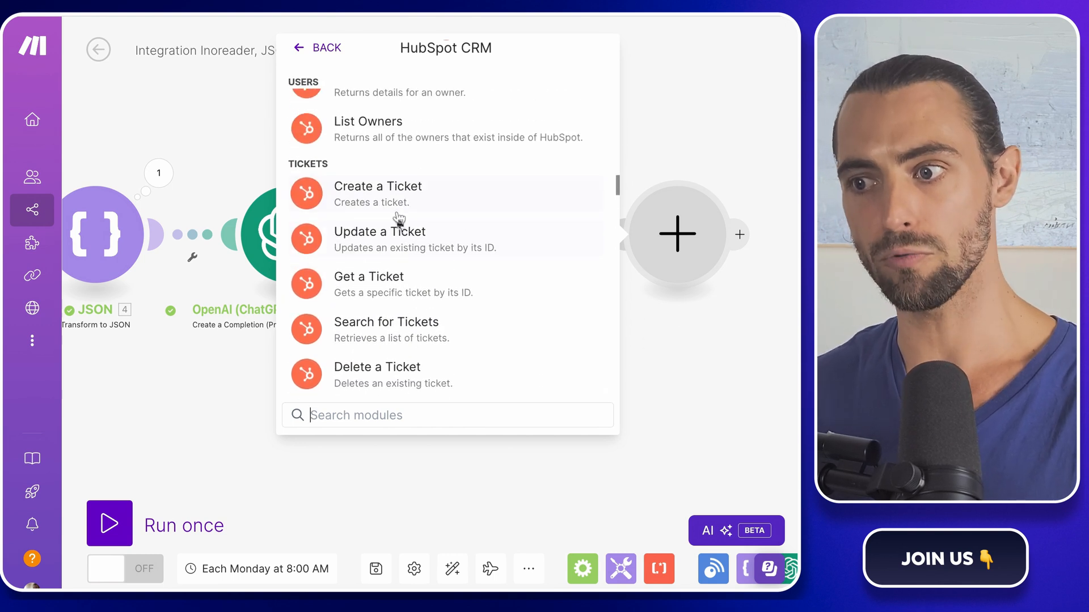
{"action": "scroll", "scroll_direction": "down", "scroll_amount": 3}
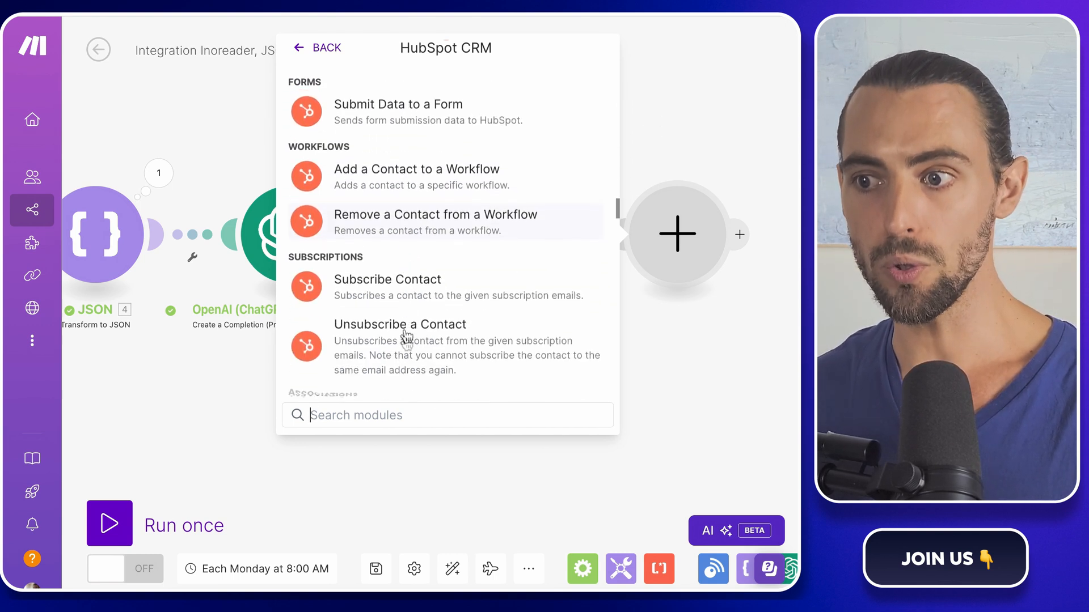
Step: Choose the Create a Note module and dismiss the HubSpot connection setup
{"action": "type", "text": "ct"}
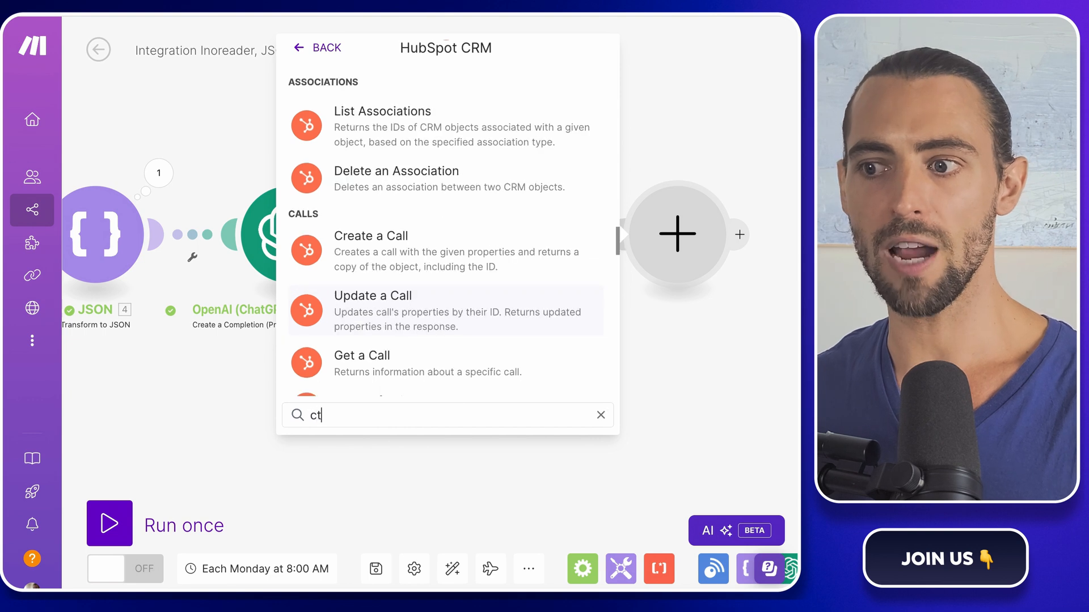
{"action": "type", "text": "create a not"}
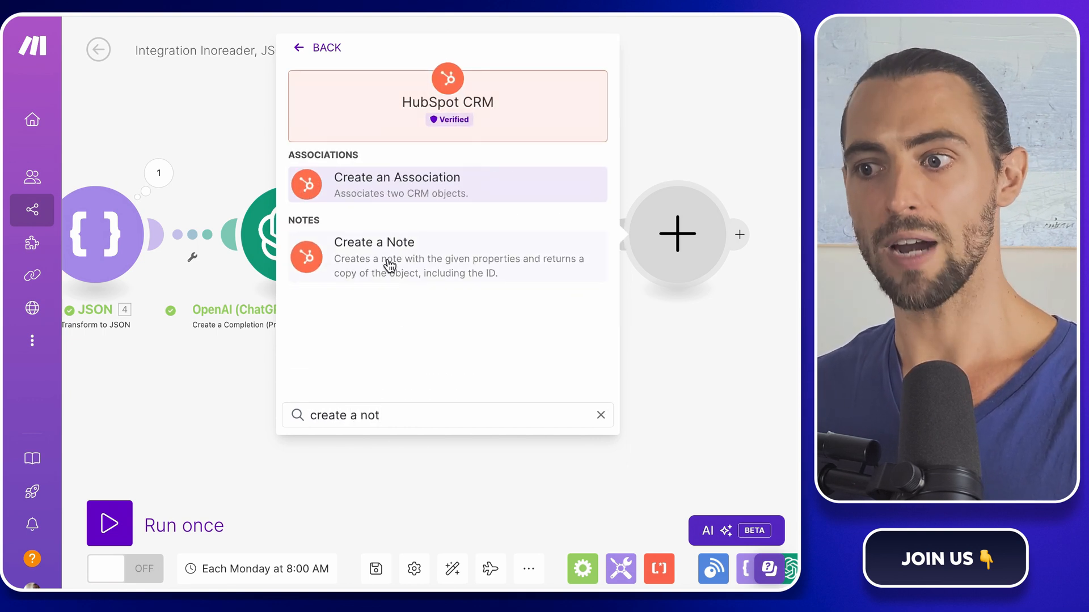
{"action": "left_click", "coordinate": [374, 259]}
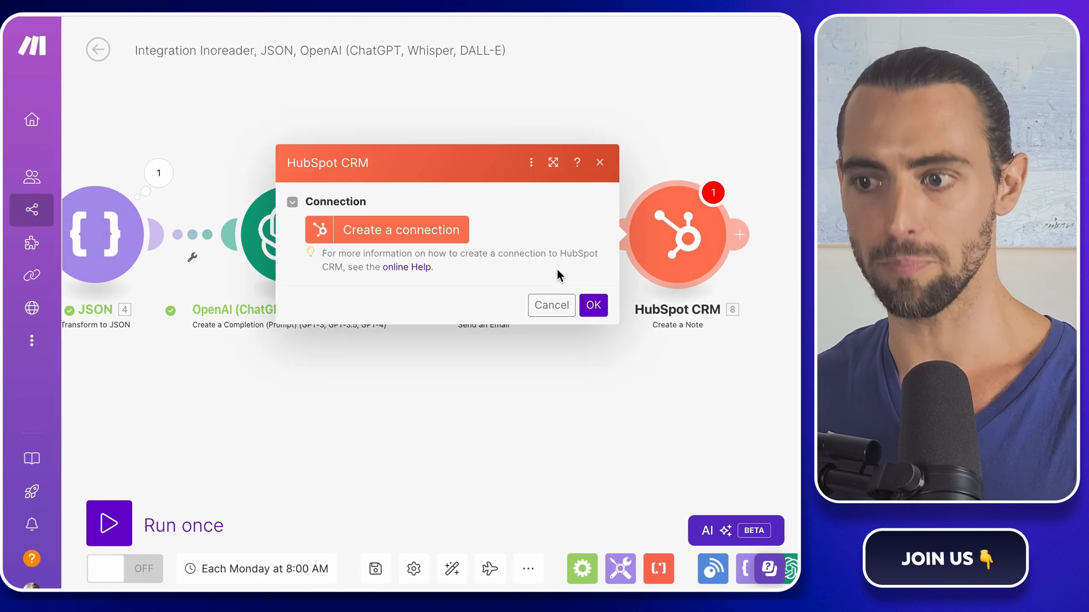
{"action": "left_click", "coordinate": [551, 305]}
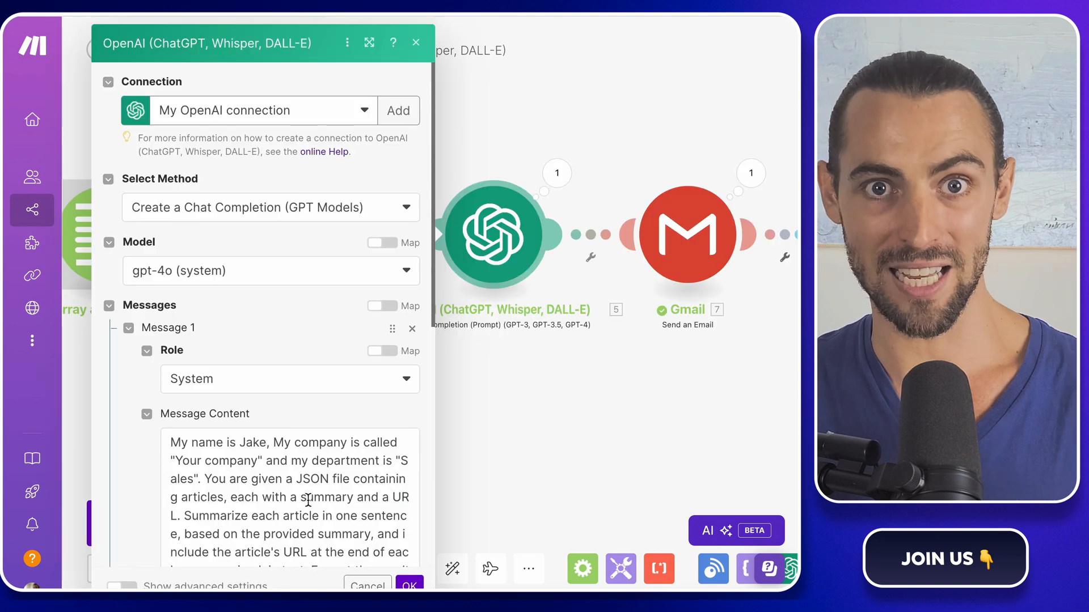
Step: Review the prompt's sentiment instruction and 4000 max tokens, then confirm with OK
{"action": "scroll", "scroll_direction": "down", "scroll_amount": 3}
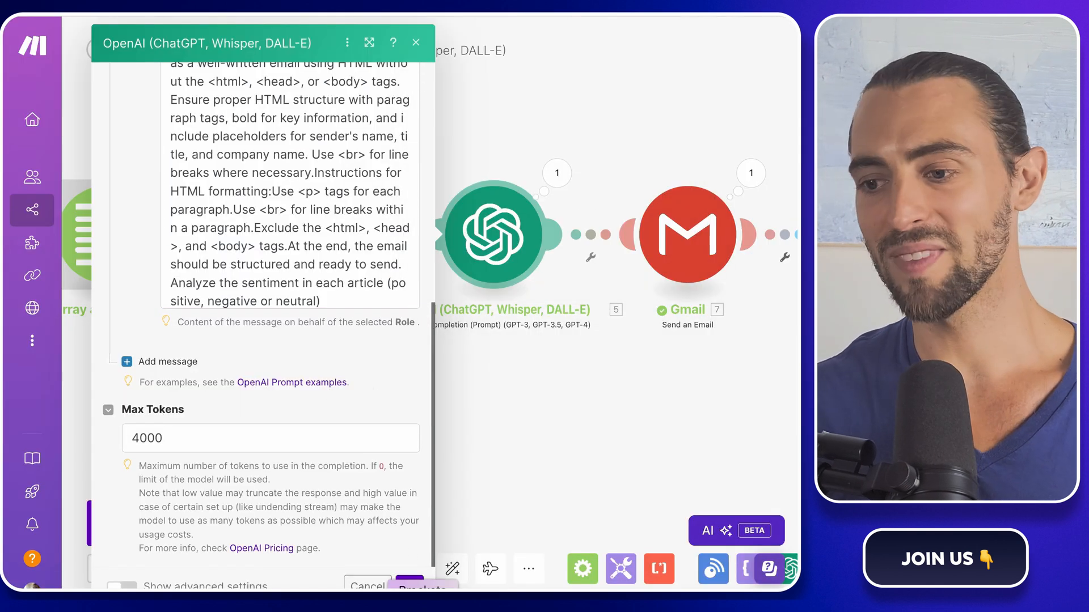
{"action": "left_click", "coordinate": [415, 43]}
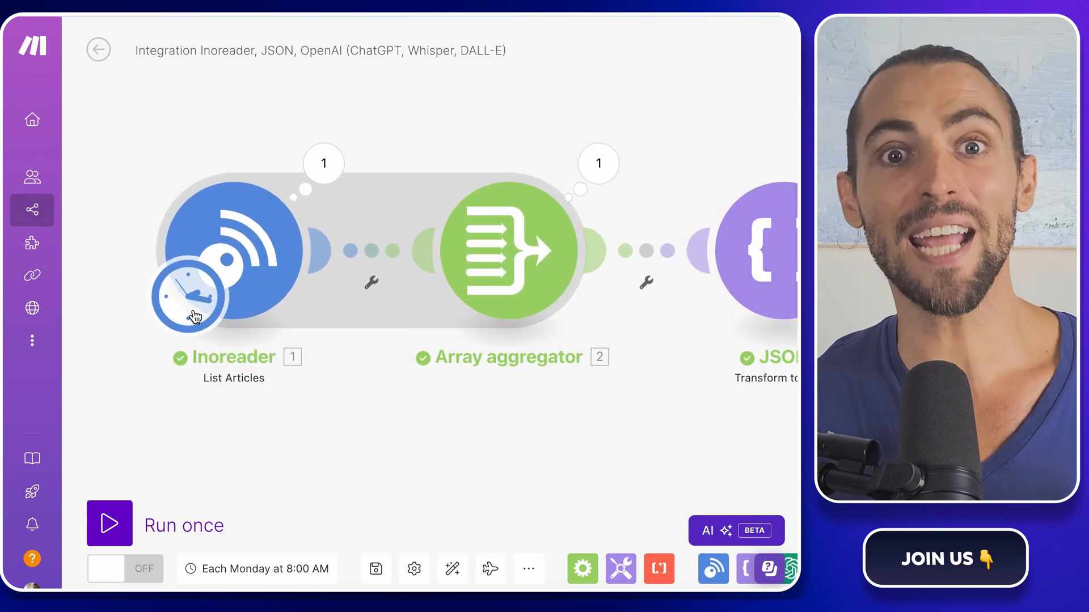
{"action": "mouse_move", "coordinate": [505, 254]}
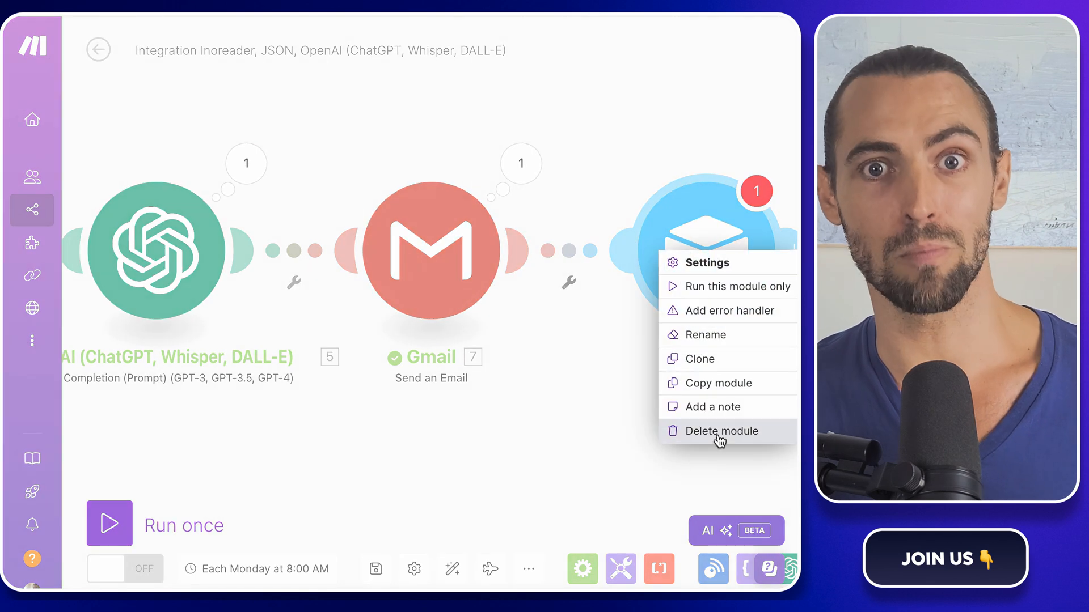
Step: Delete the unconfigured HubSpot step so the scenario ends at Gmail Send an Email
{"action": "left_click", "coordinate": [721, 431]}
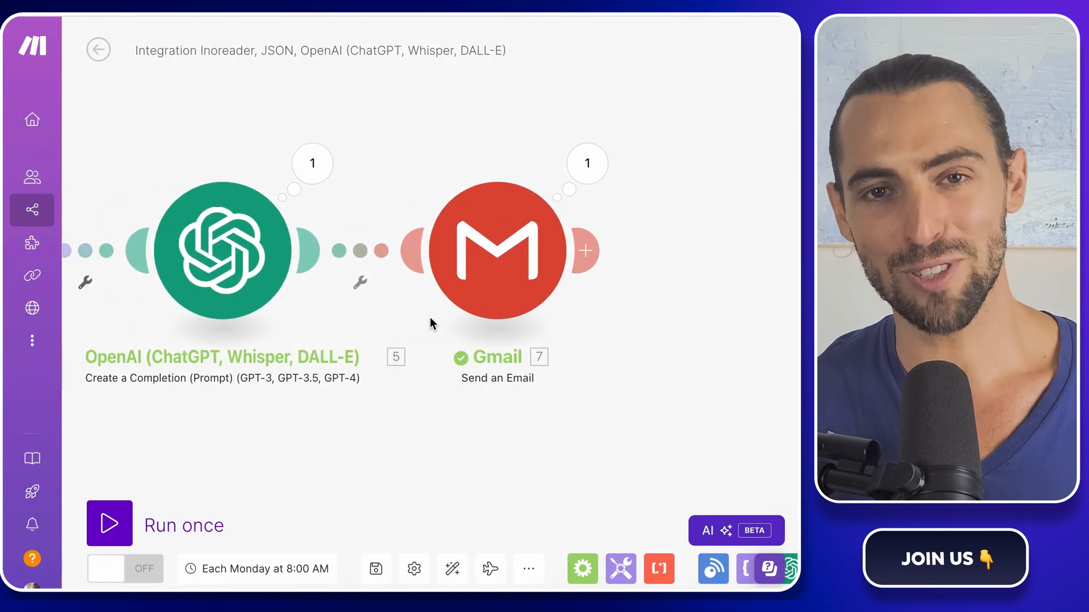
{"action": "mouse_move", "coordinate": [660, 386]}
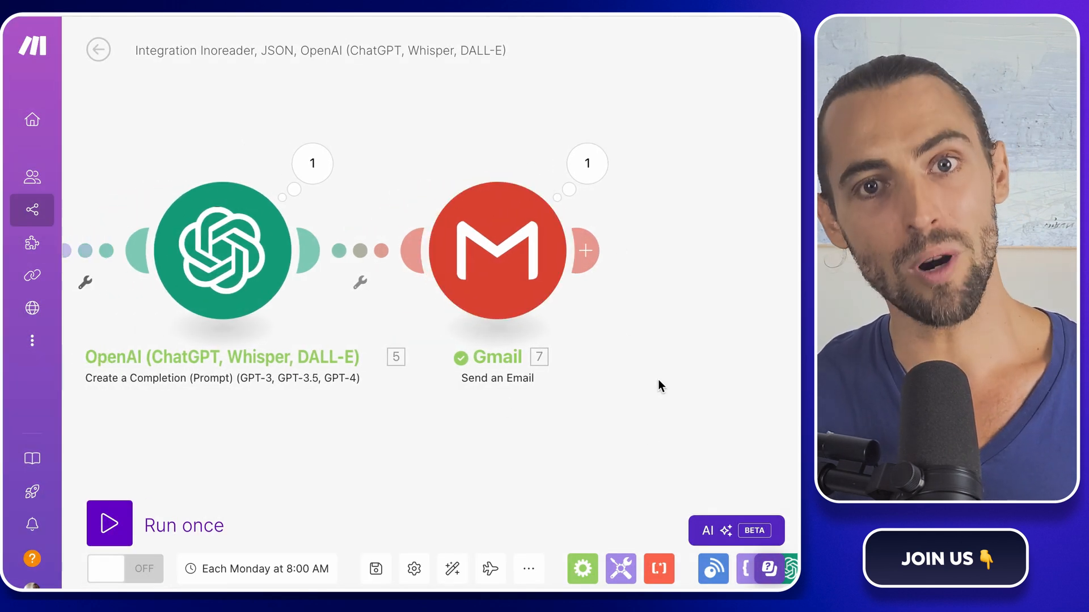